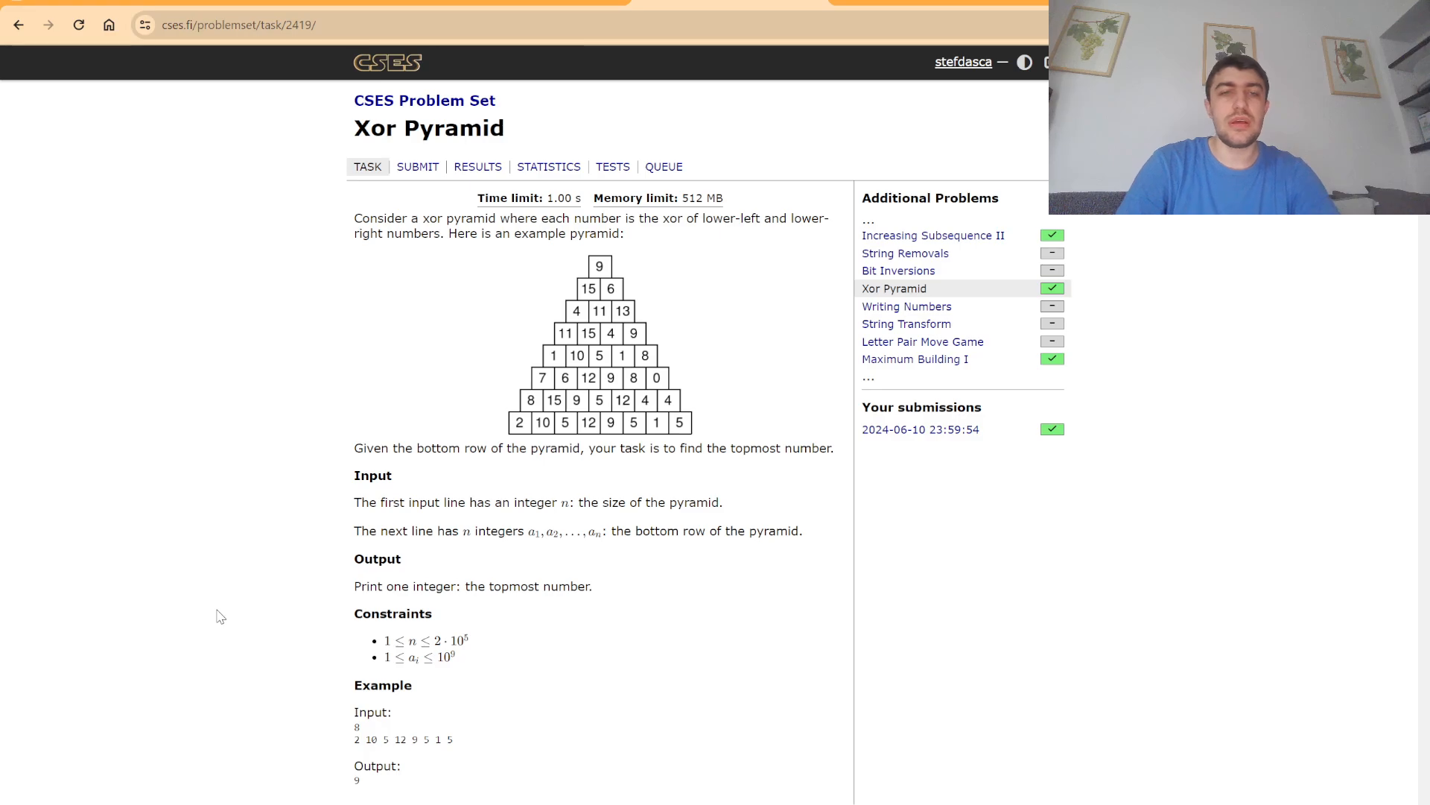
{"action": "mouse_move", "coordinate": [545, 429]}
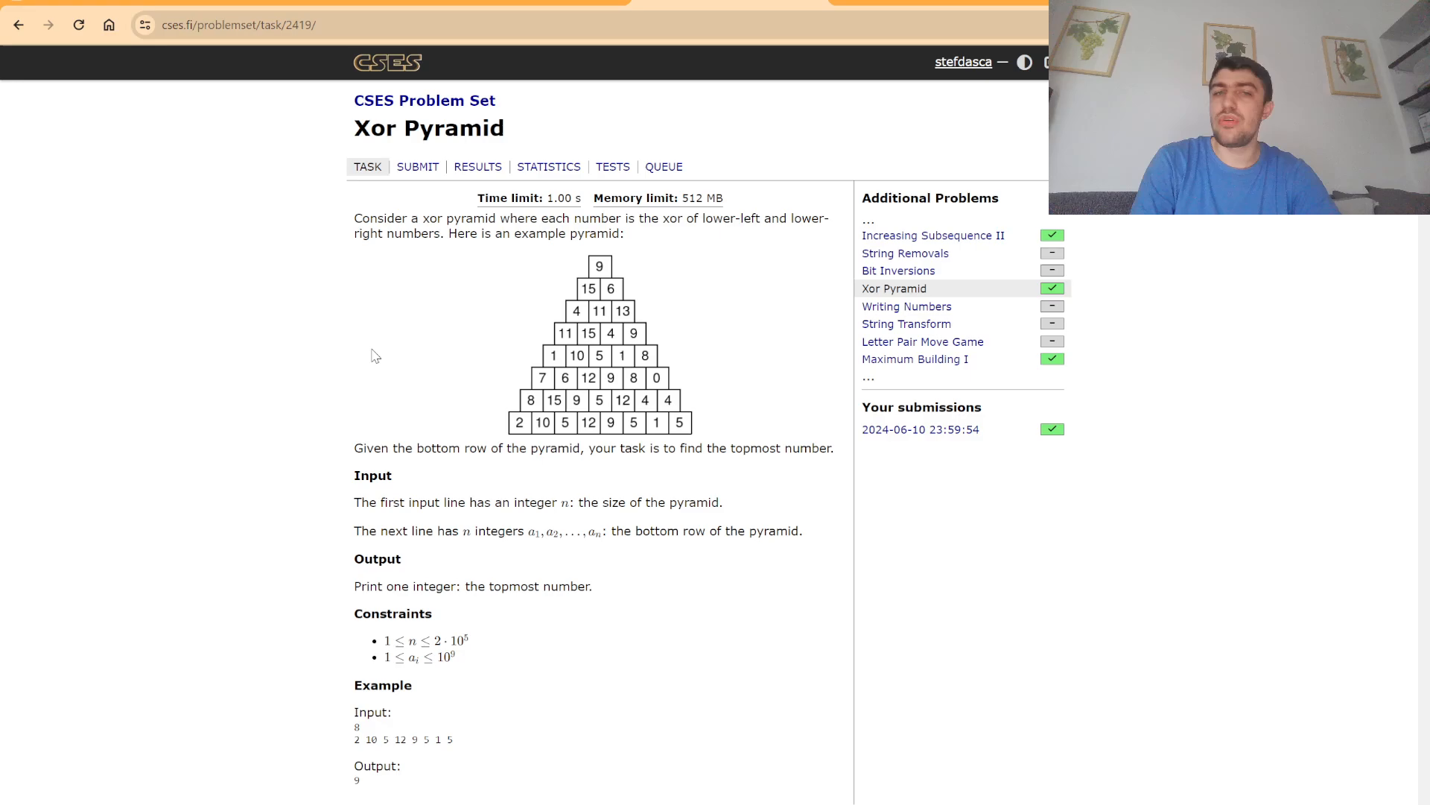
{"action": "mouse_move", "coordinate": [619, 269]}
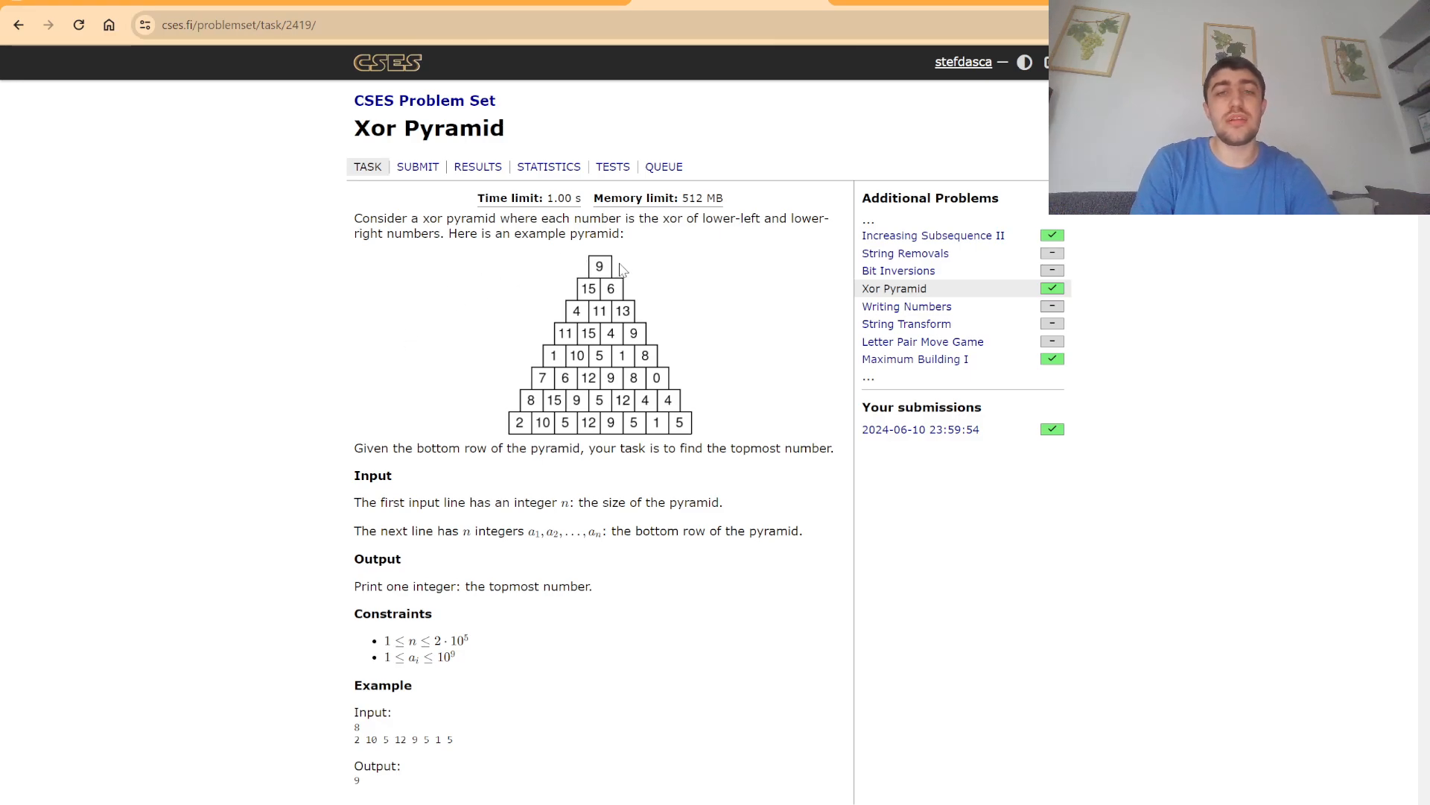
{"action": "mouse_move", "coordinate": [343, 298]}
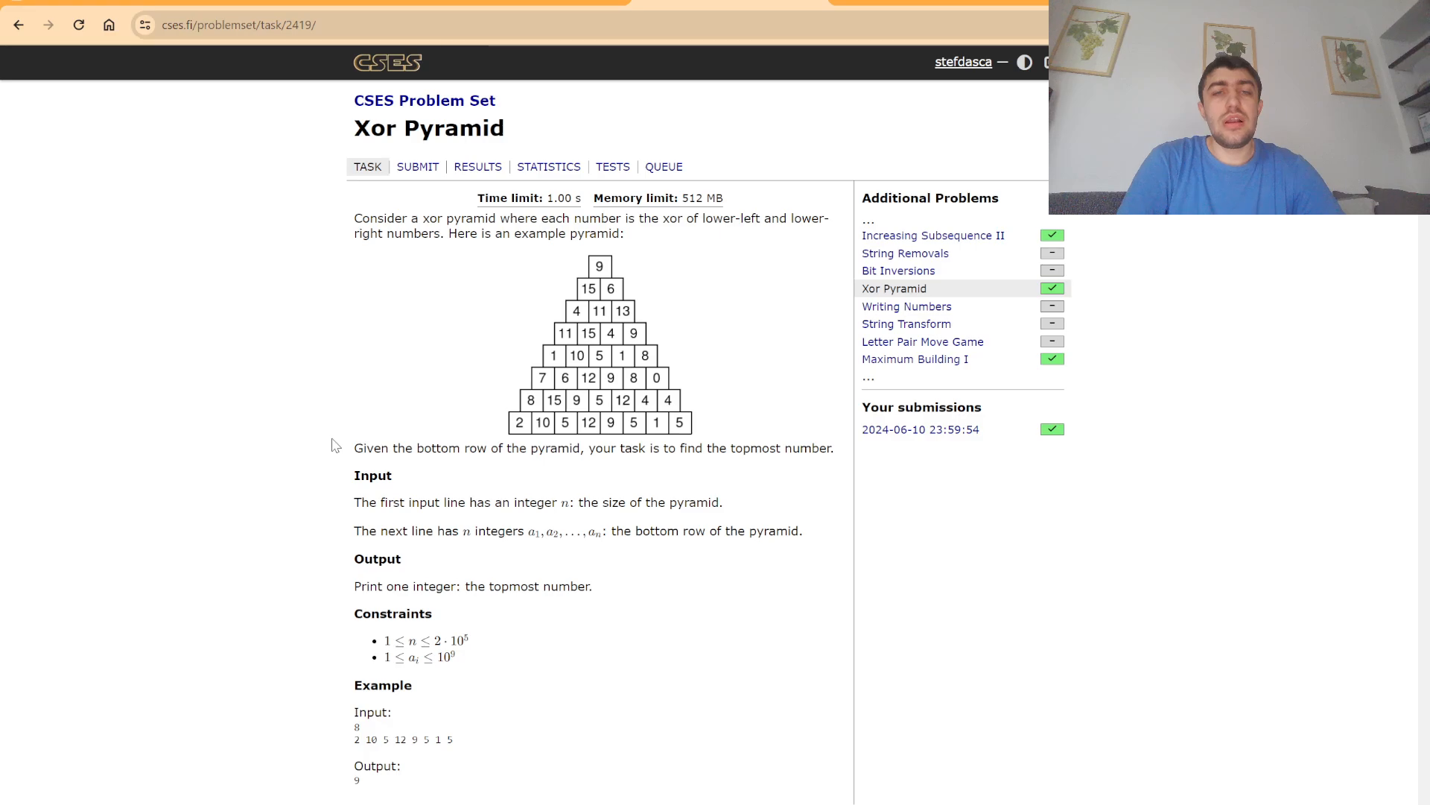
{"action": "mouse_move", "coordinate": [535, 327]}
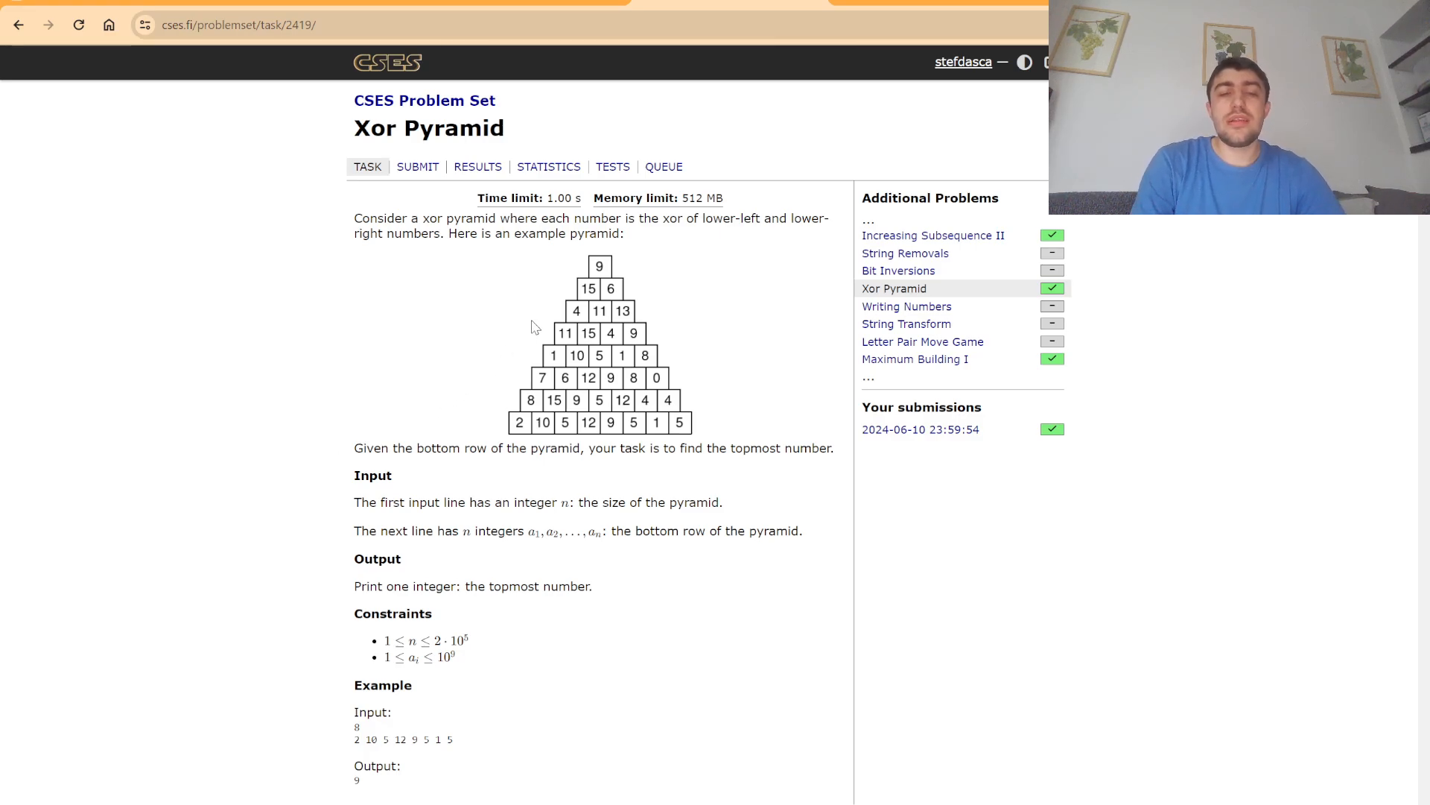
{"action": "mouse_move", "coordinate": [569, 256]}
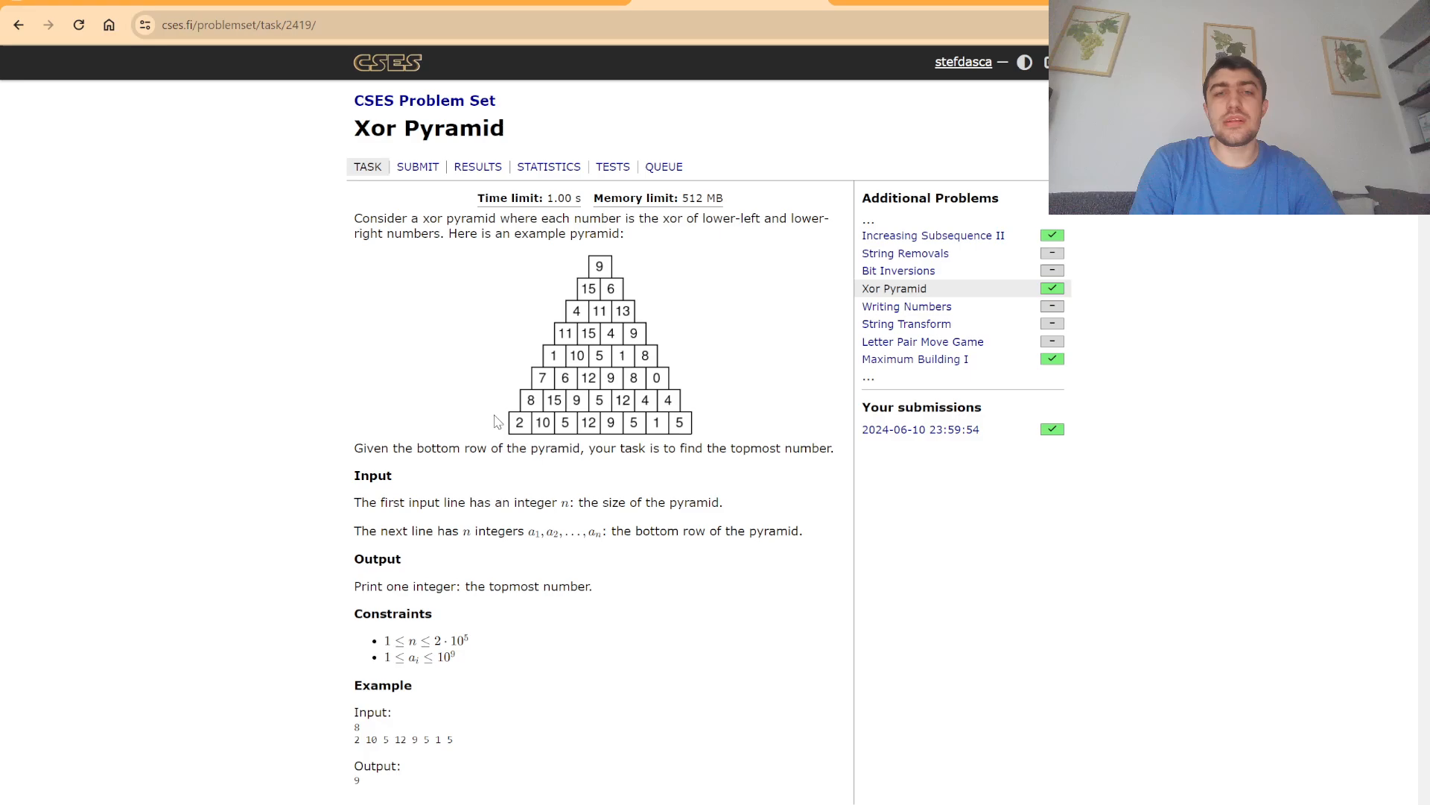
{"action": "mouse_move", "coordinate": [482, 414]}
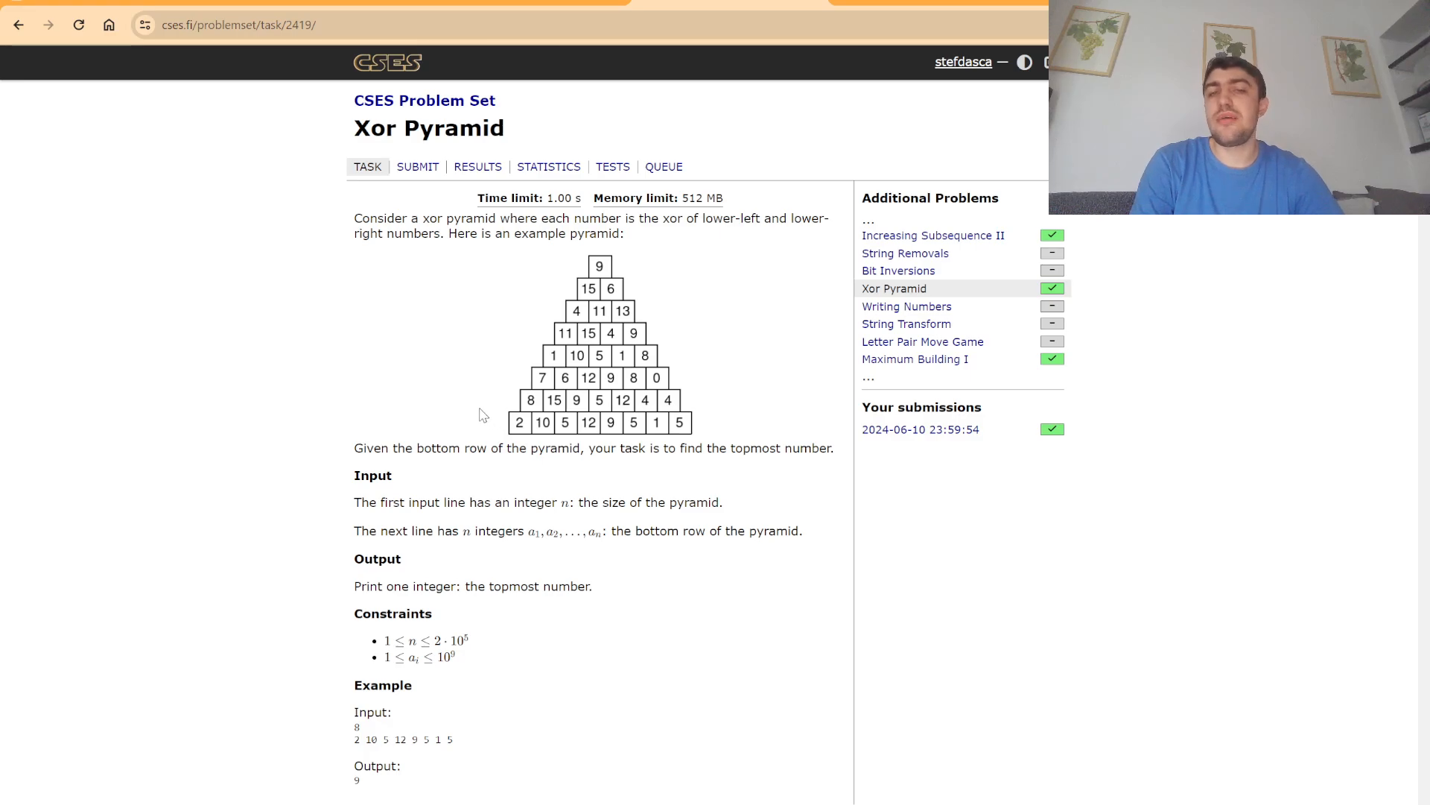
{"action": "mouse_move", "coordinate": [360, 396]}
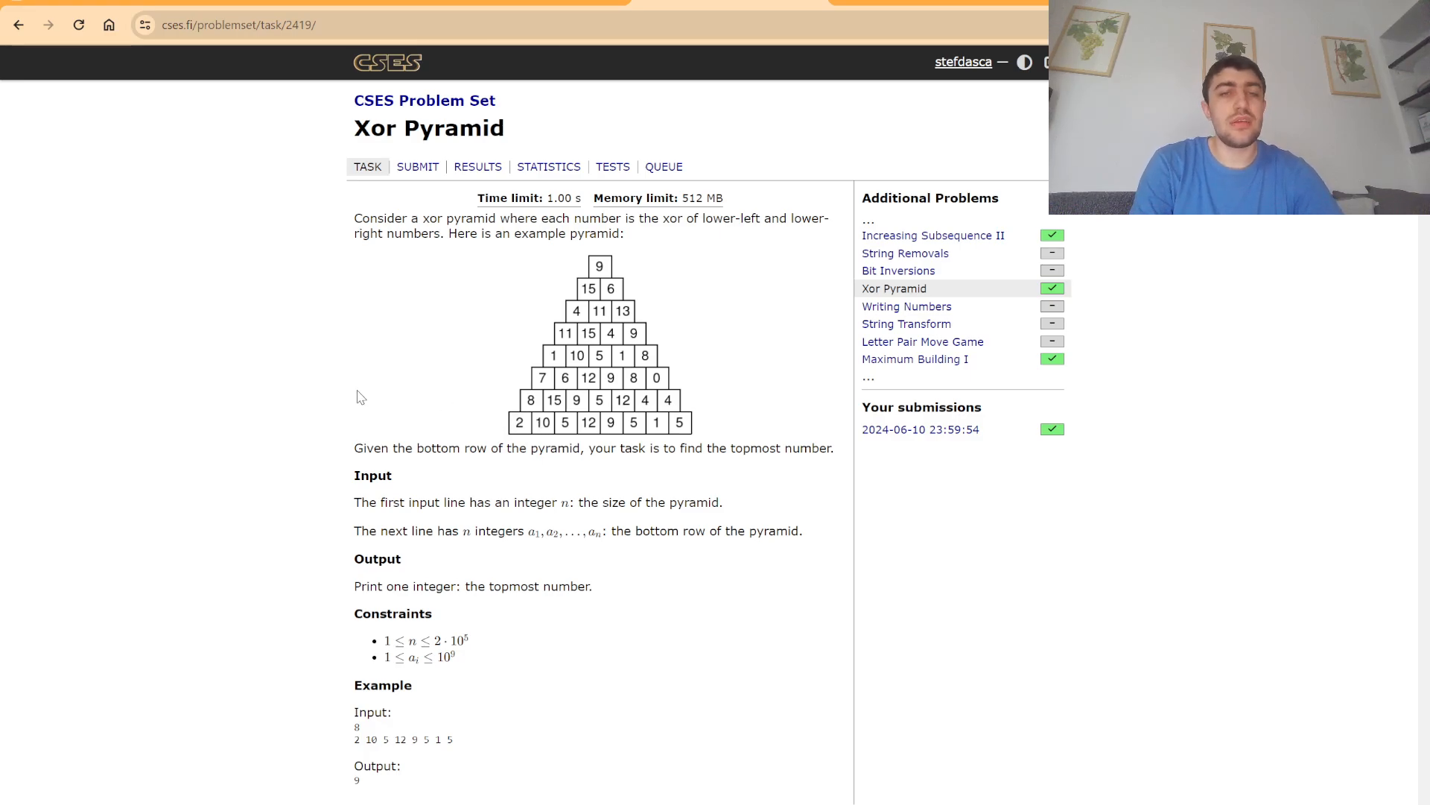
{"action": "mouse_move", "coordinate": [445, 405]}
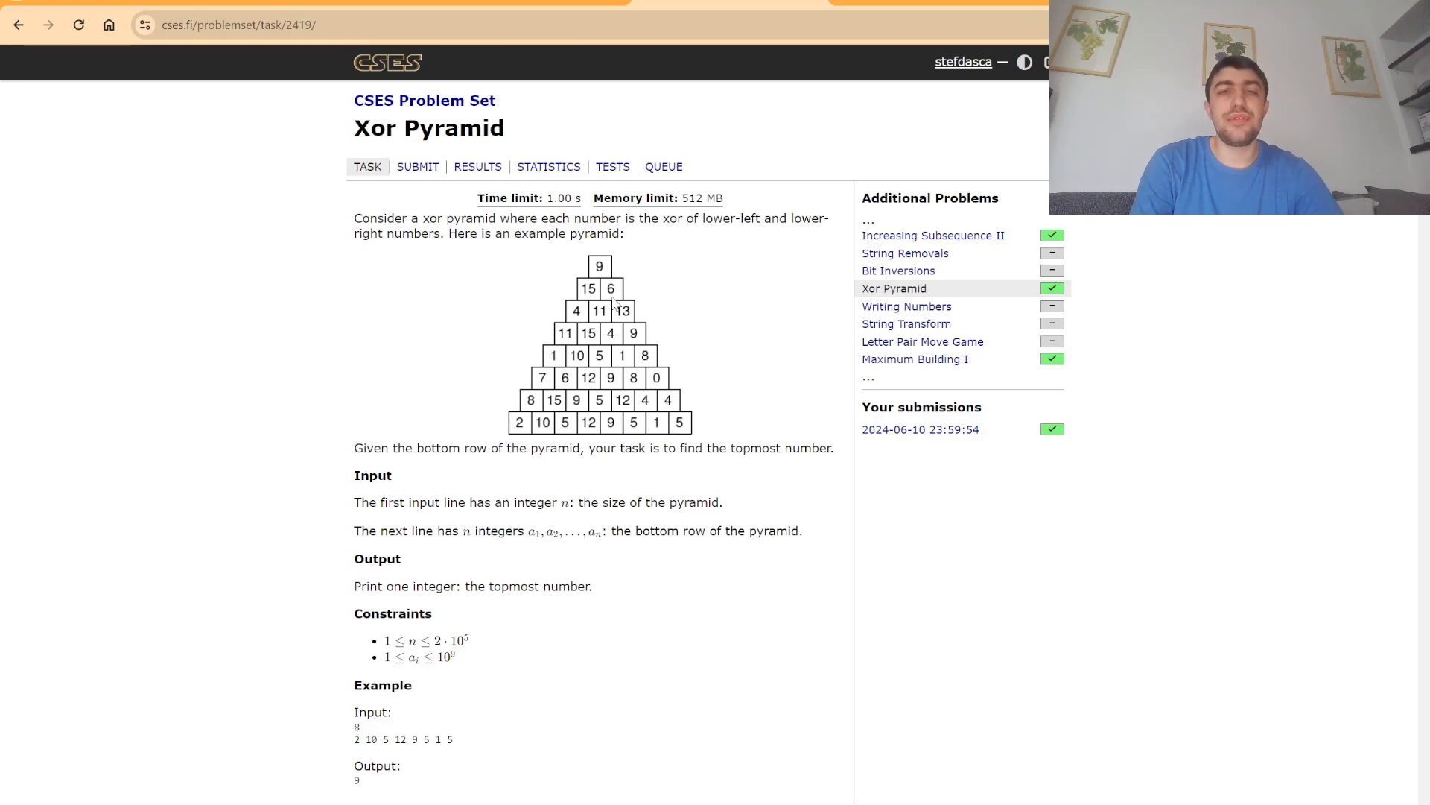
{"action": "mouse_move", "coordinate": [653, 272]}
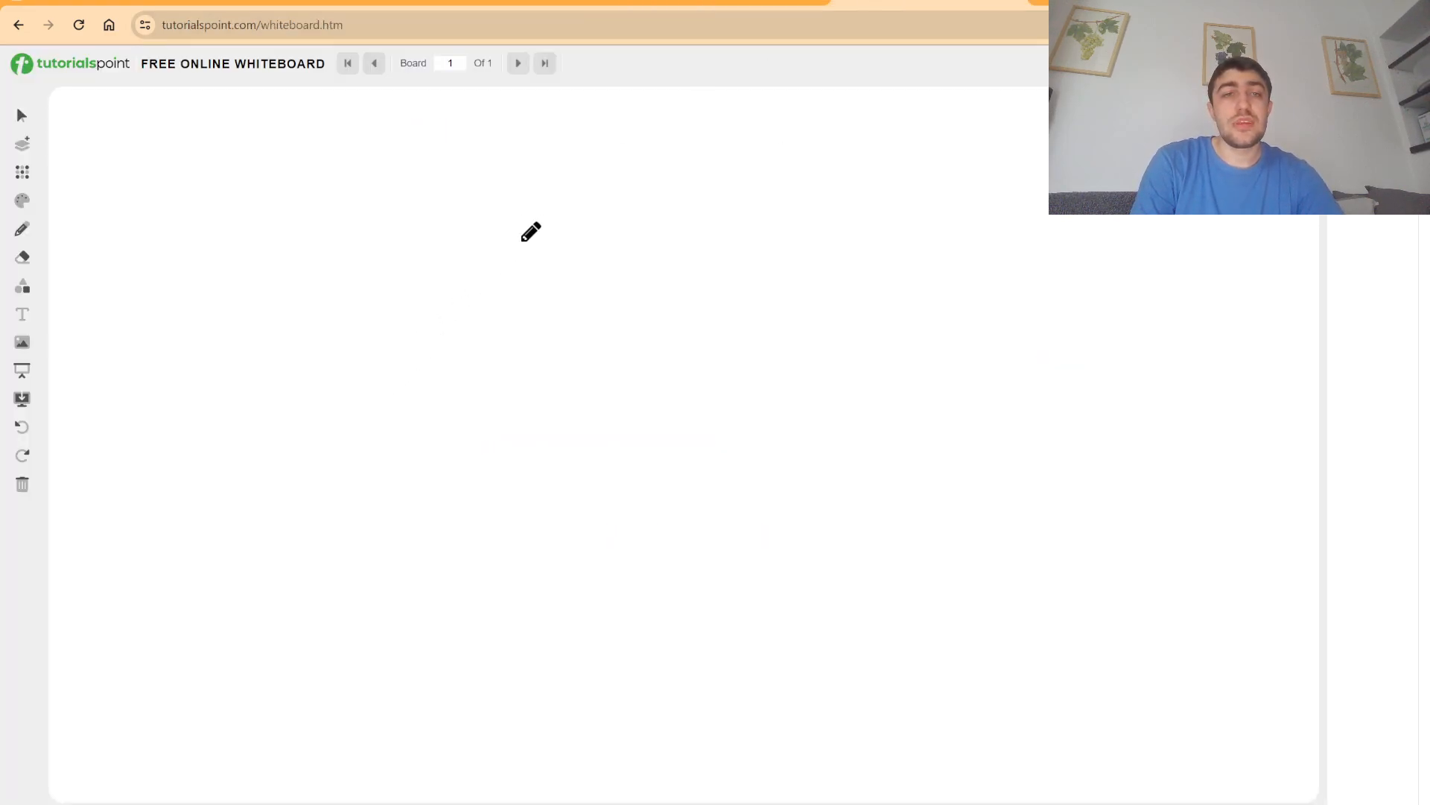
Draw the pyramid outline, divide its rows into boxes and add the single top box
{"action": "left_click_drag", "start_coordinate": [568, 192], "coordinate": [525, 314]}
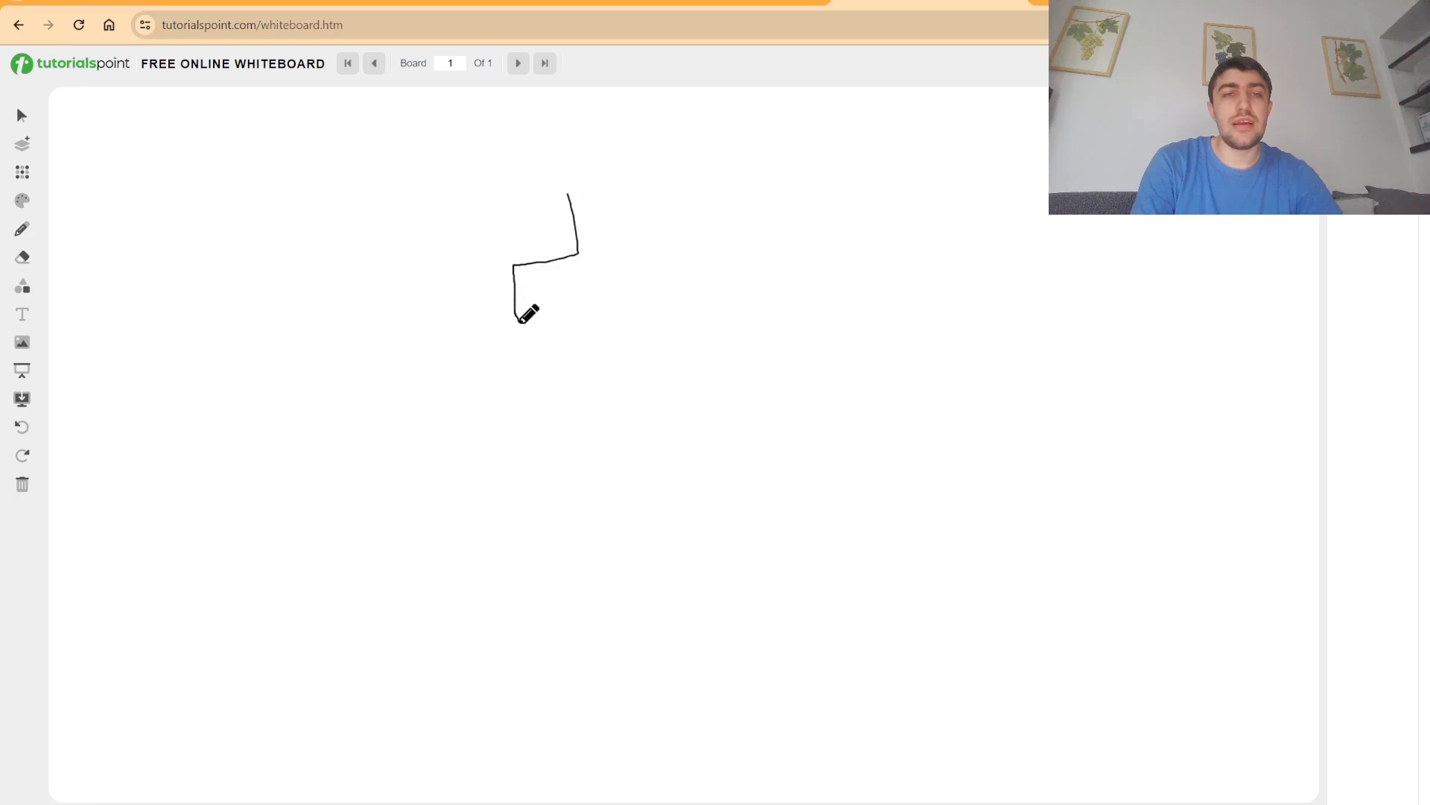
{"action": "left_click_drag", "start_coordinate": [517, 316], "coordinate": [389, 453]}
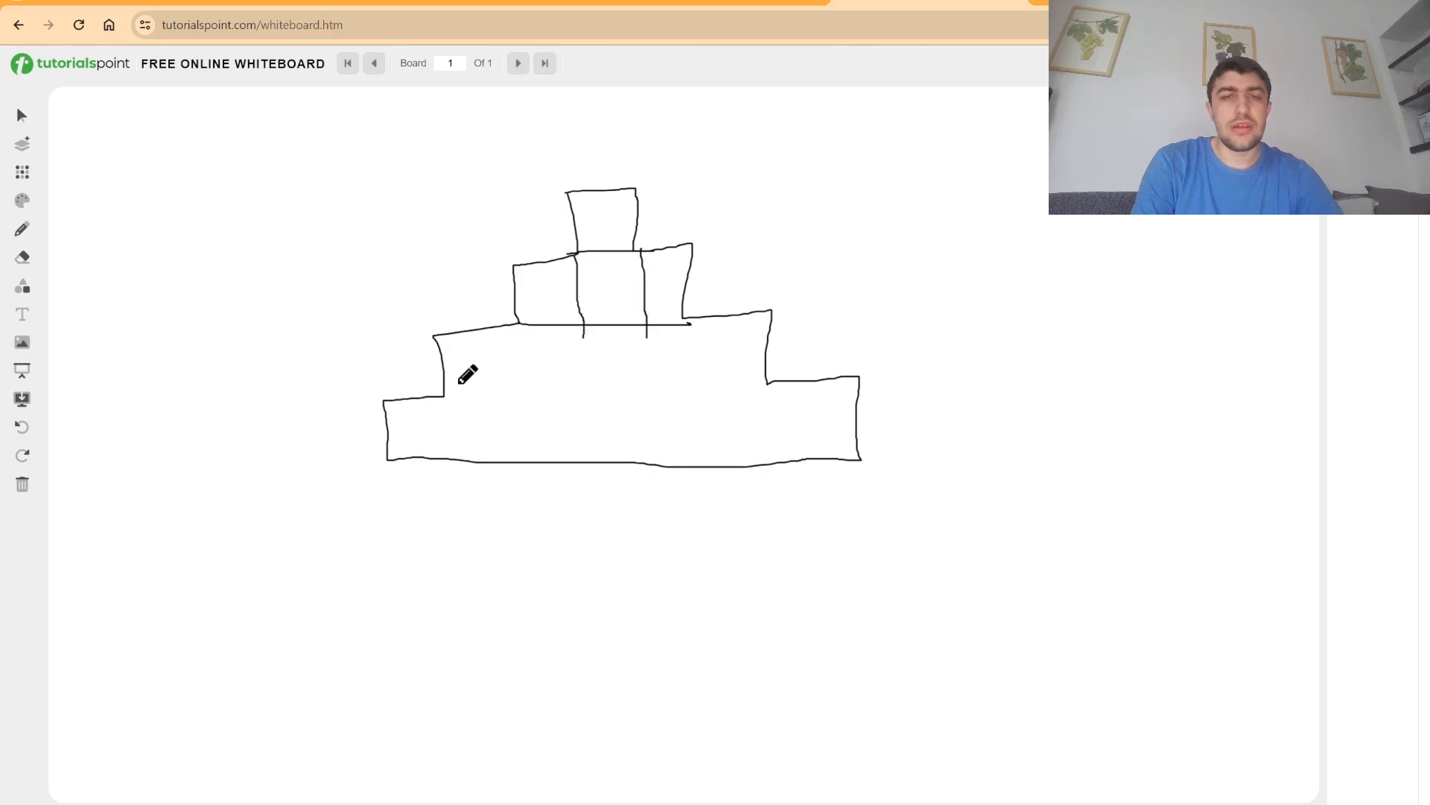
{"action": "left_click_drag", "start_coordinate": [438, 391], "coordinate": [779, 387]}
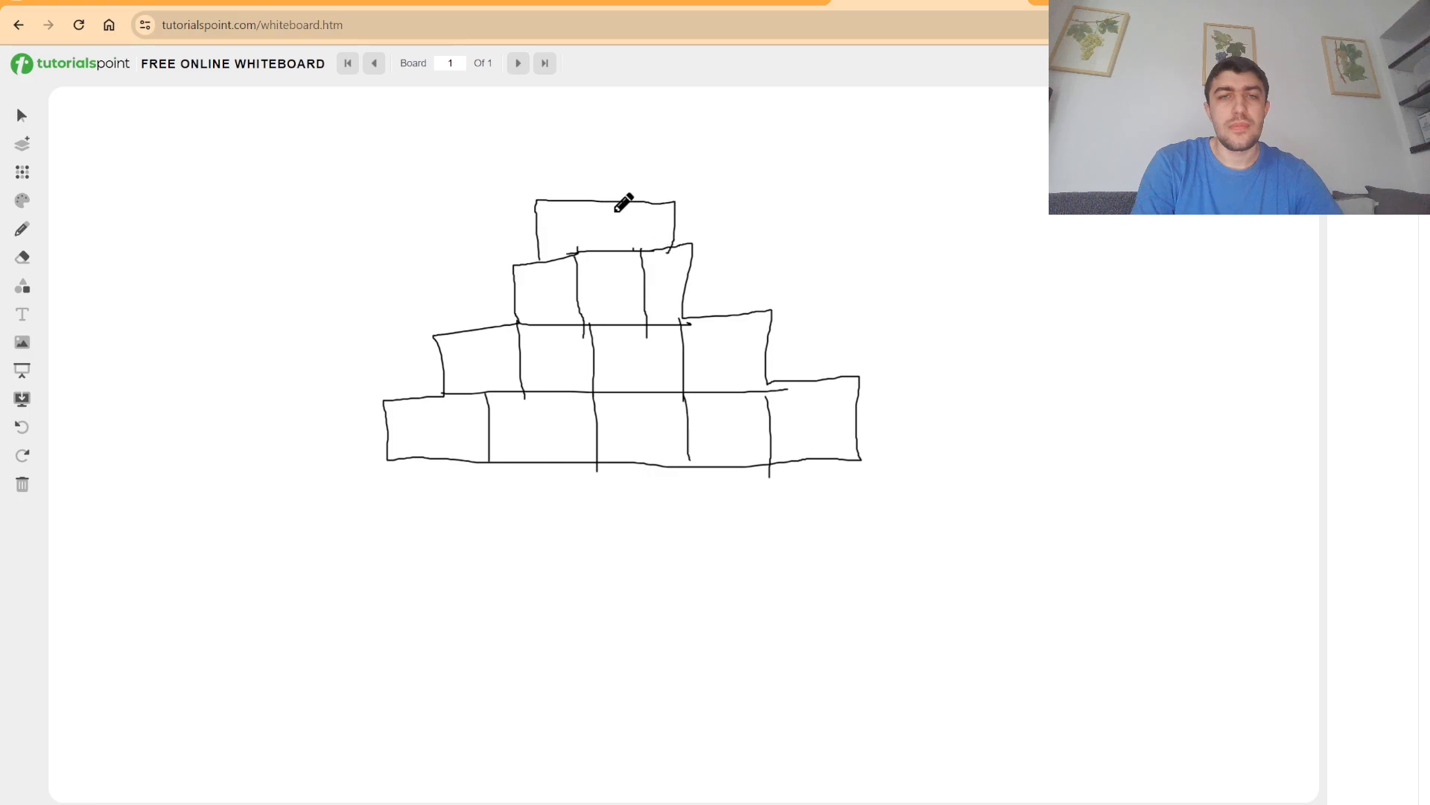
{"action": "left_click_drag", "start_coordinate": [573, 197], "coordinate": [655, 136]}
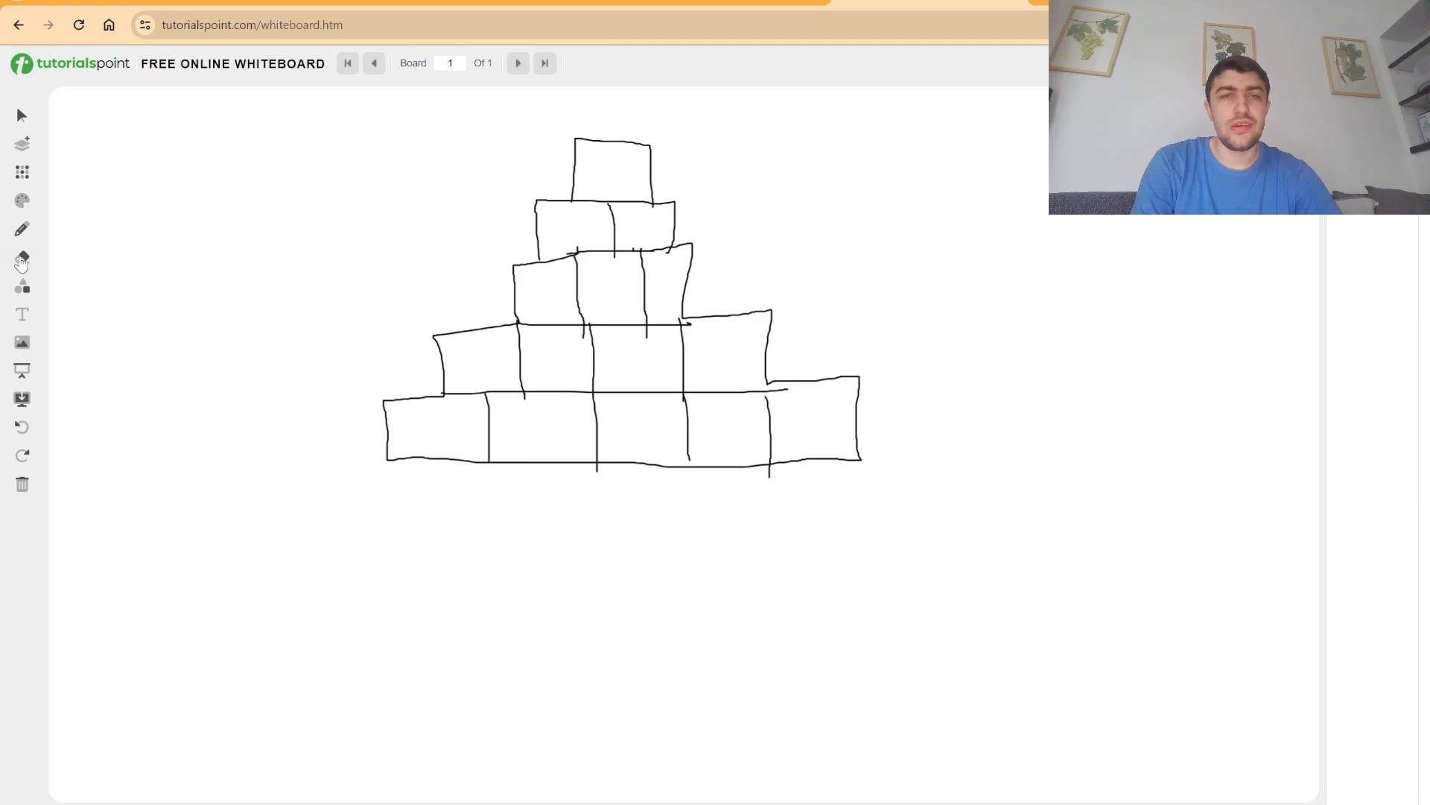
{"action": "left_click", "coordinate": [21, 260]}
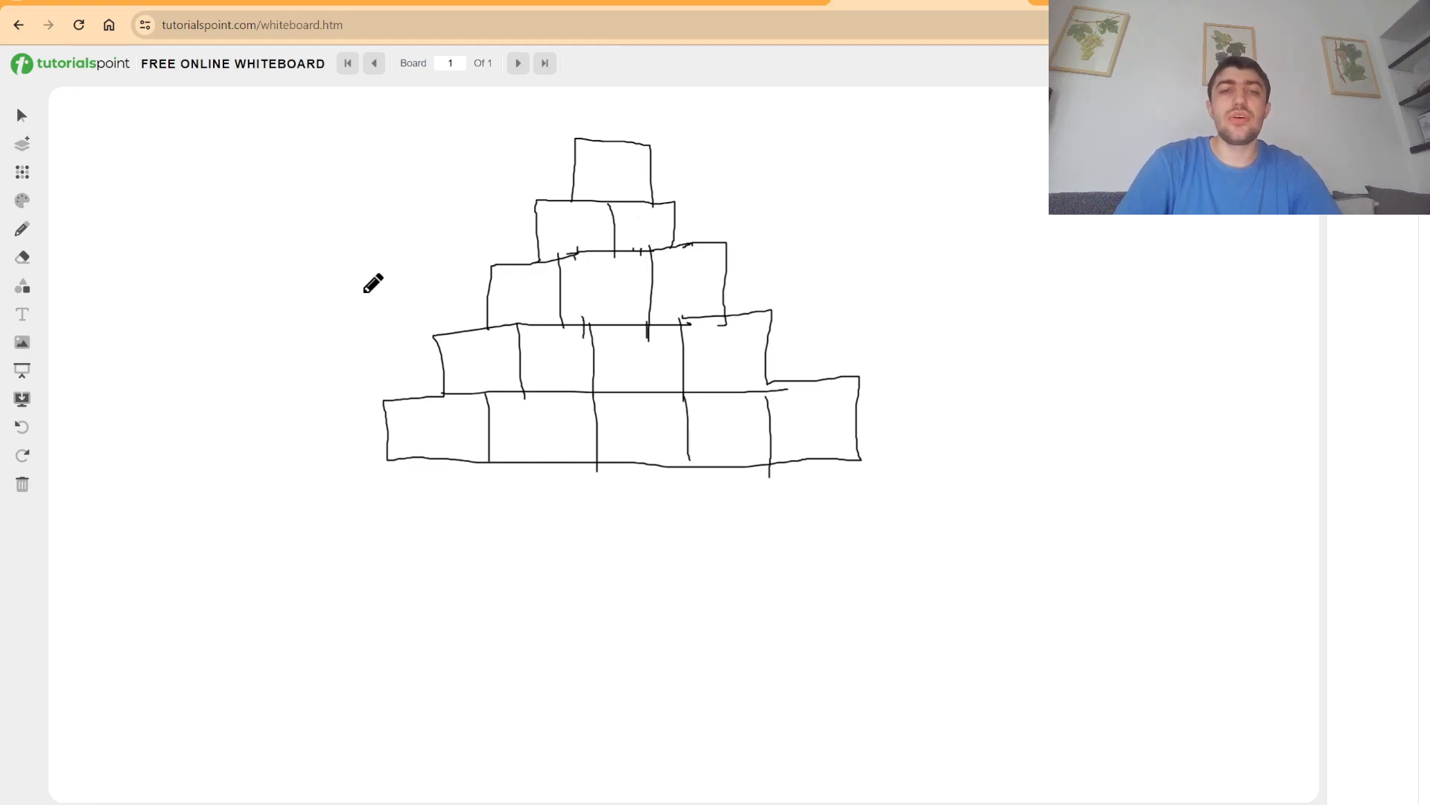
{"action": "mouse_move", "coordinate": [514, 199]}
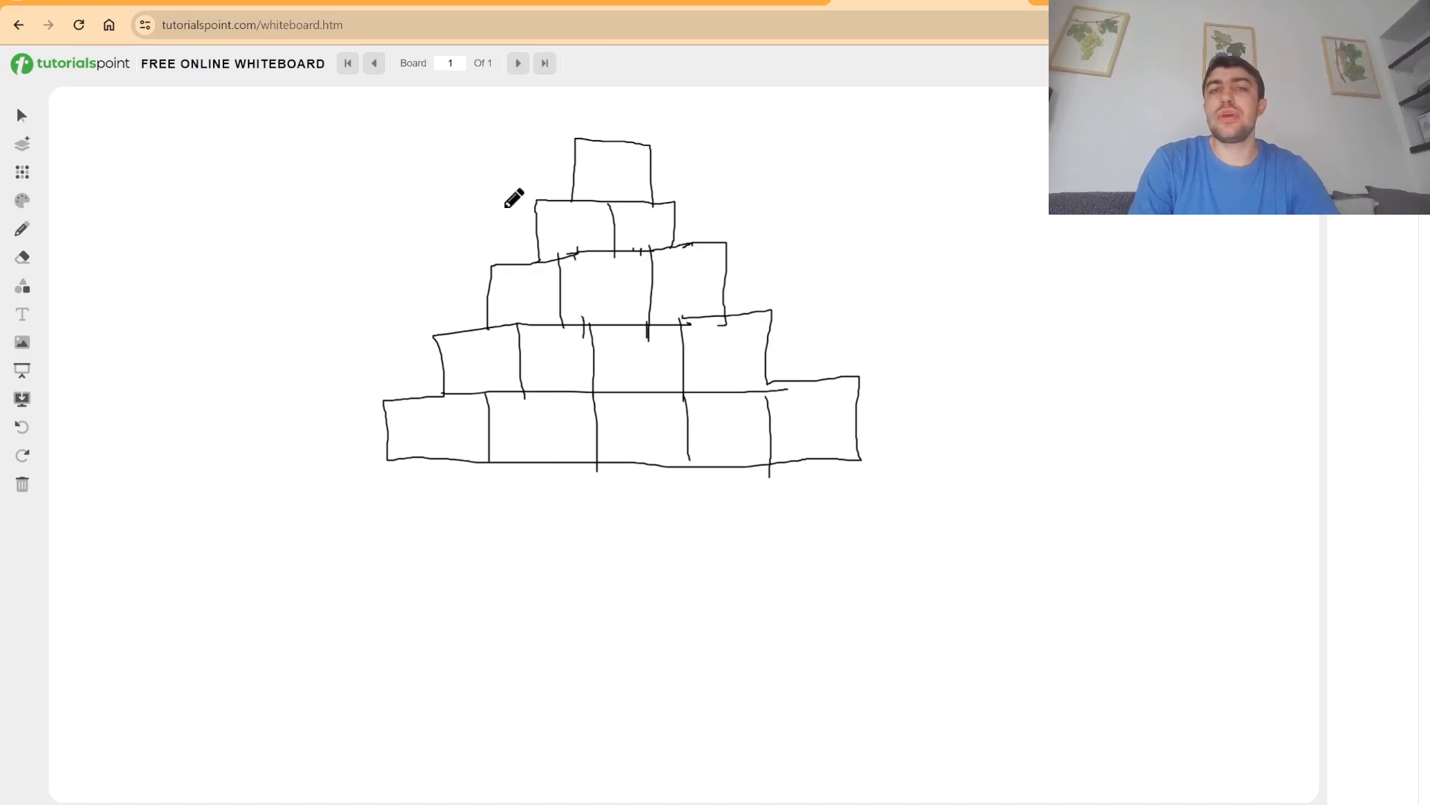
{"action": "mouse_move", "coordinate": [426, 184]}
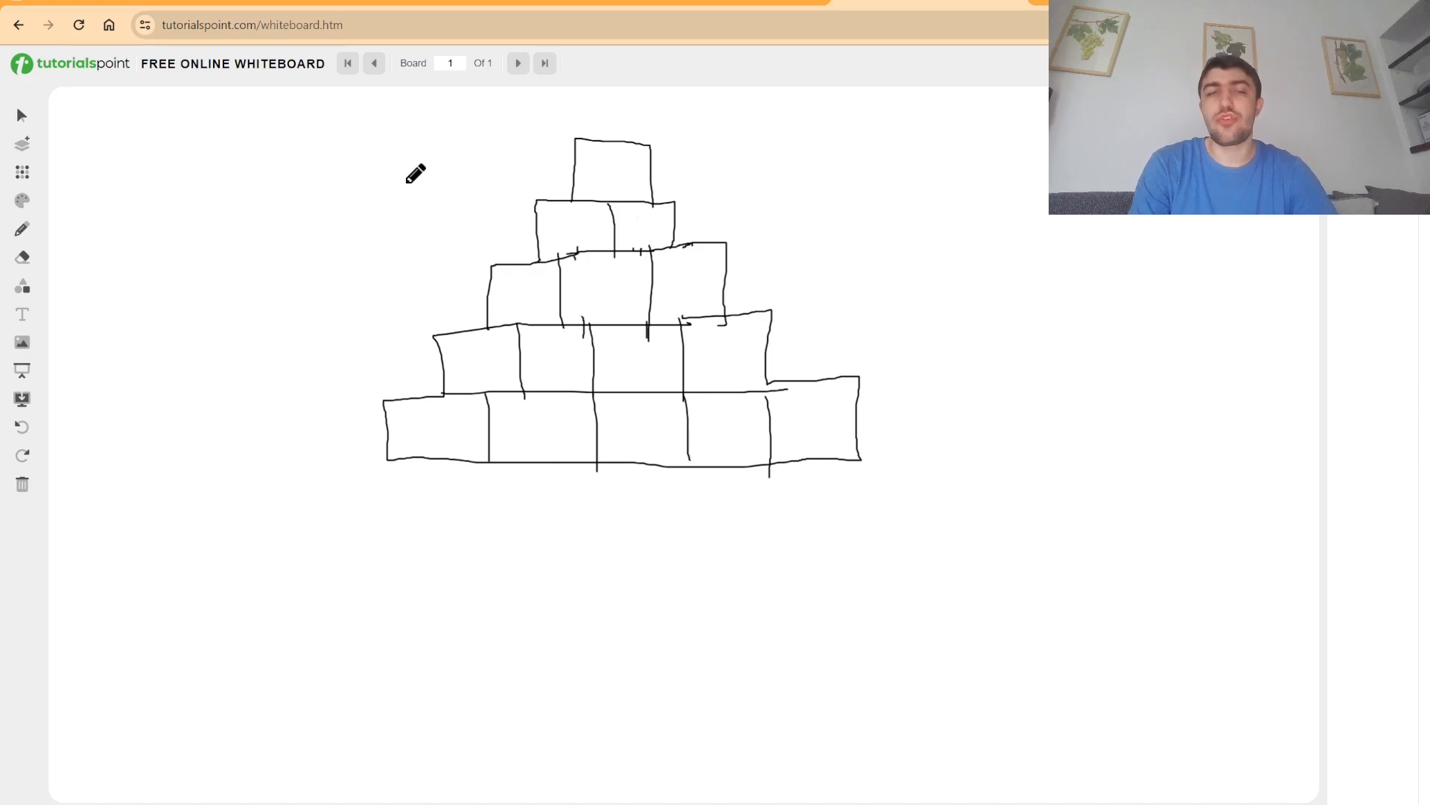
{"action": "mouse_move", "coordinate": [474, 373]}
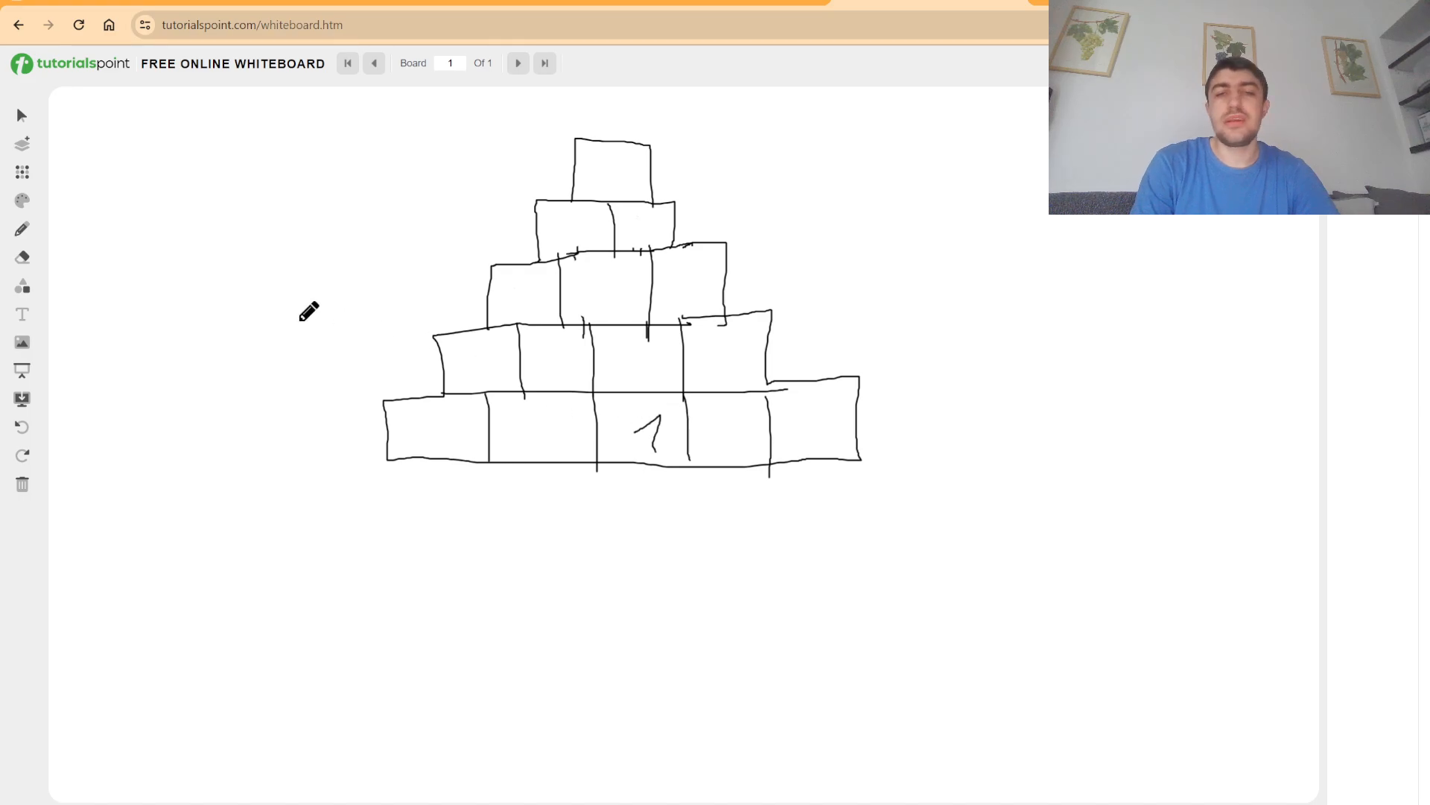
{"action": "mouse_move", "coordinate": [646, 412]}
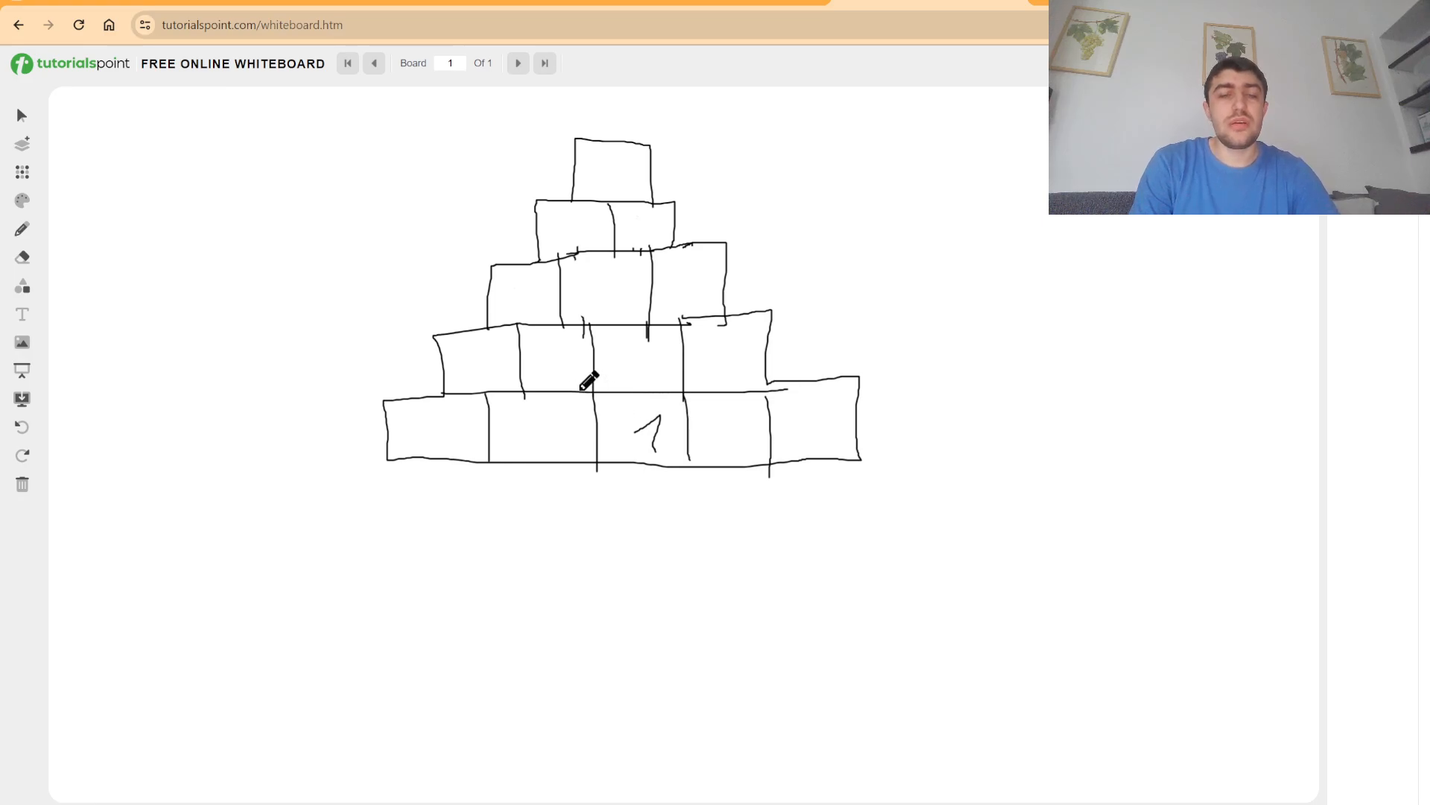
{"action": "mouse_move", "coordinate": [572, 387]}
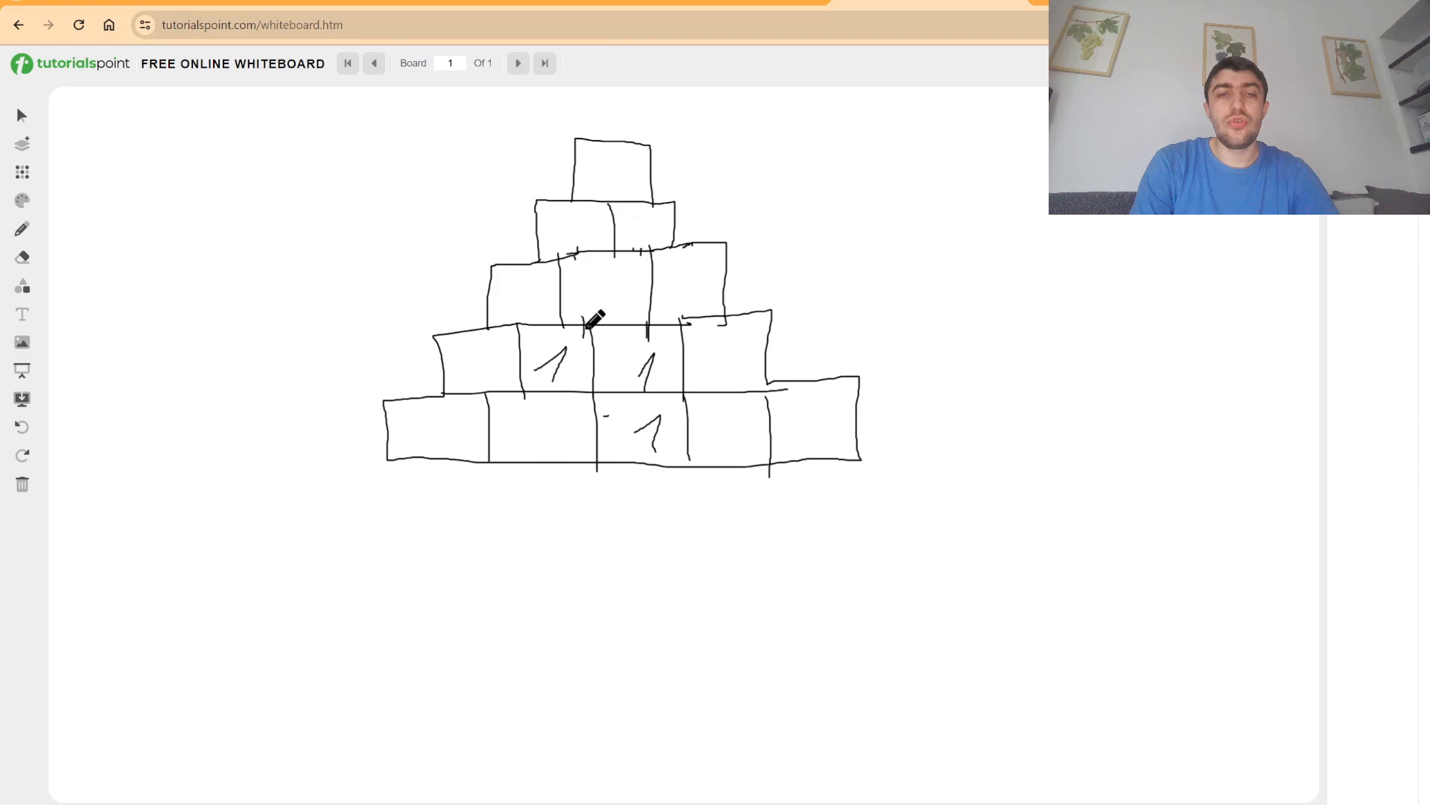
Write 1 2 1 in the middle row, 3 3 below the top, and an arrow to the bottom-middle box
{"action": "left_click_drag", "start_coordinate": [593, 318], "coordinate": [525, 301]}
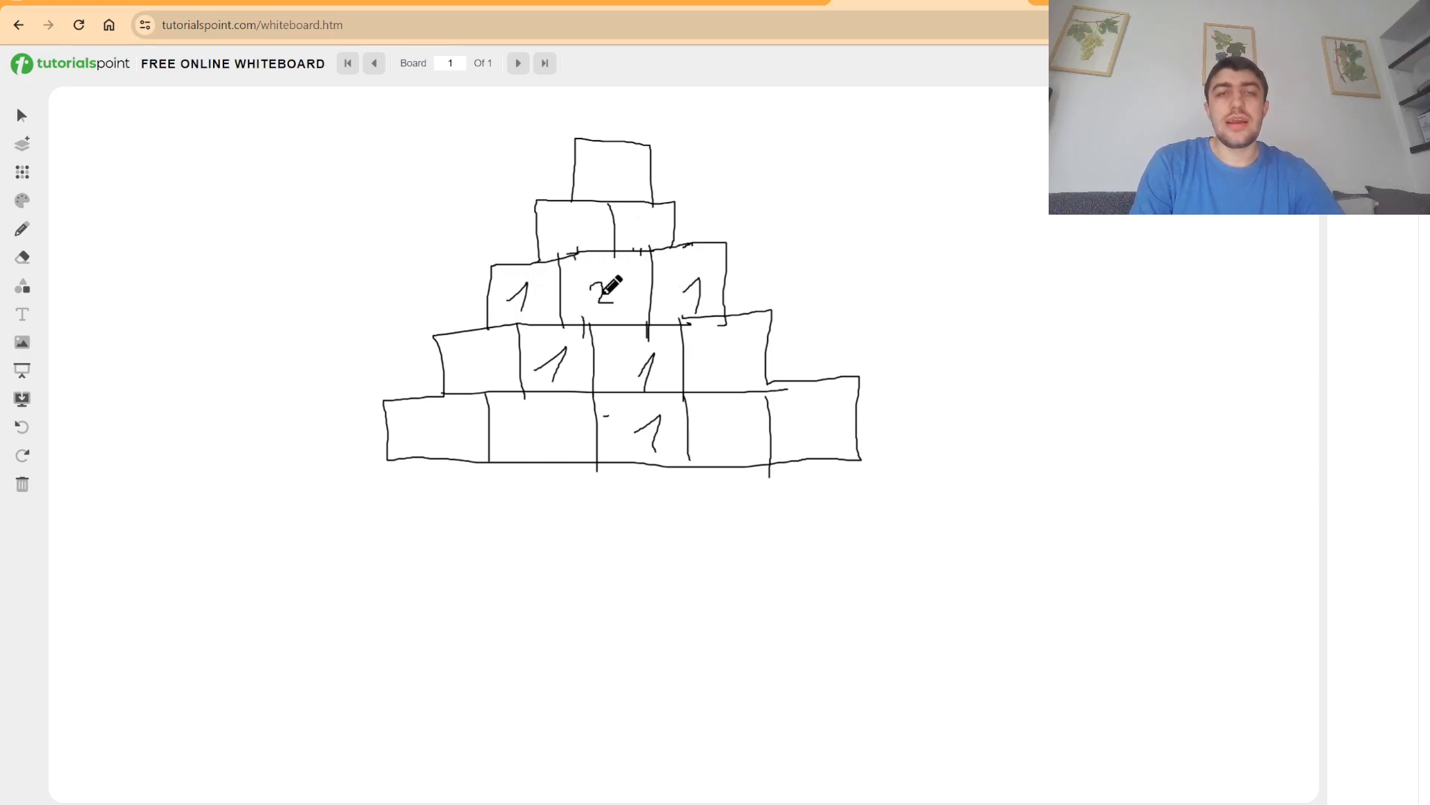
{"action": "mouse_move", "coordinate": [570, 216]}
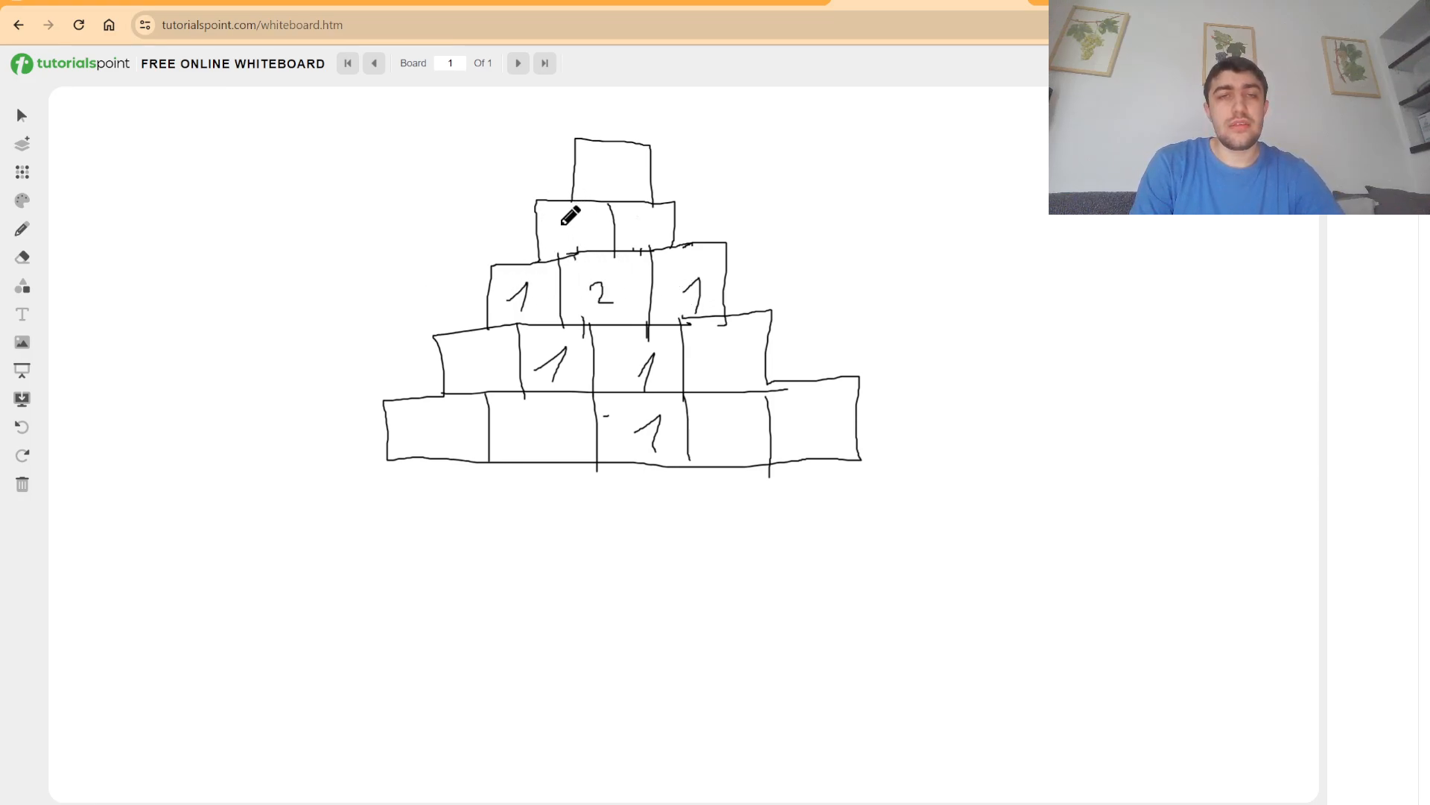
{"action": "mouse_move", "coordinate": [557, 216]}
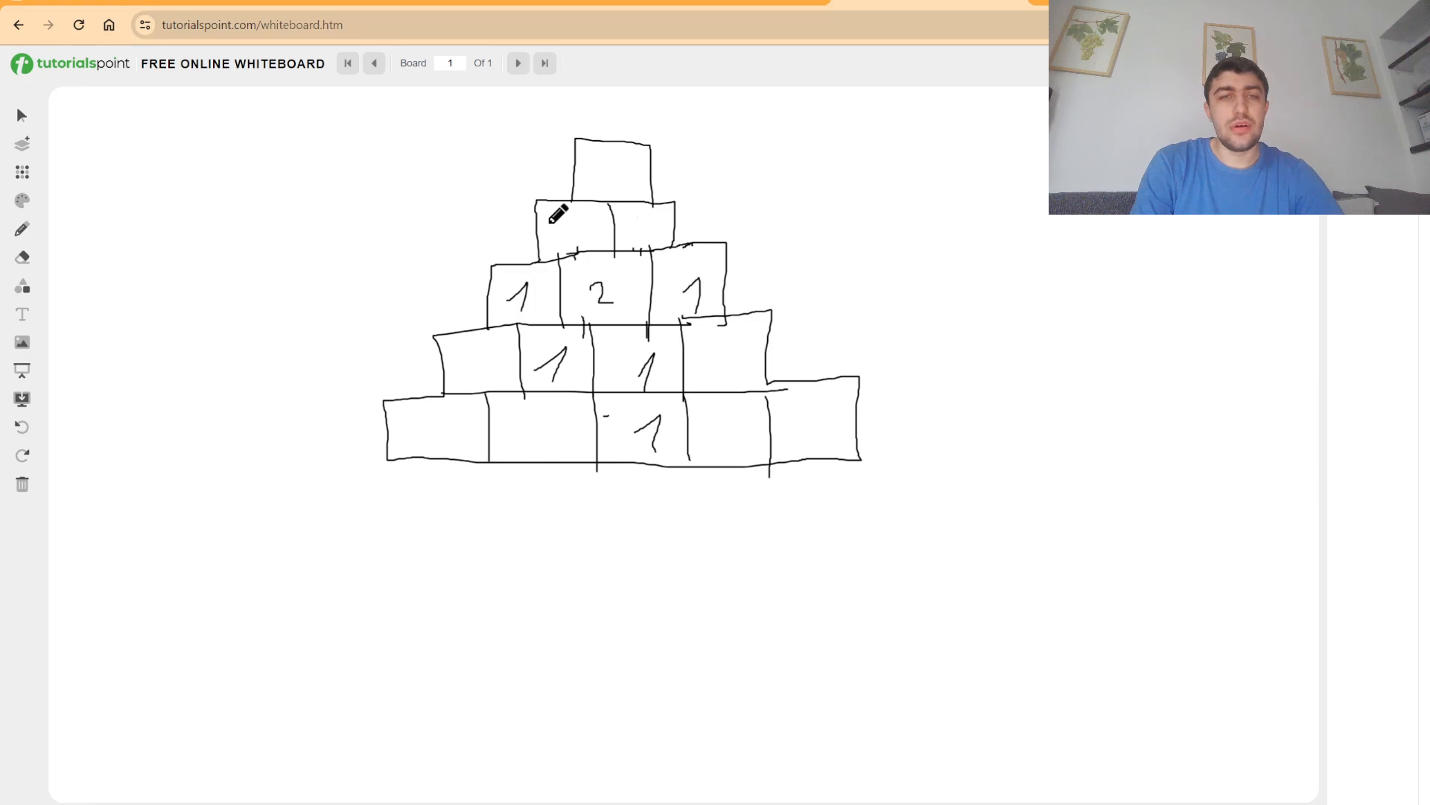
{"action": "left_click_drag", "start_coordinate": [555, 219], "coordinate": [639, 223]}
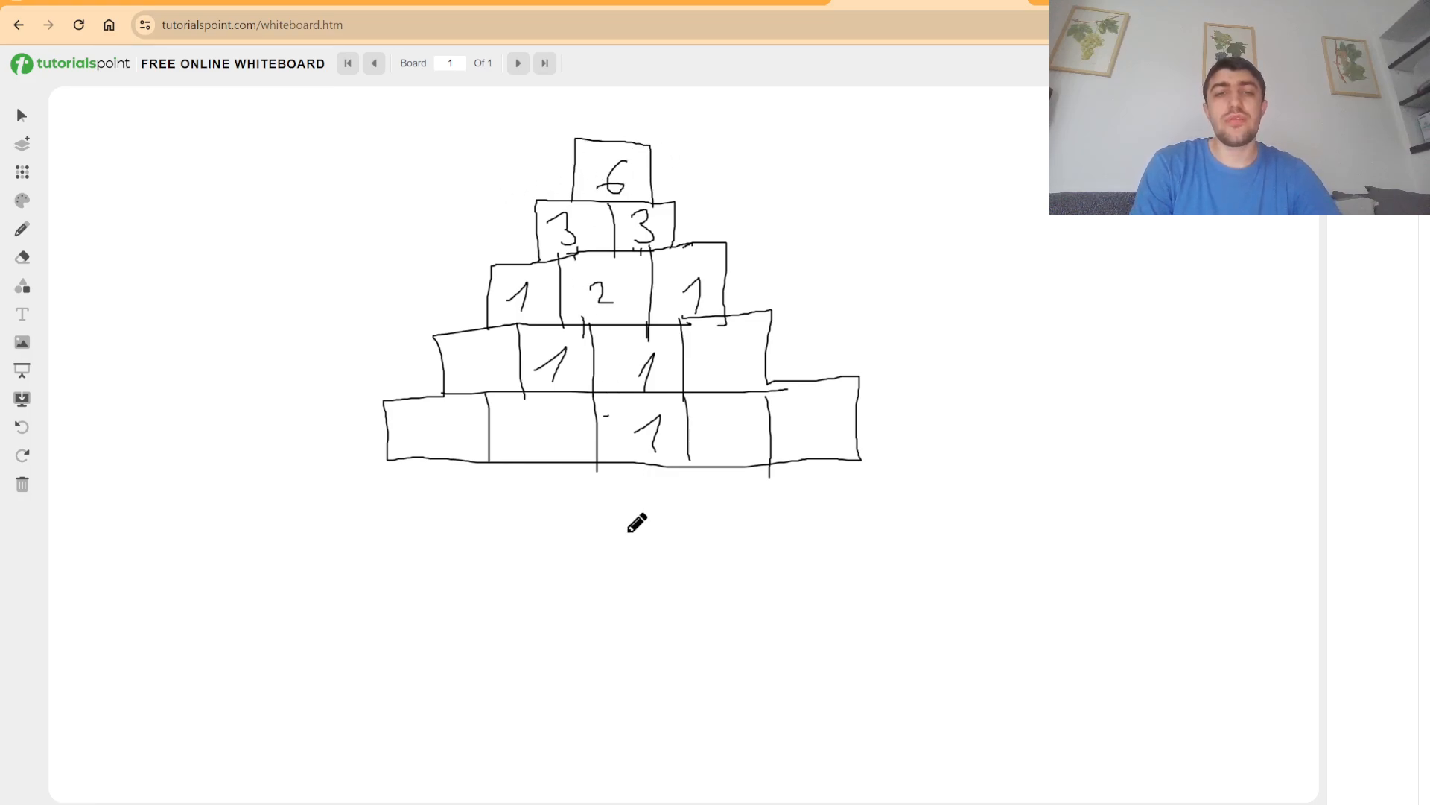
{"action": "left_click_drag", "start_coordinate": [644, 575], "coordinate": [648, 474]}
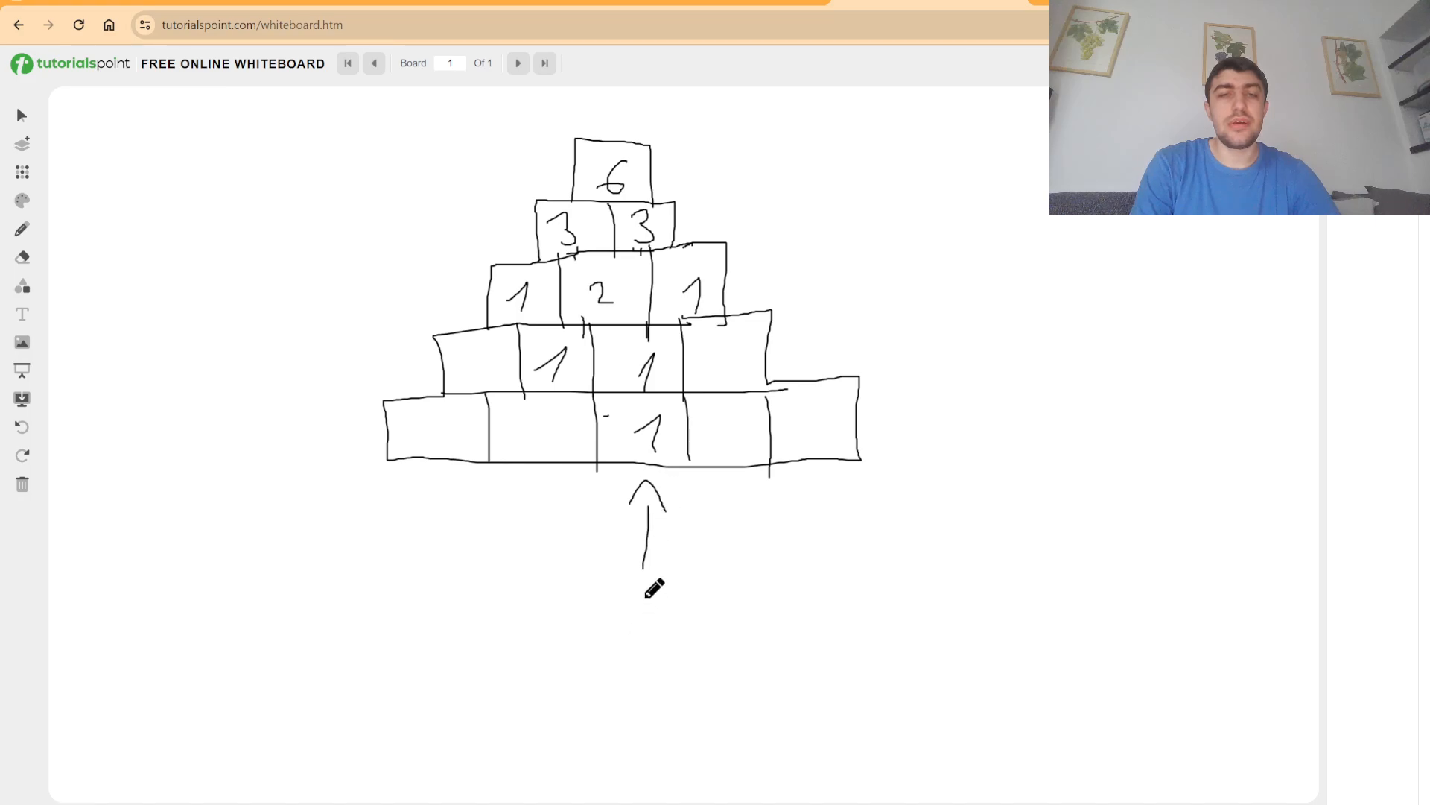
{"action": "mouse_move", "coordinate": [96, 436]}
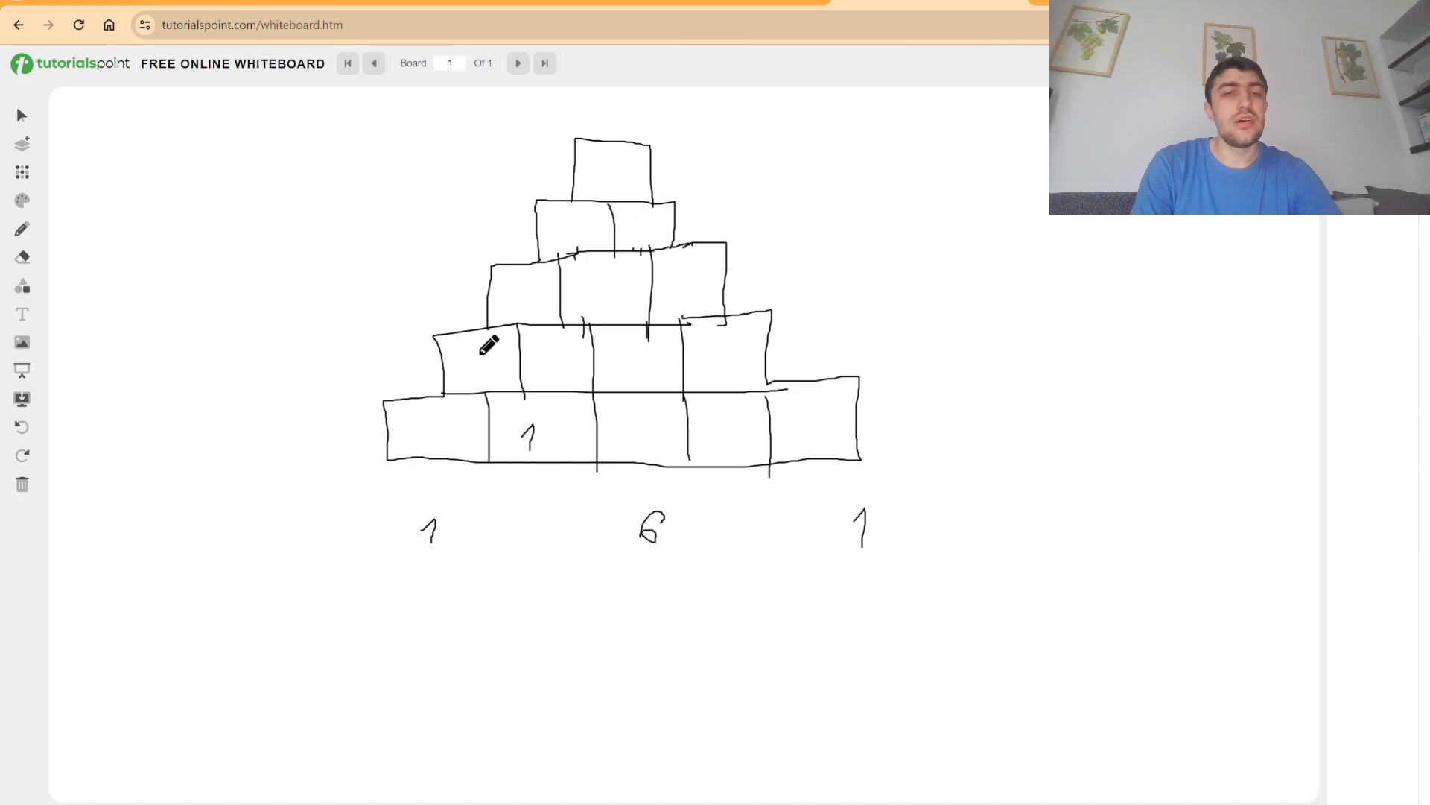
Write 1 1 in the second row and 2 in the middle row's left box
{"action": "left_click_drag", "start_coordinate": [465, 352], "coordinate": [575, 356]}
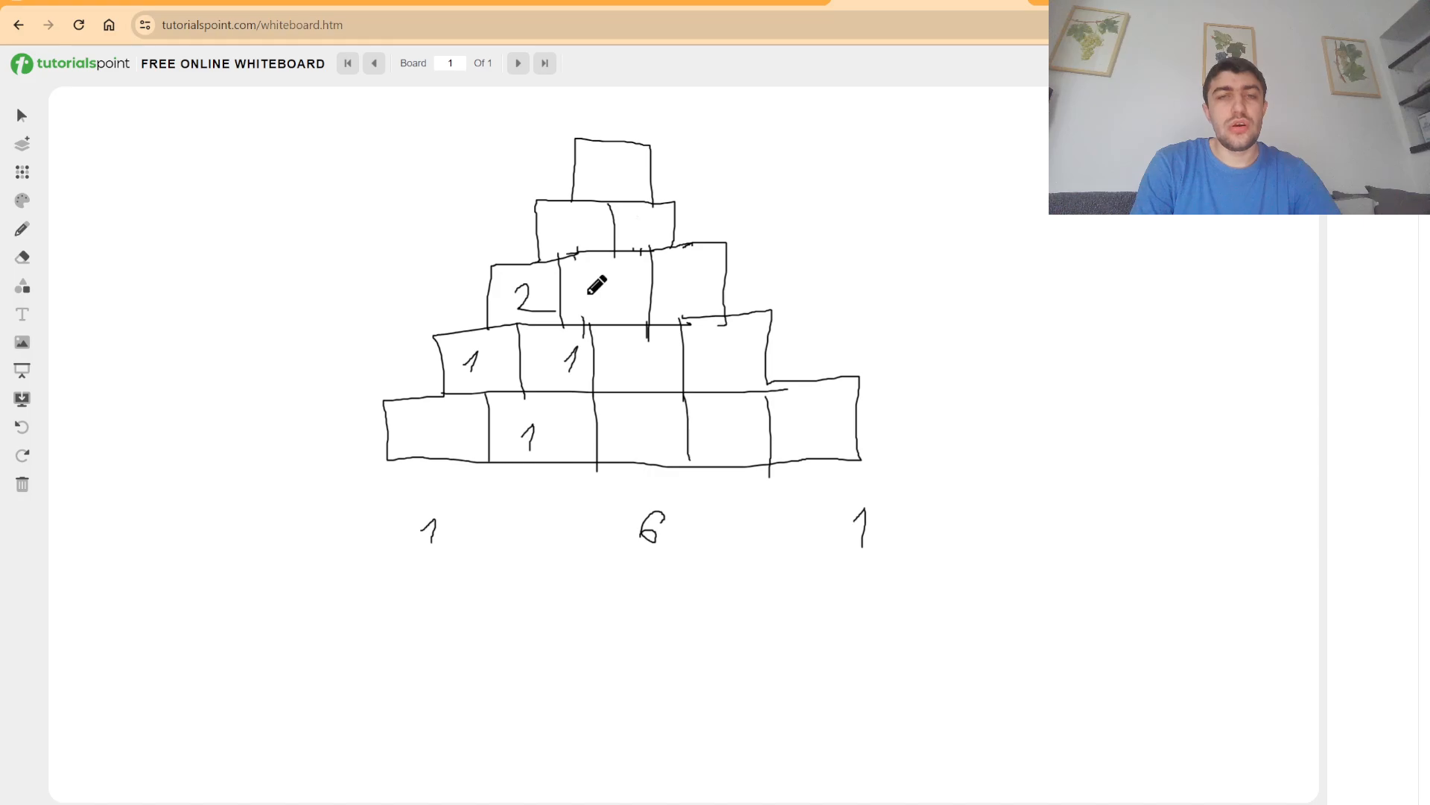
{"action": "left_click_drag", "start_coordinate": [593, 283], "coordinate": [593, 228]}
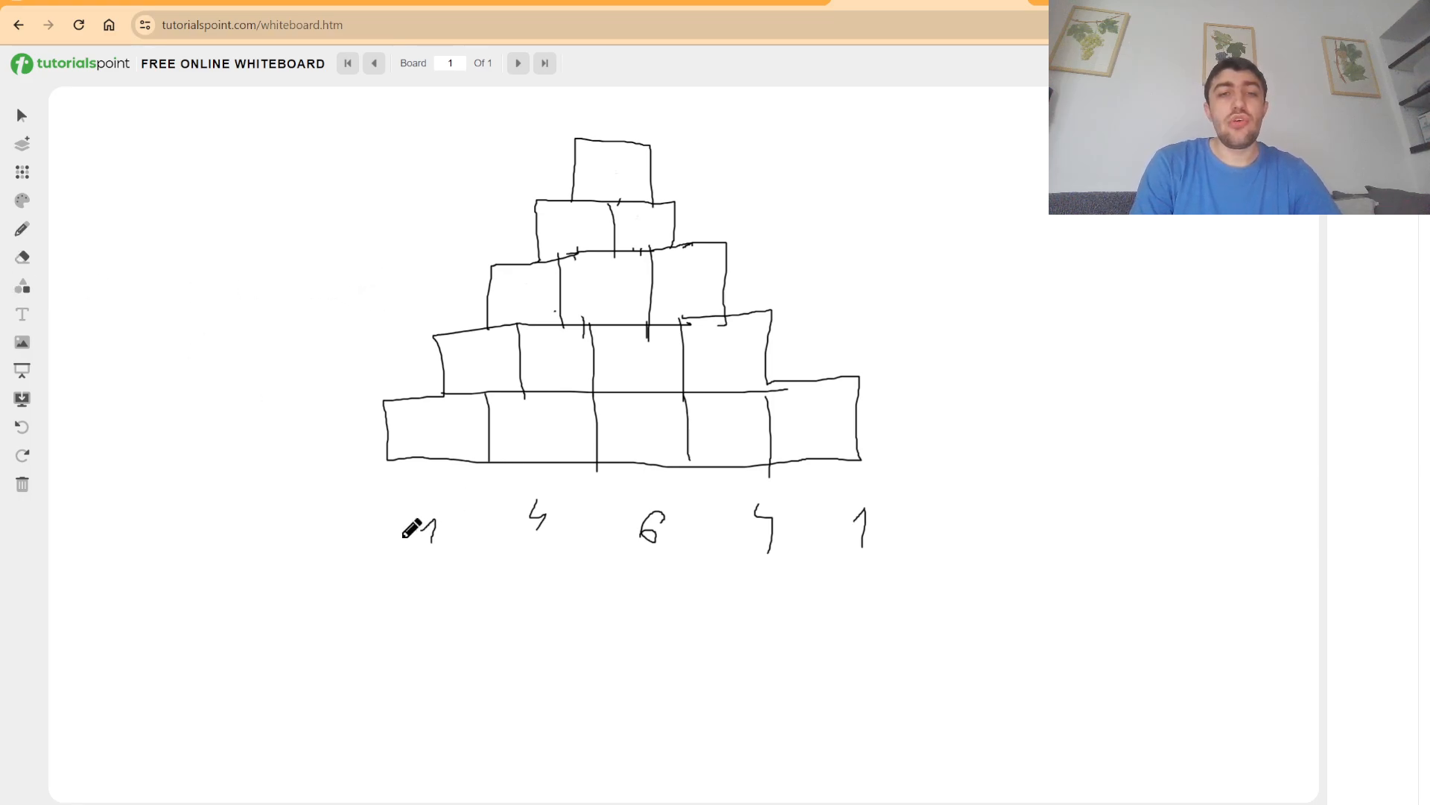
{"action": "mouse_move", "coordinate": [789, 515]}
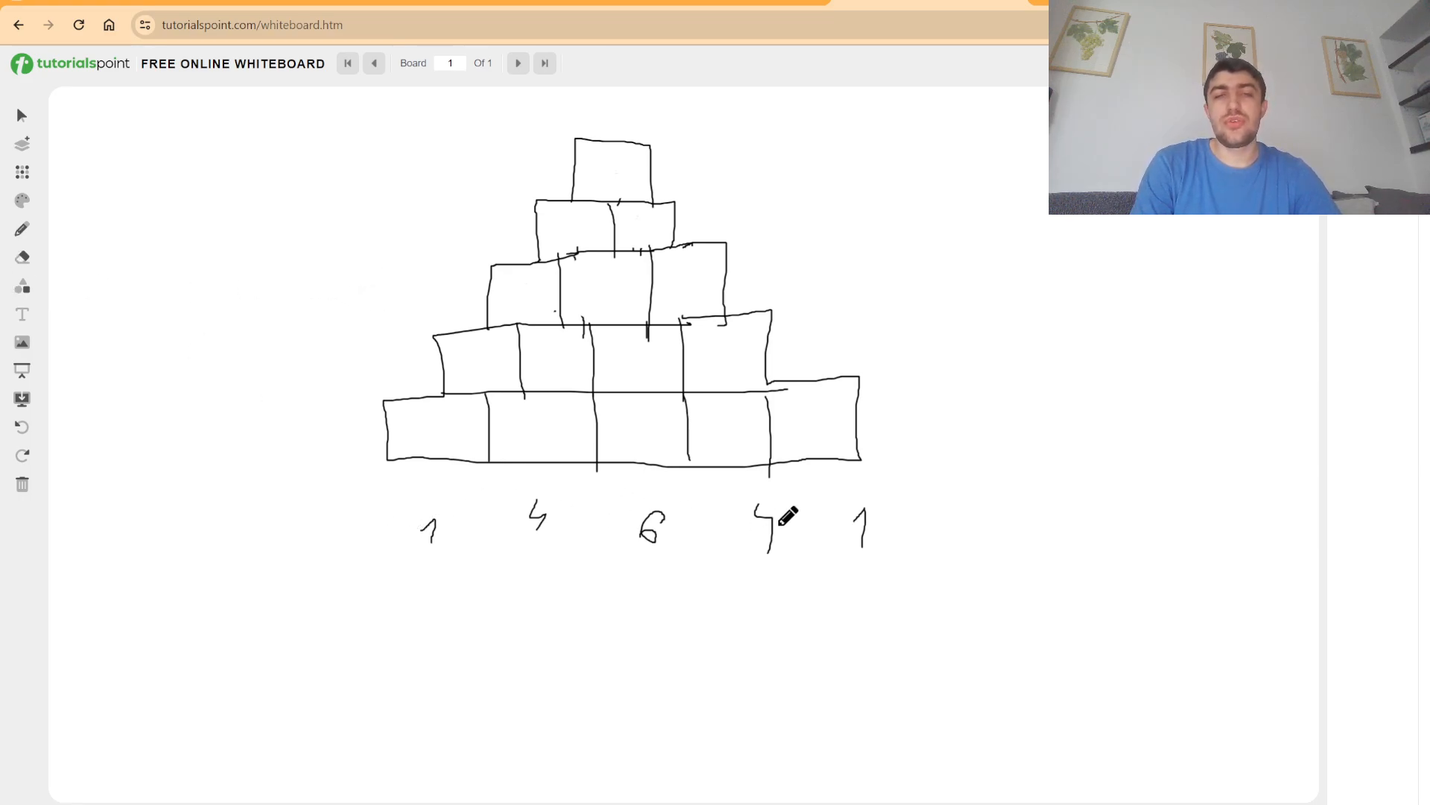
{"action": "mouse_move", "coordinate": [802, 517]}
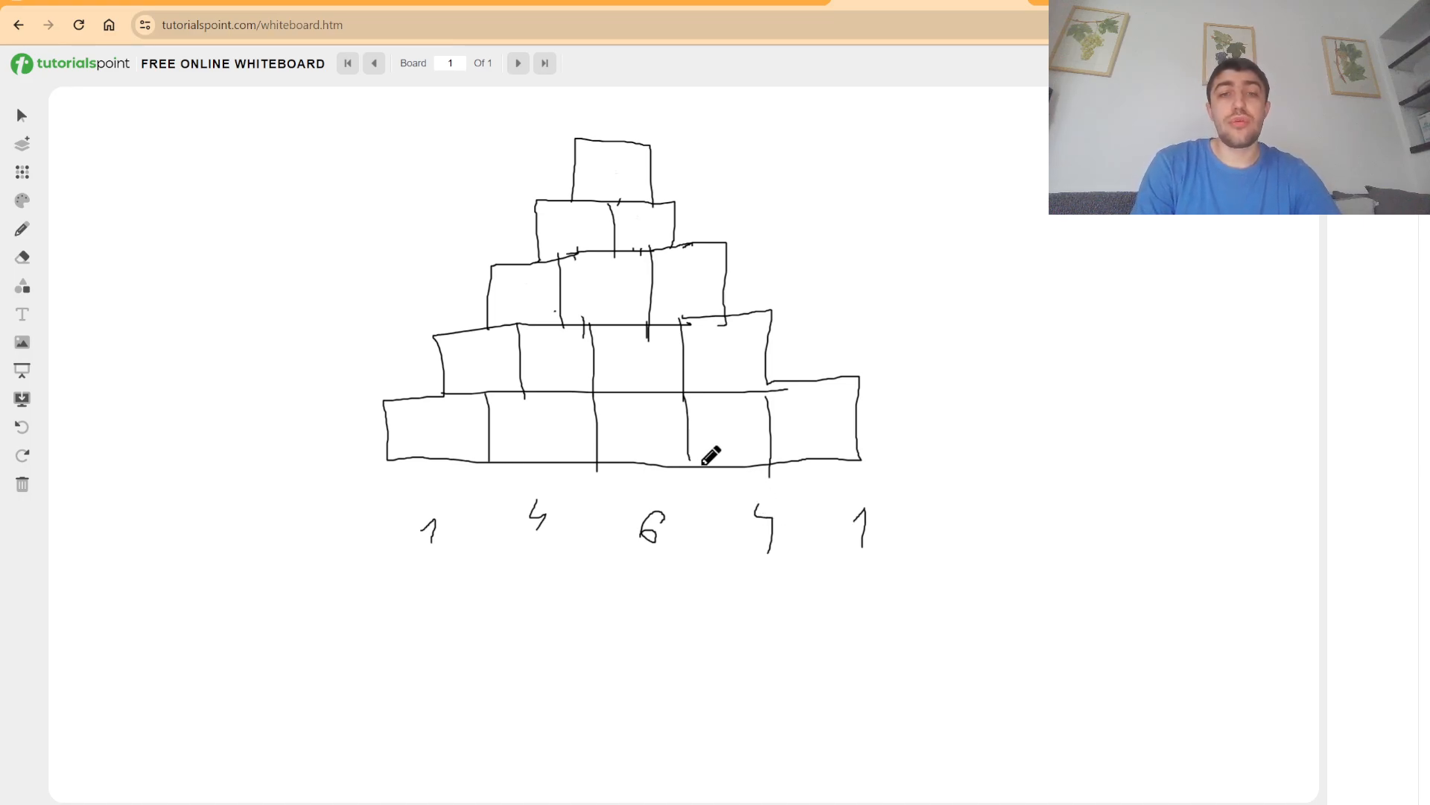
{"action": "mouse_move", "coordinate": [438, 447]}
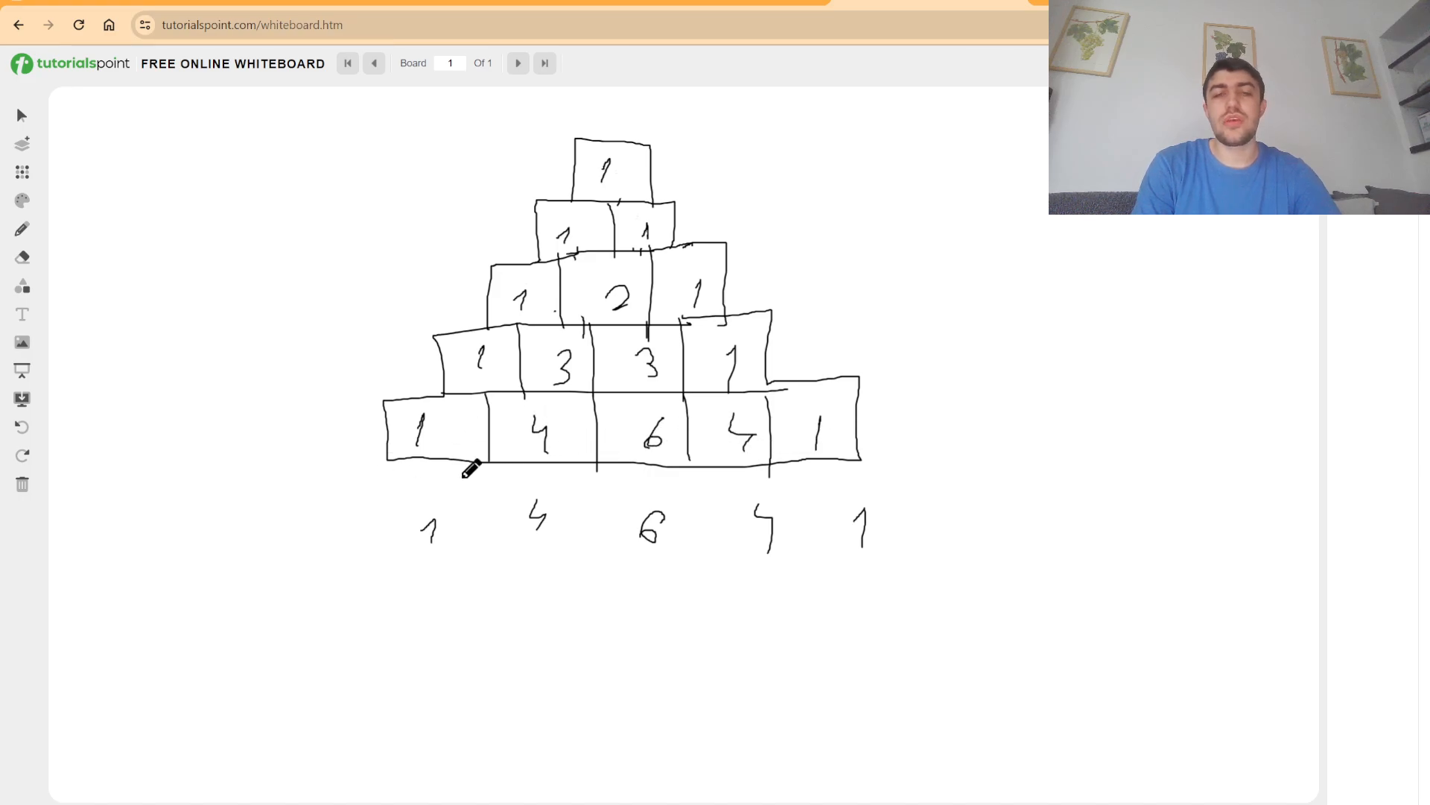
{"action": "mouse_move", "coordinate": [22, 261]}
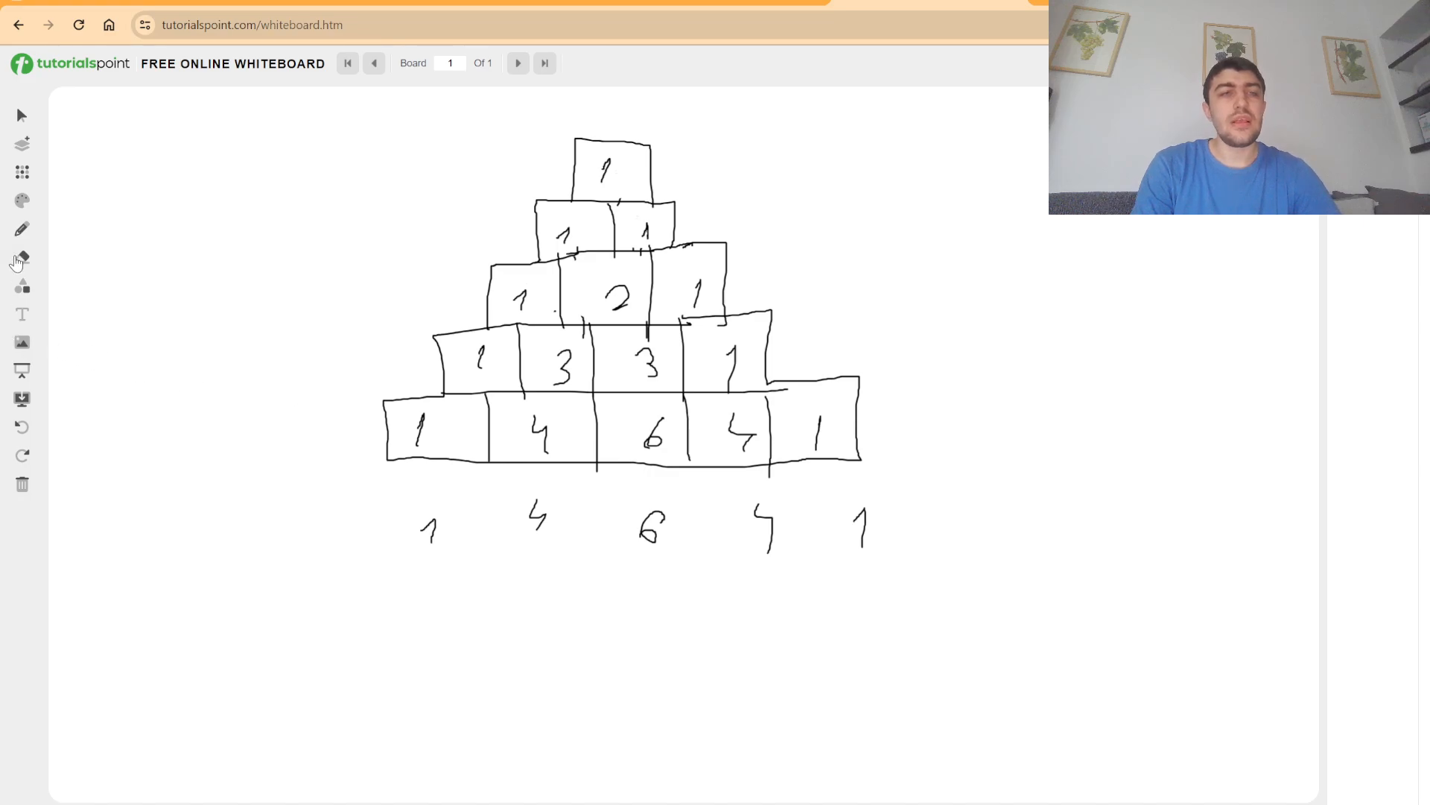
{"action": "left_click", "coordinate": [21, 257]}
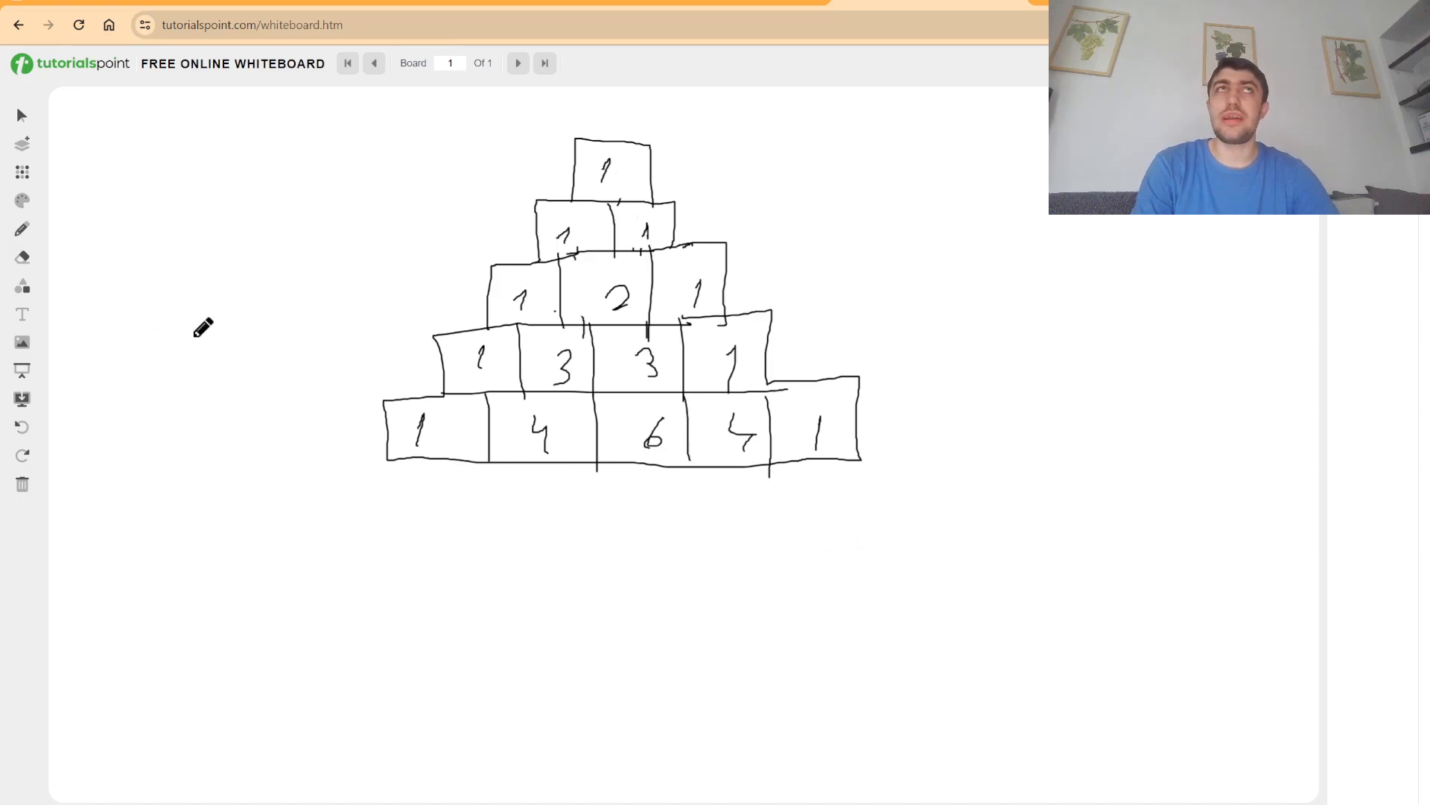
{"action": "mouse_move", "coordinate": [354, 432]}
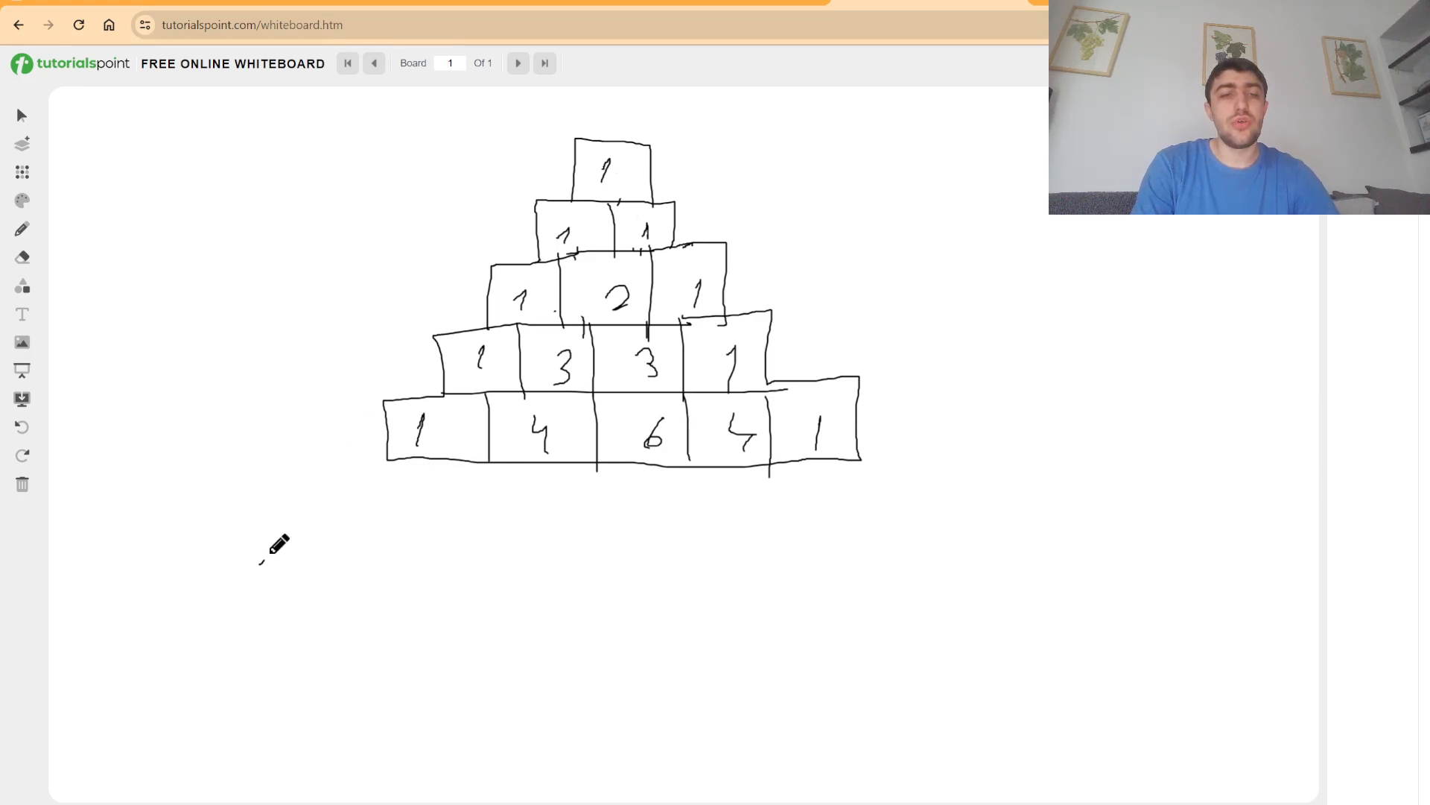
Write (i, j) with an arrow to C notation, the stacked bracket (i j), and iCj
{"action": "left_click_drag", "start_coordinate": [265, 529], "coordinate": [401, 602]}
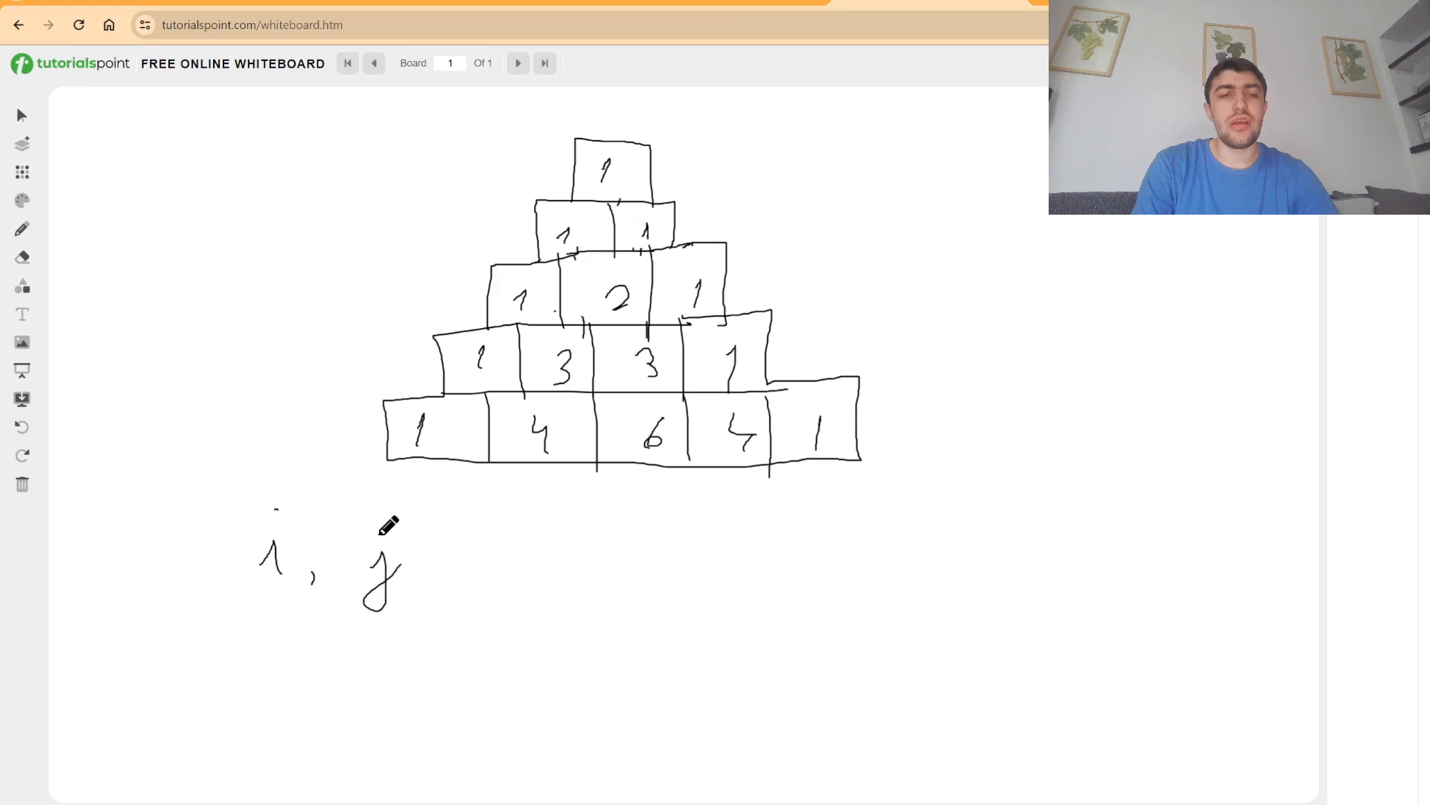
{"action": "left_click_drag", "start_coordinate": [470, 567], "coordinate": [529, 567]}
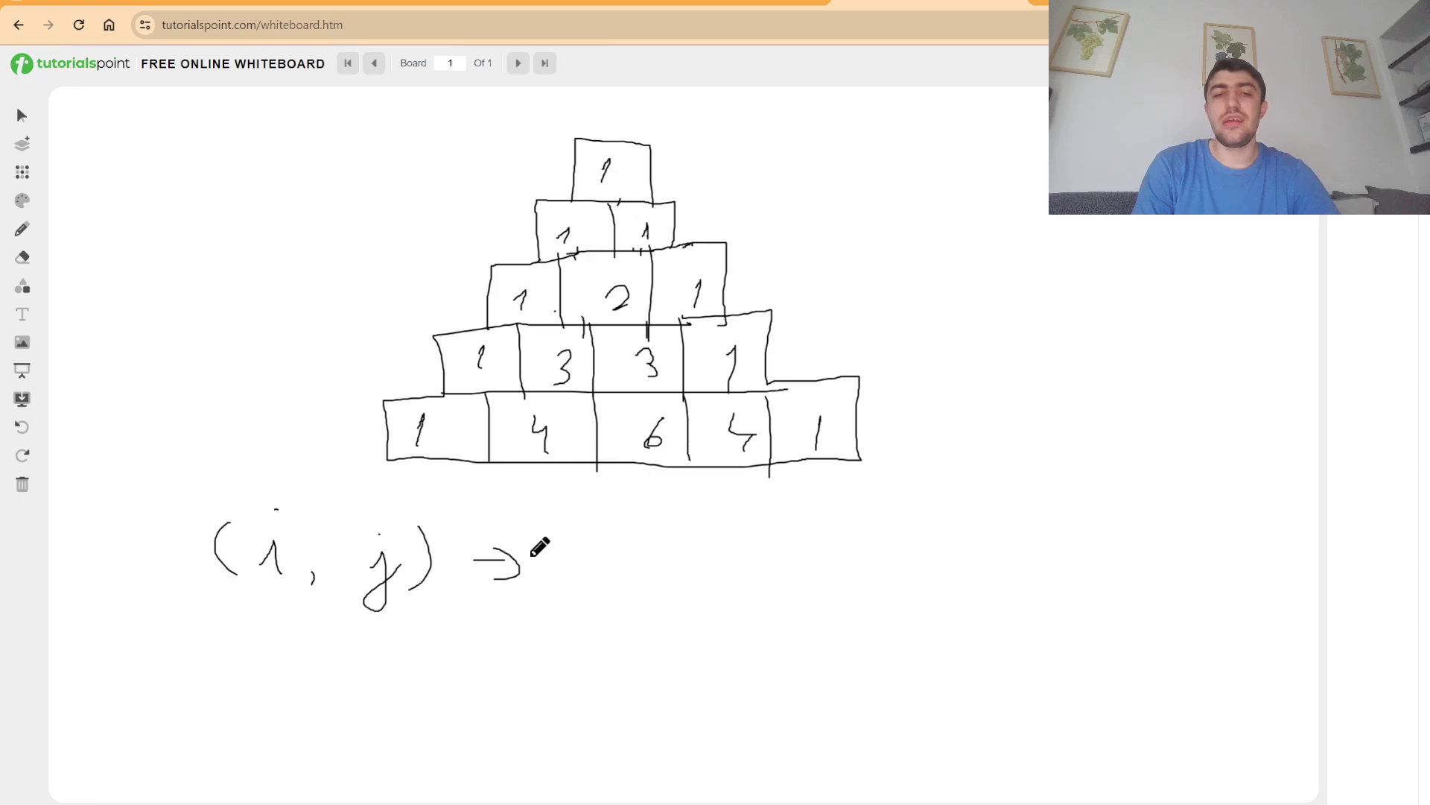
{"action": "mouse_move", "coordinate": [598, 535]}
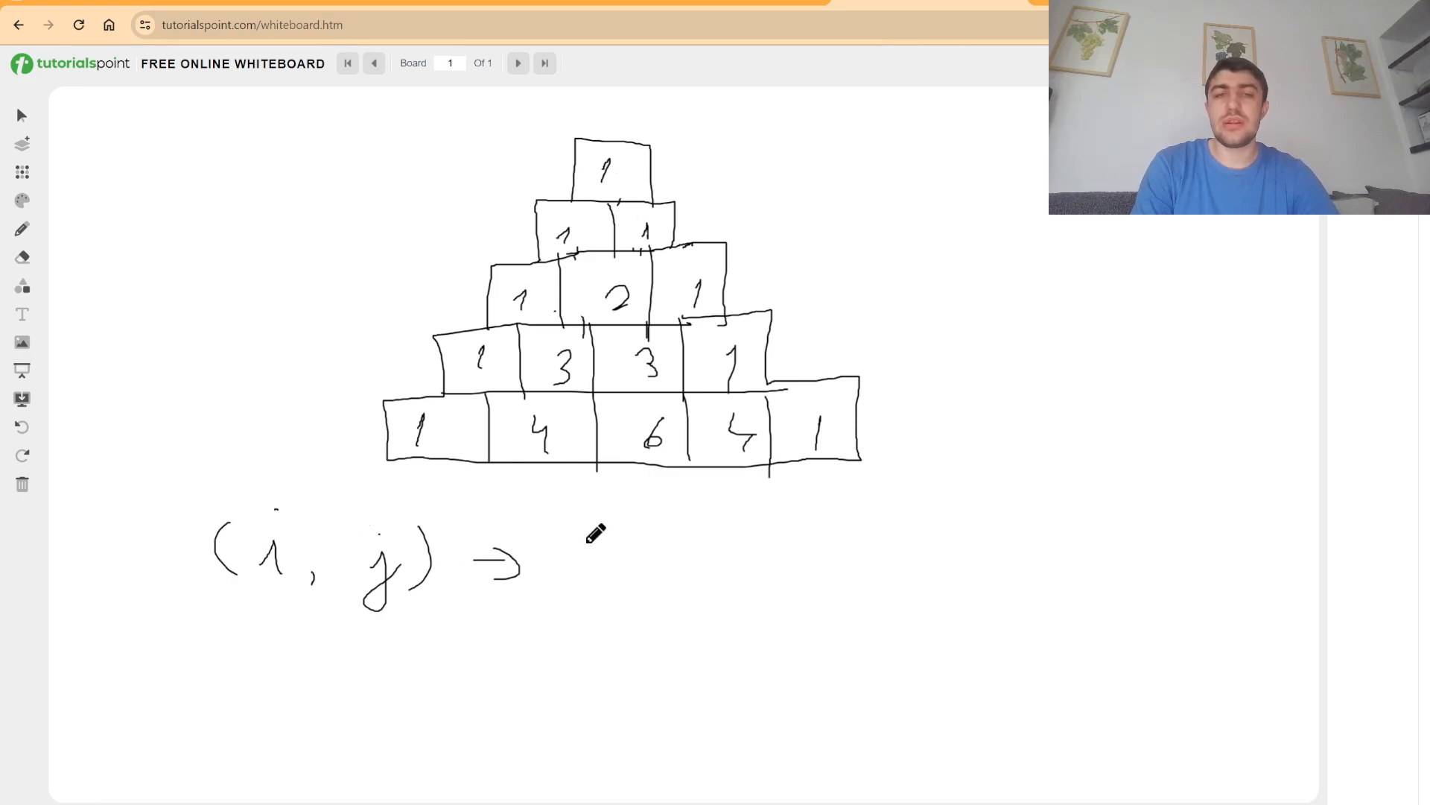
{"action": "left_click_drag", "start_coordinate": [611, 533], "coordinate": [575, 602]}
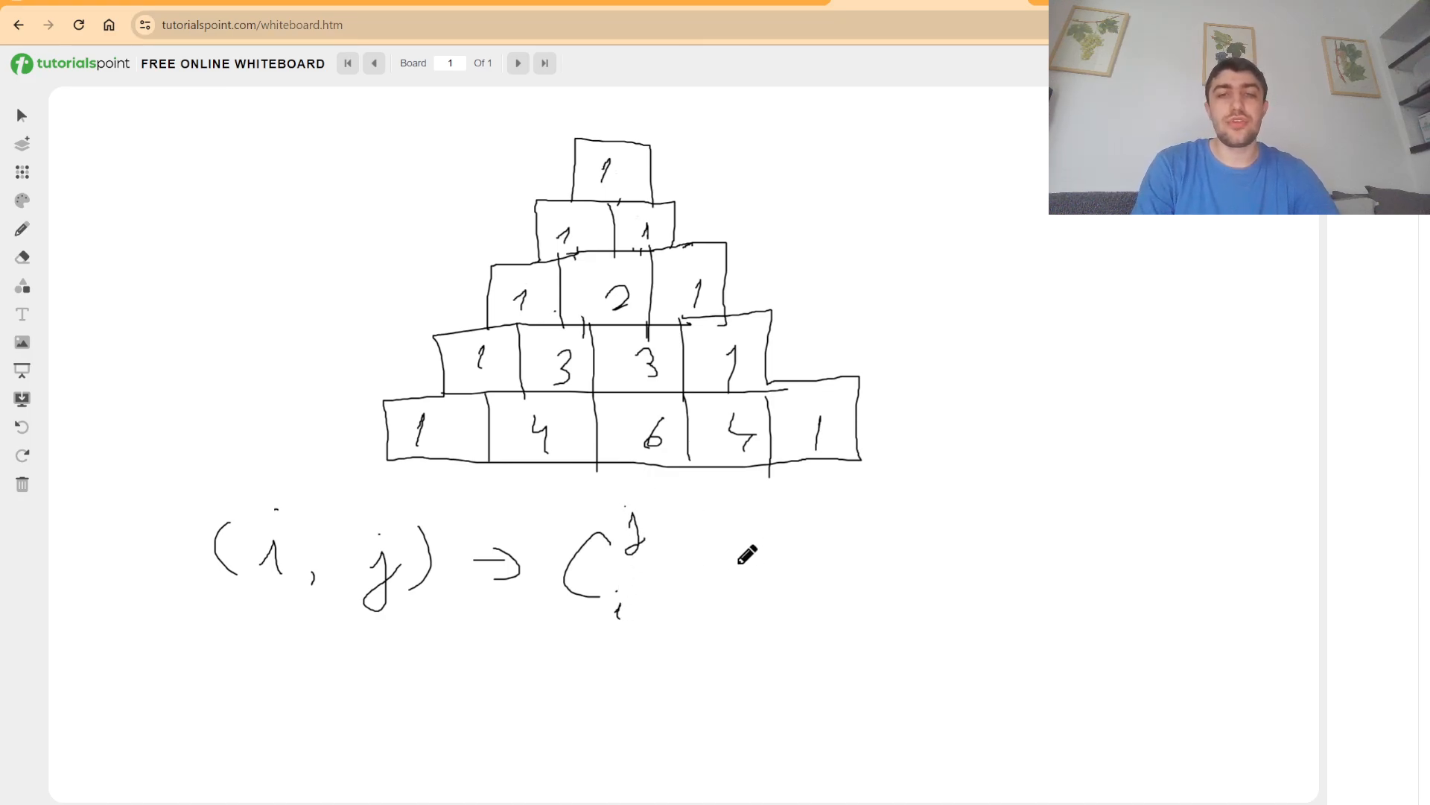
{"action": "left_click_drag", "start_coordinate": [785, 525], "coordinate": [799, 606]}
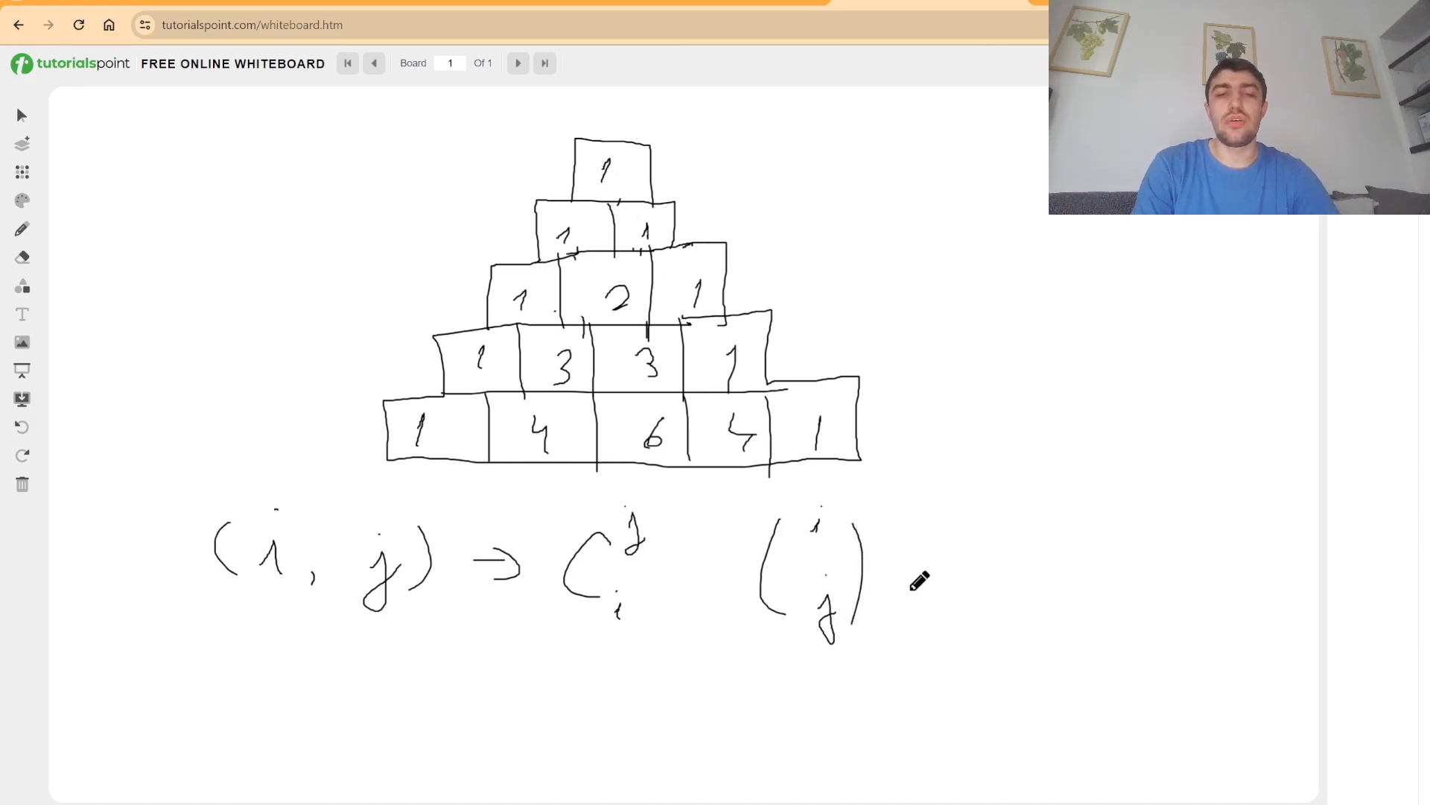
{"action": "mouse_move", "coordinate": [929, 589]}
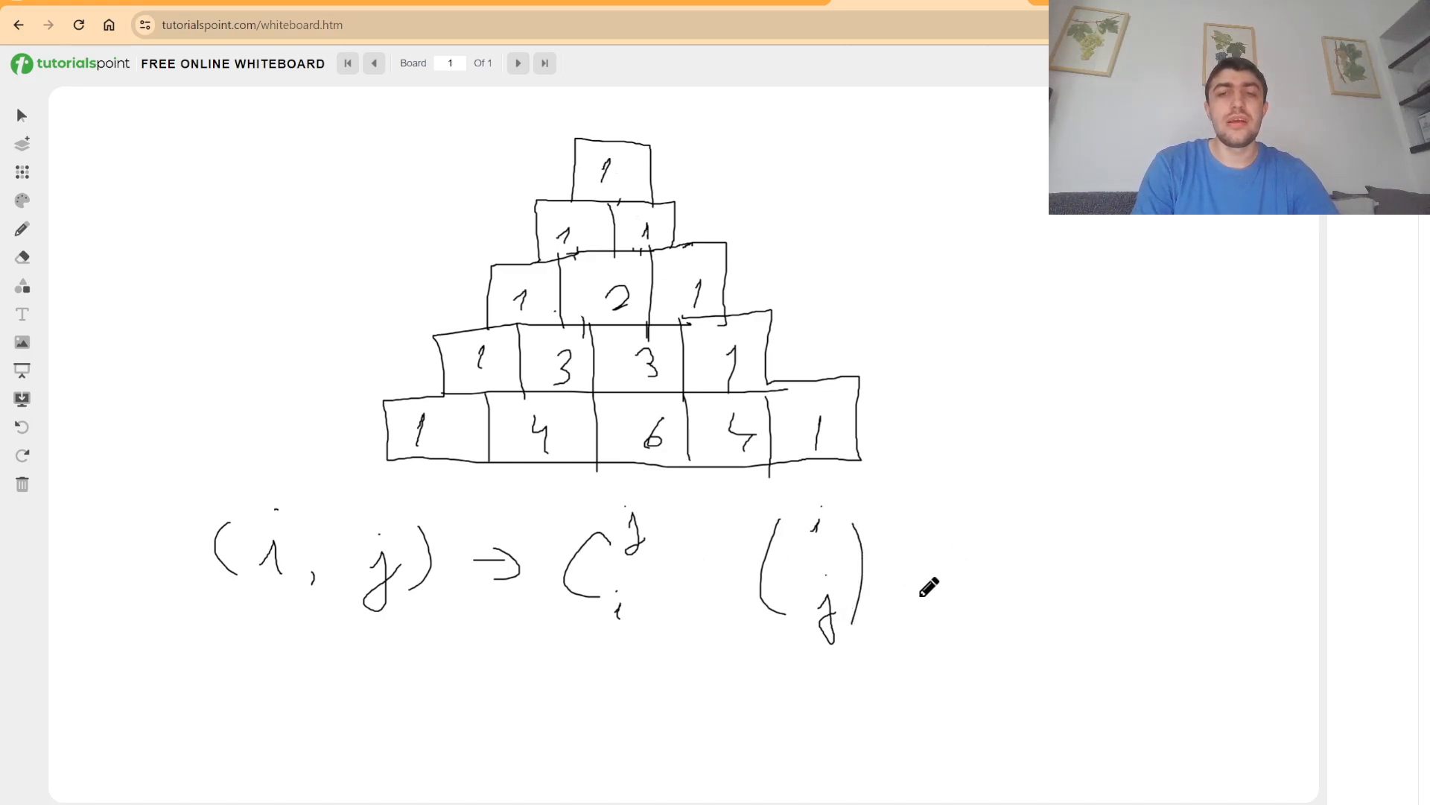
{"action": "left_click_drag", "start_coordinate": [929, 584], "coordinate": [1040, 620]}
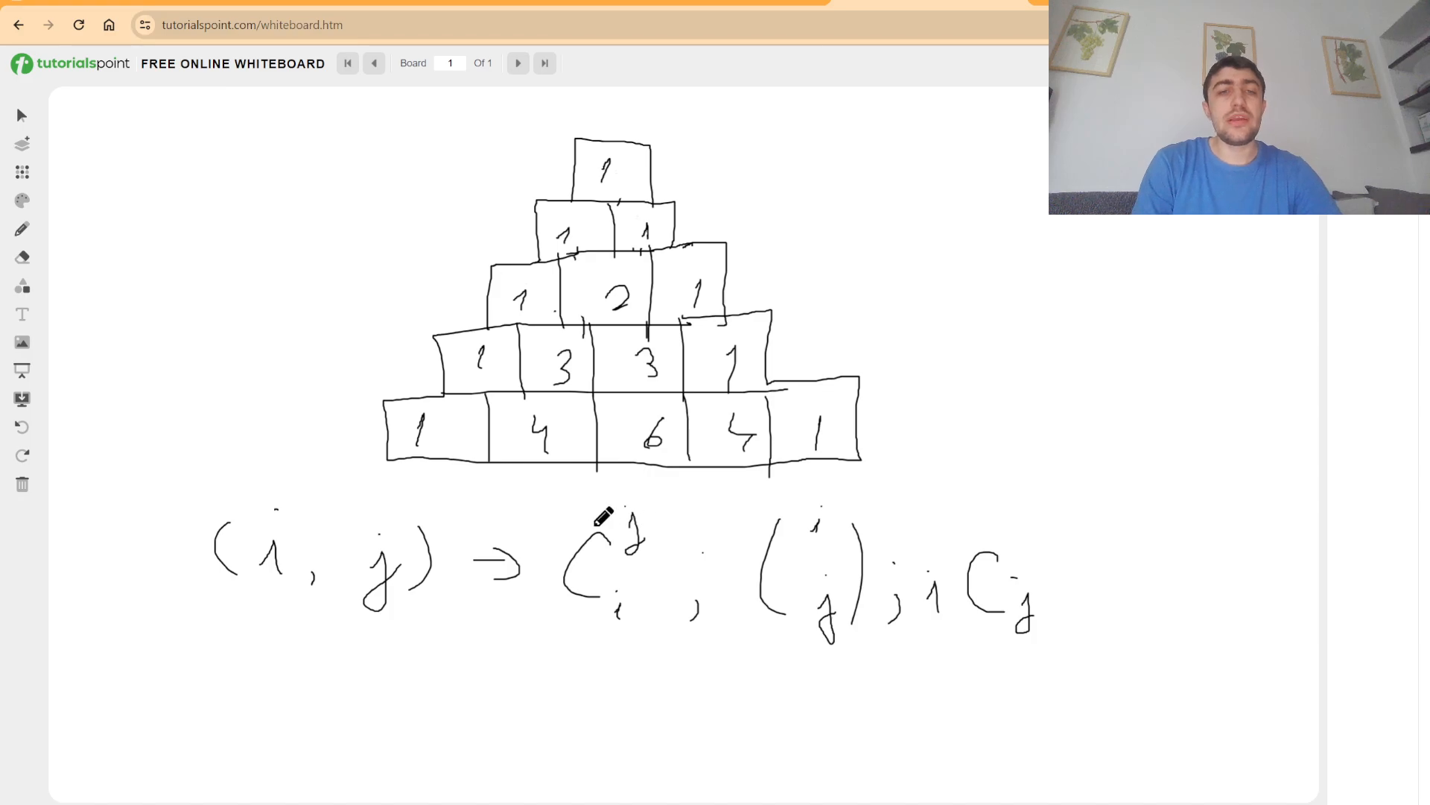
{"action": "mouse_move", "coordinate": [397, 440]}
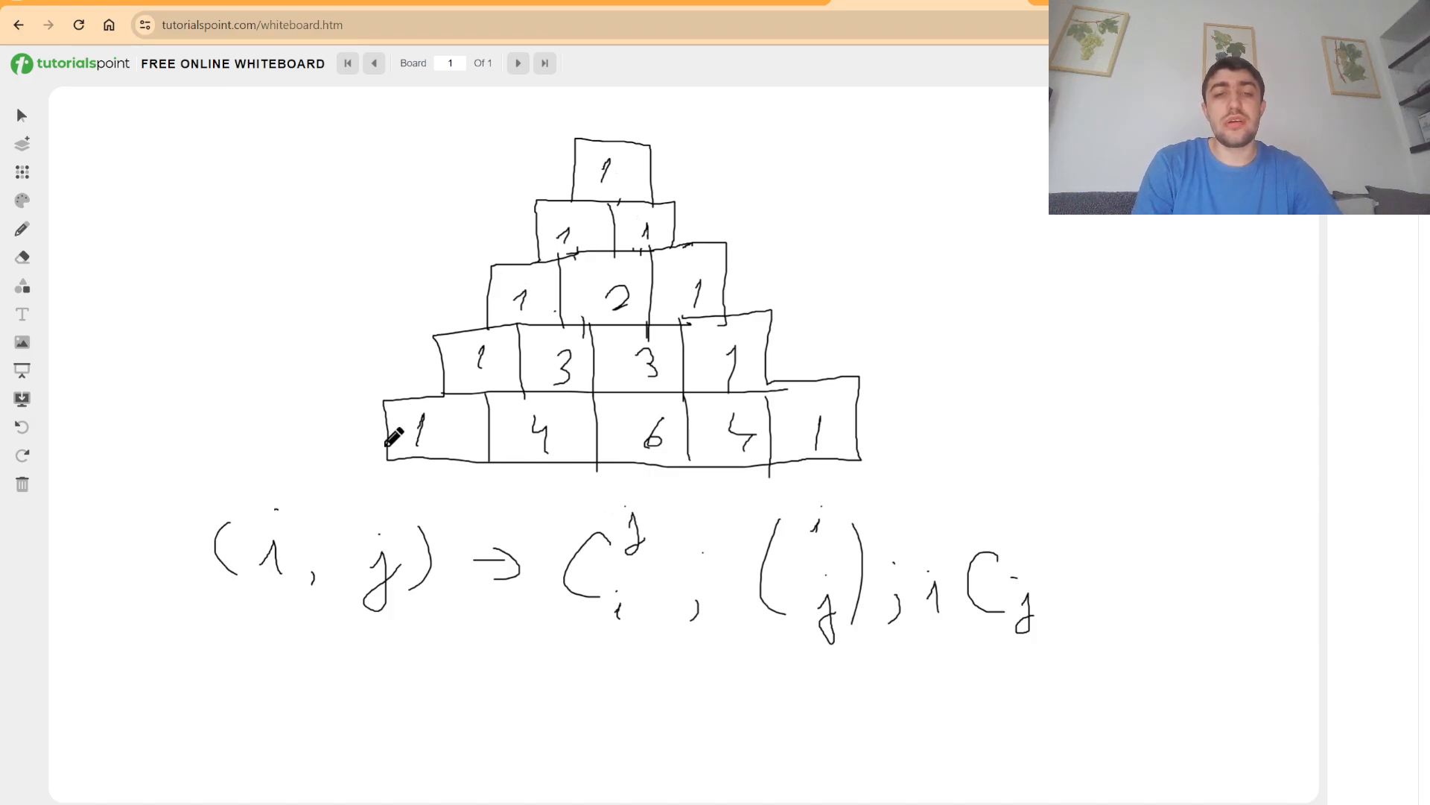
{"action": "mouse_move", "coordinate": [289, 423]}
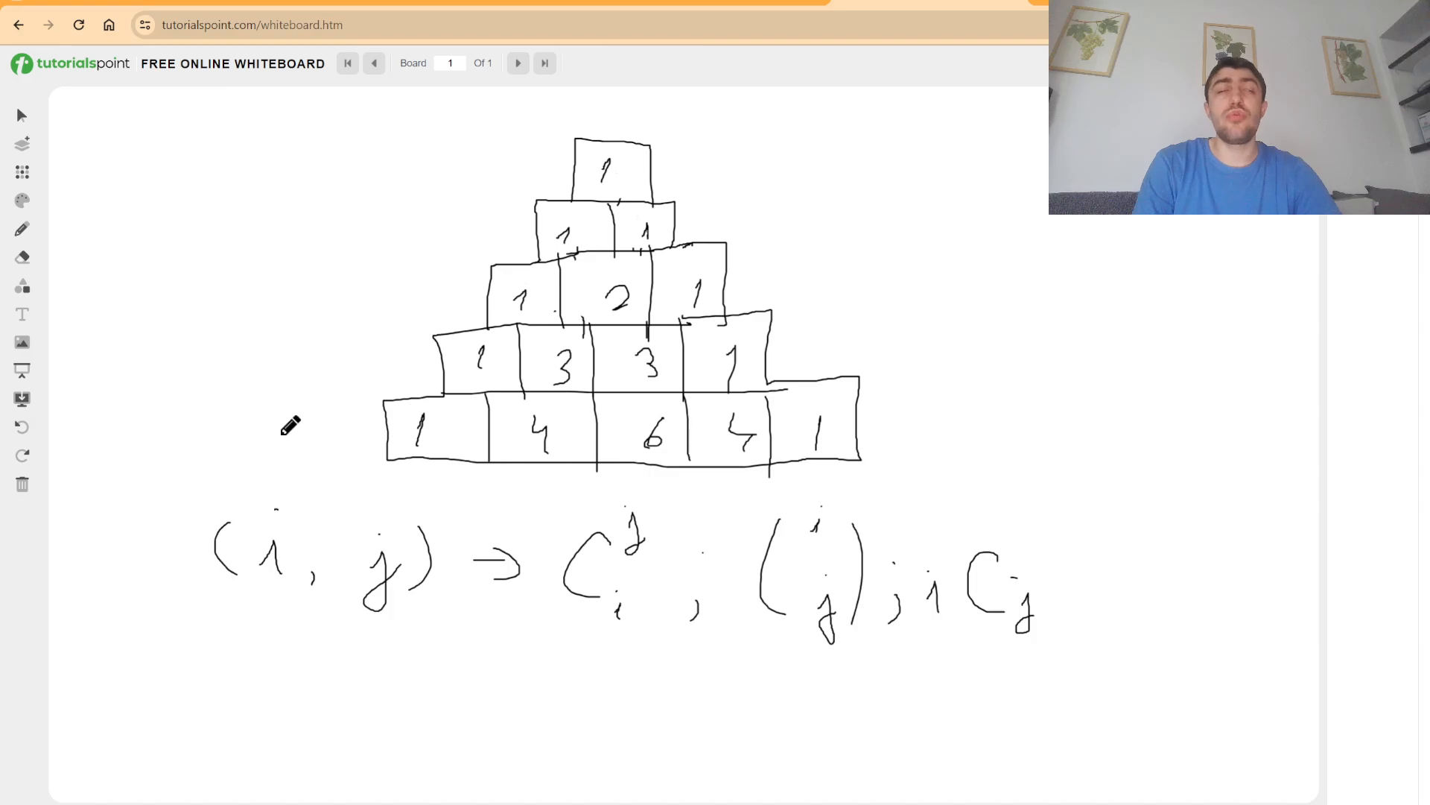
{"action": "mouse_move", "coordinate": [310, 423]}
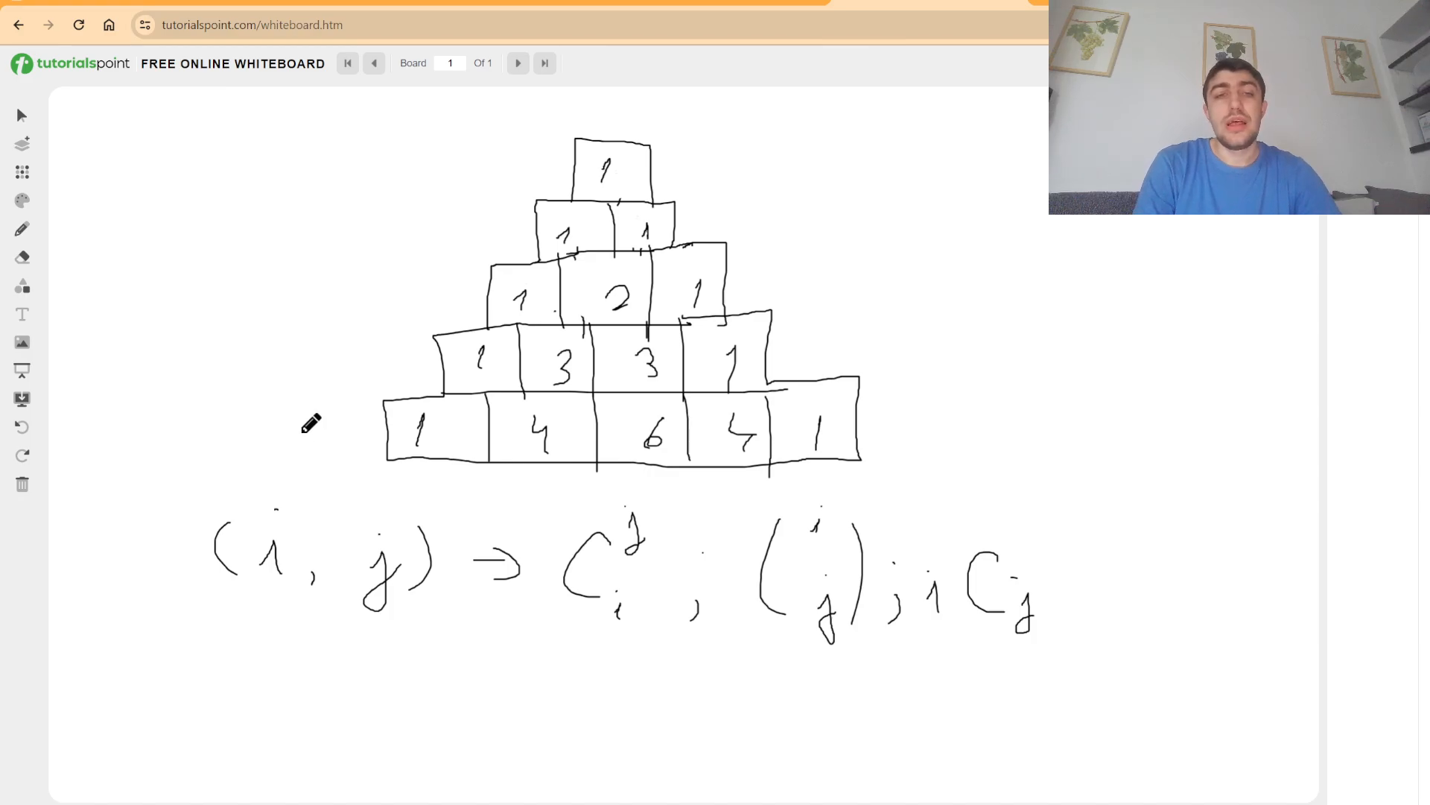
{"action": "mouse_move", "coordinate": [301, 417]}
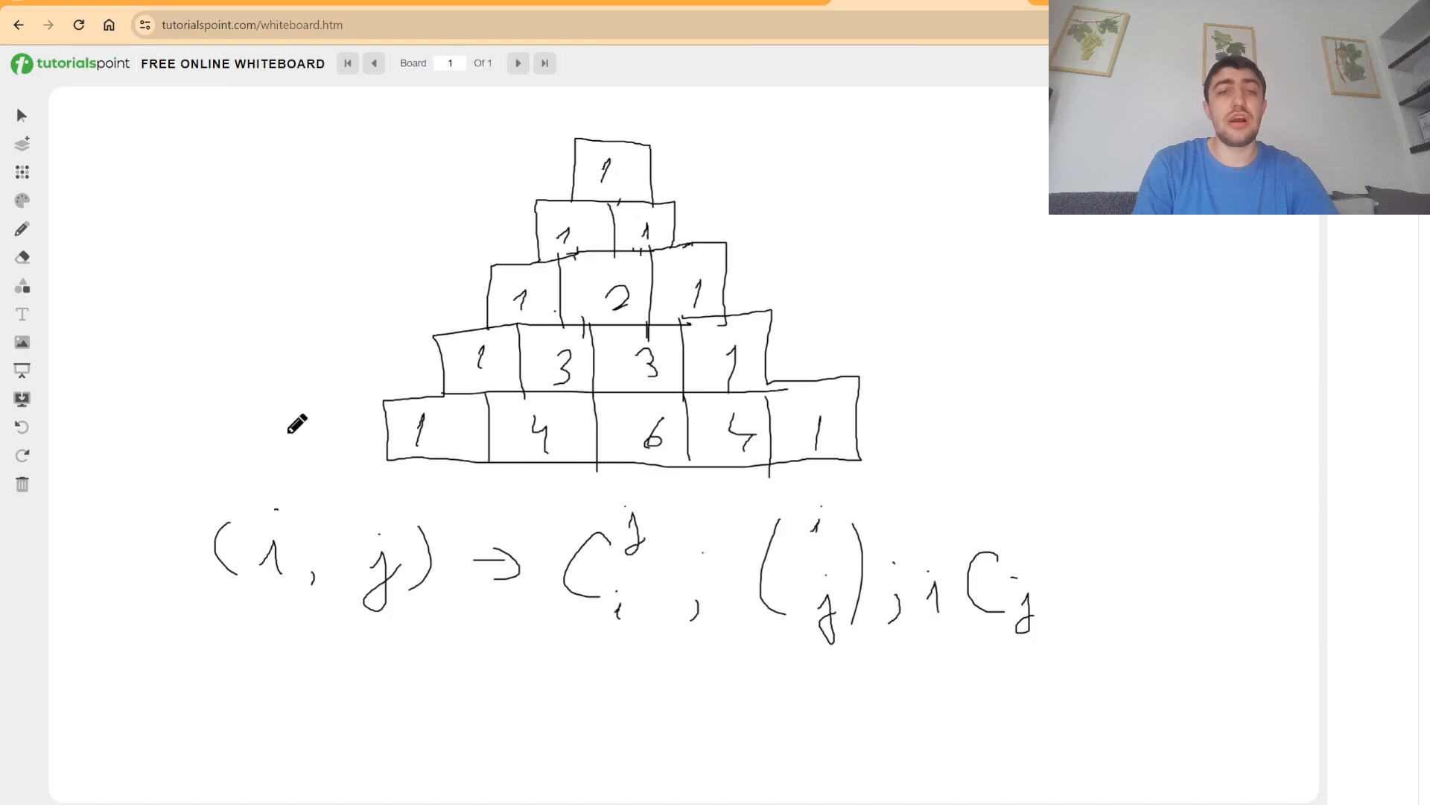
{"action": "mouse_move", "coordinate": [310, 417]}
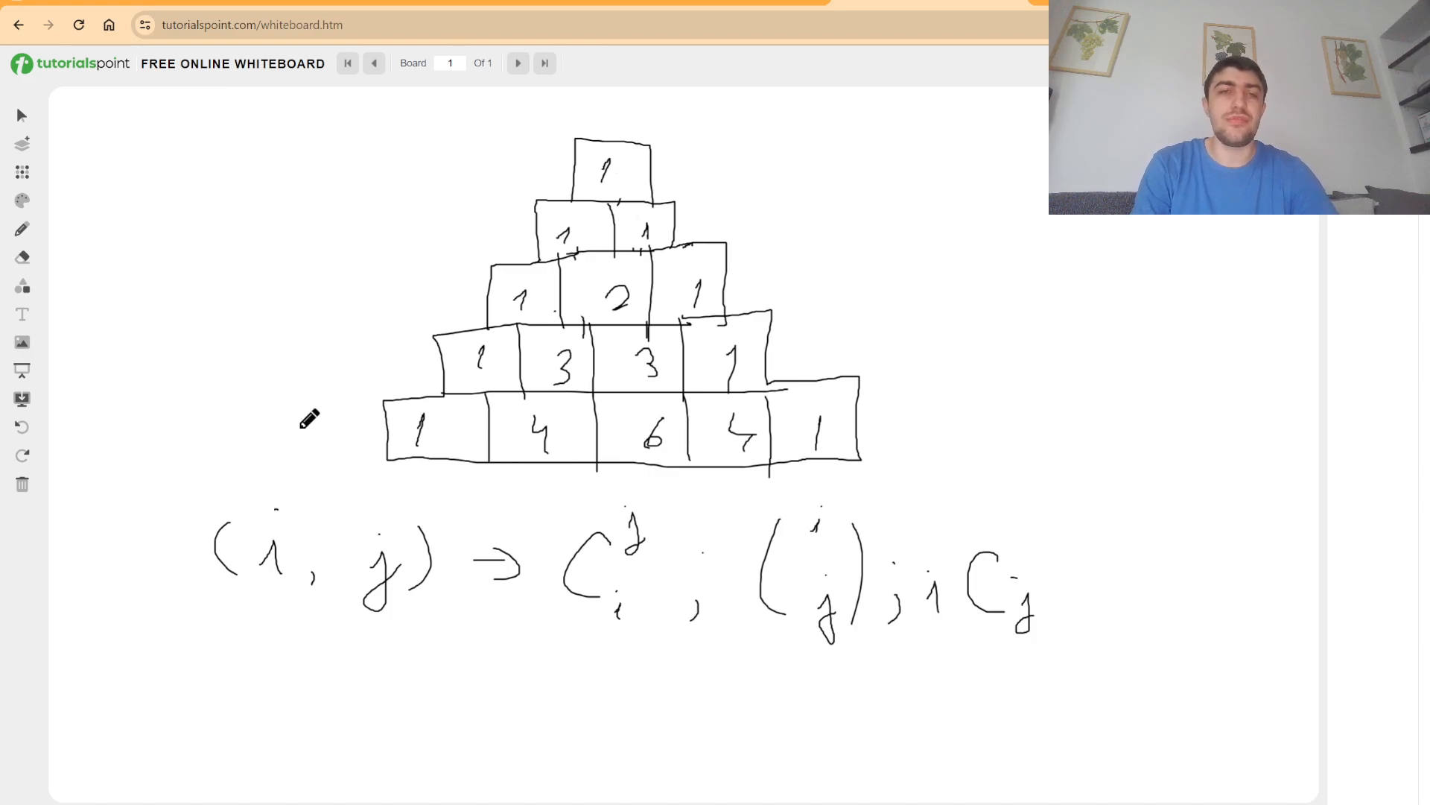
{"action": "mouse_move", "coordinate": [301, 440]}
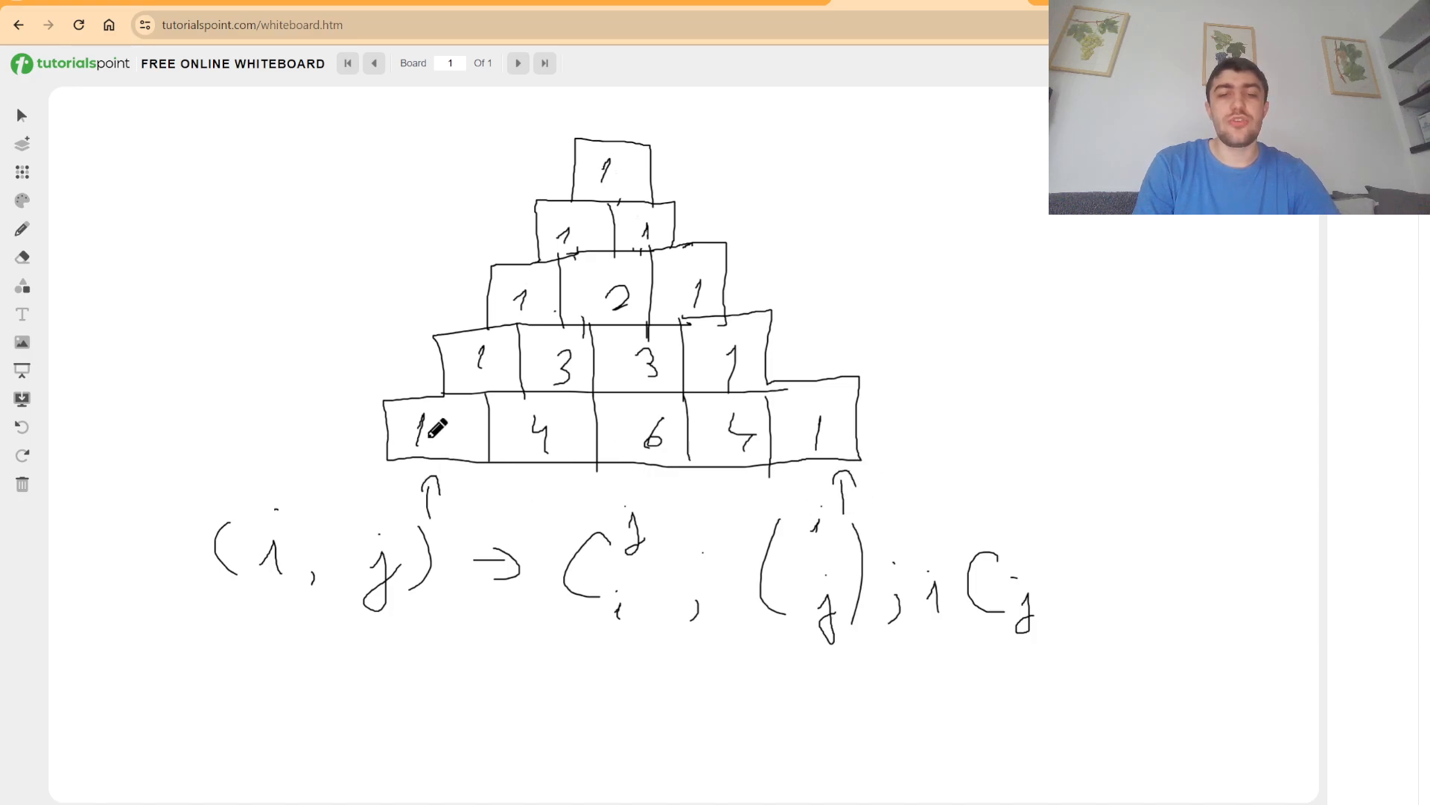
{"action": "mouse_move", "coordinate": [441, 417]}
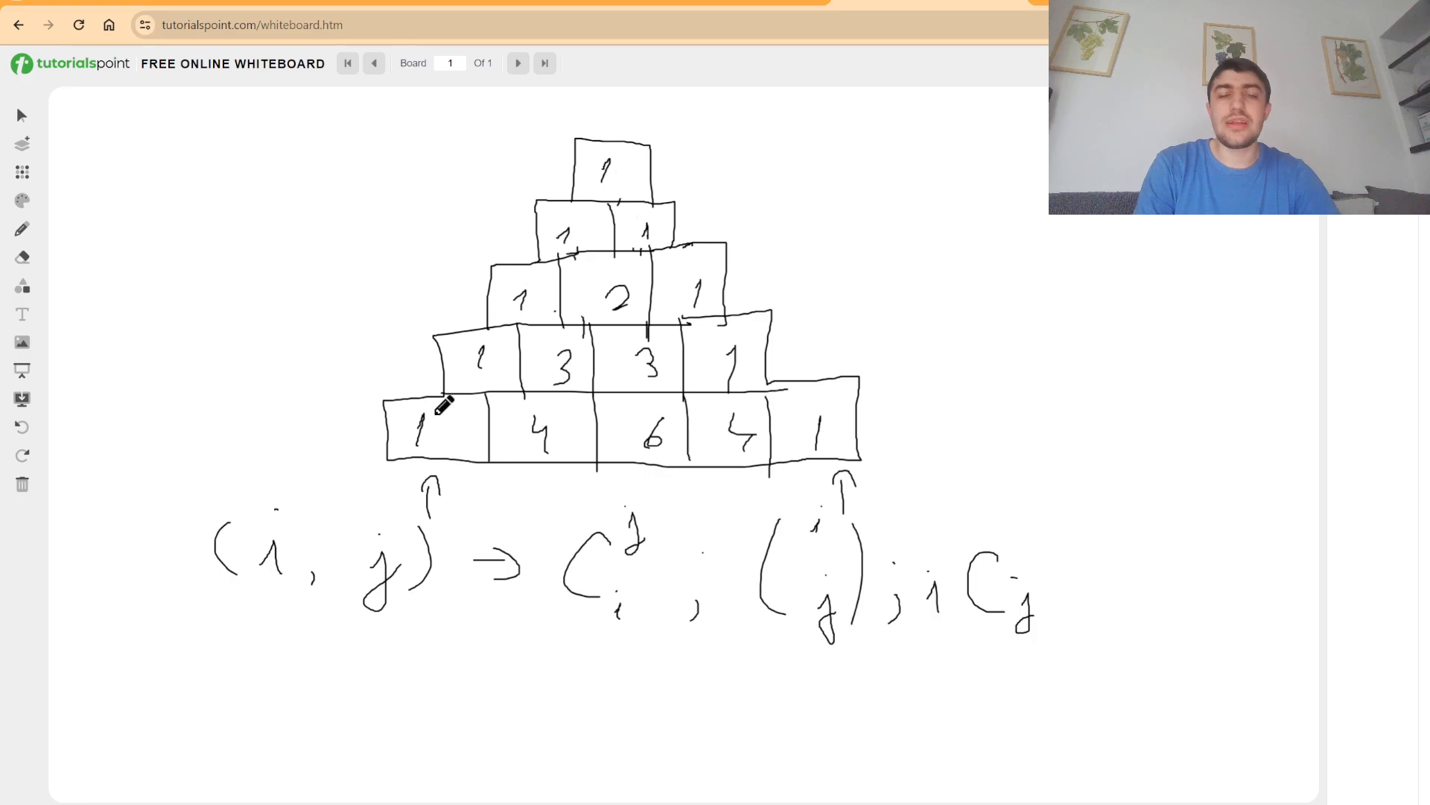
{"action": "mouse_move", "coordinate": [417, 432]}
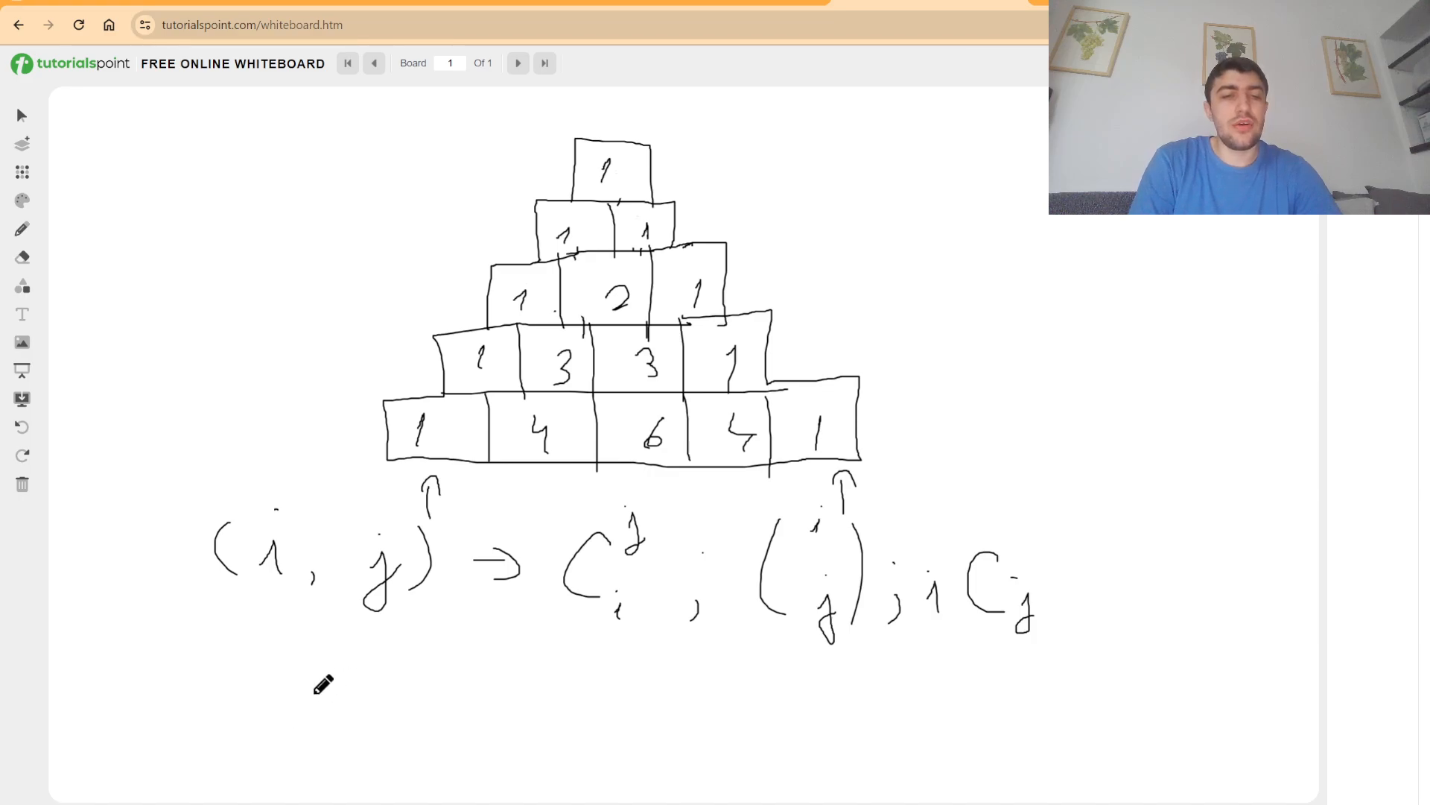
{"action": "mouse_move", "coordinate": [372, 697]}
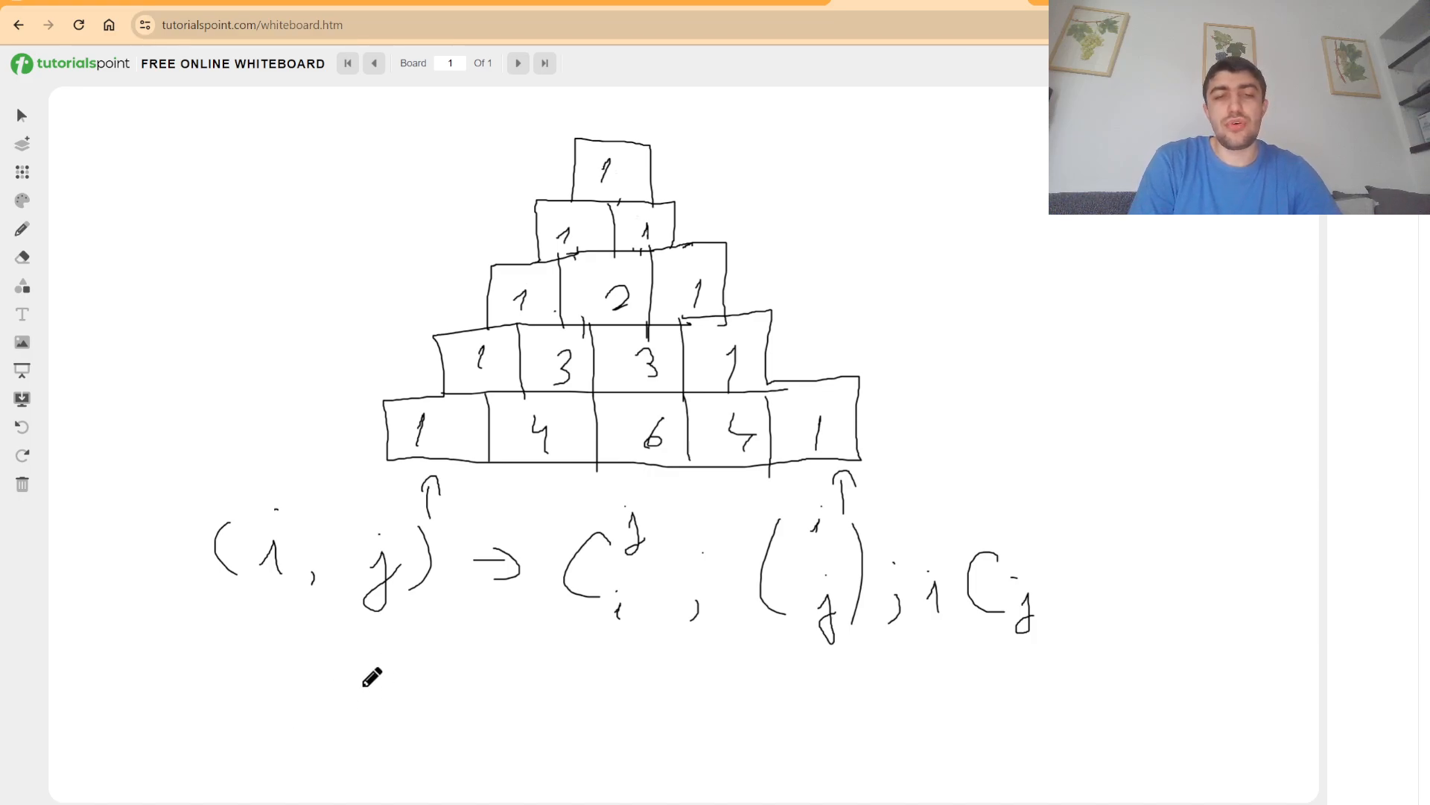
Write n! over a fraction line with k!(n−k)! underneath
{"action": "left_click_drag", "start_coordinate": [498, 628], "coordinate": [567, 657]}
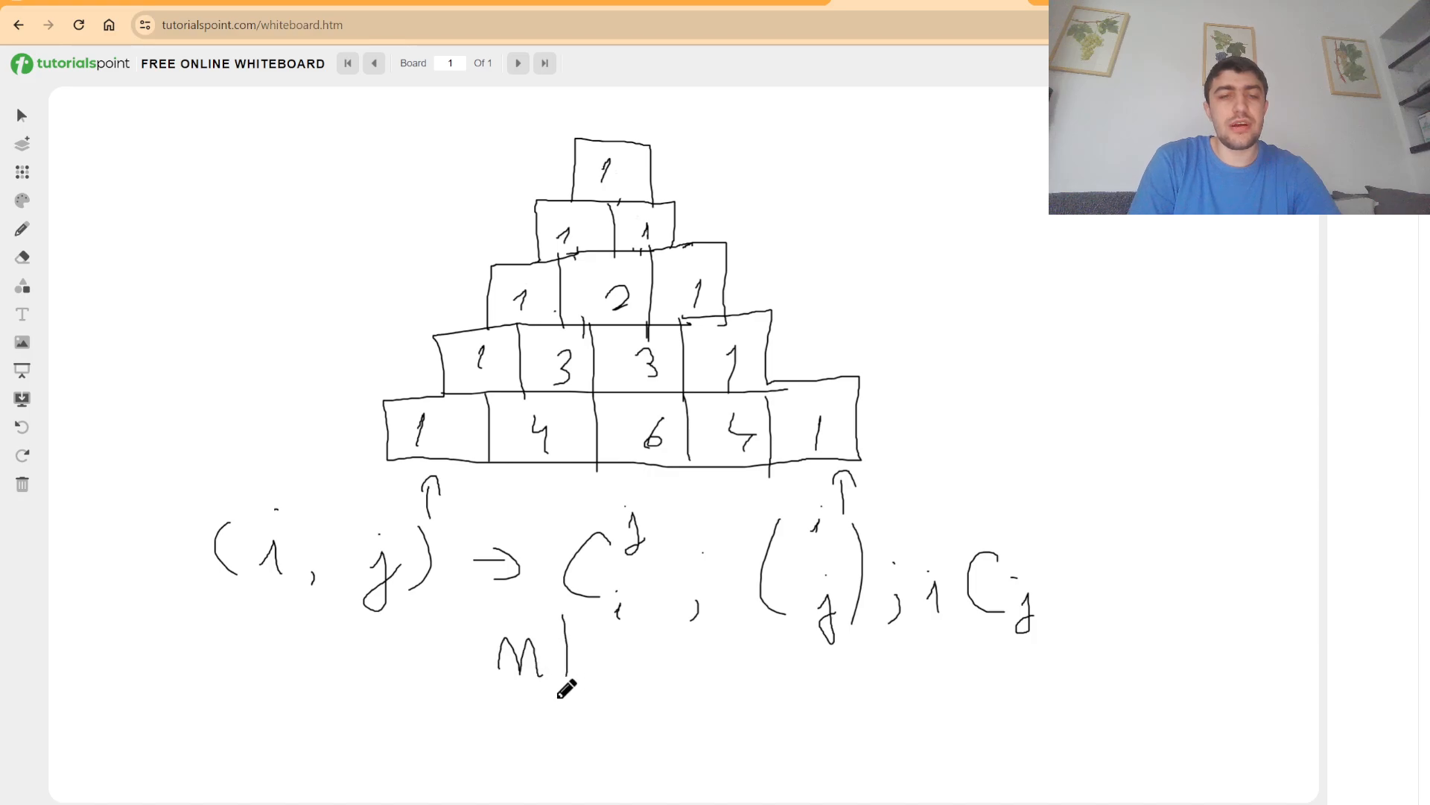
{"action": "left_click_drag", "start_coordinate": [405, 707], "coordinate": [688, 721]}
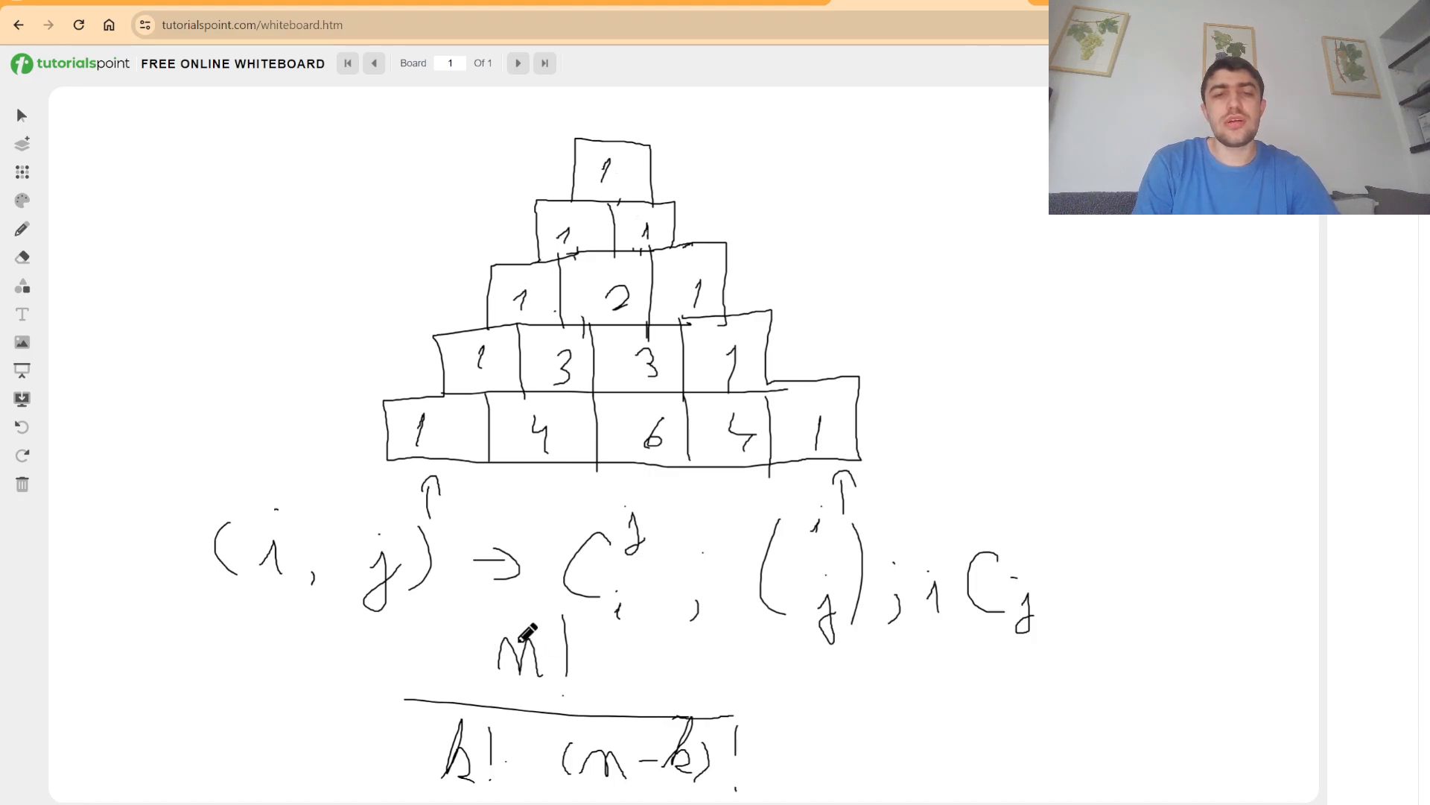
{"action": "mouse_move", "coordinate": [481, 624]}
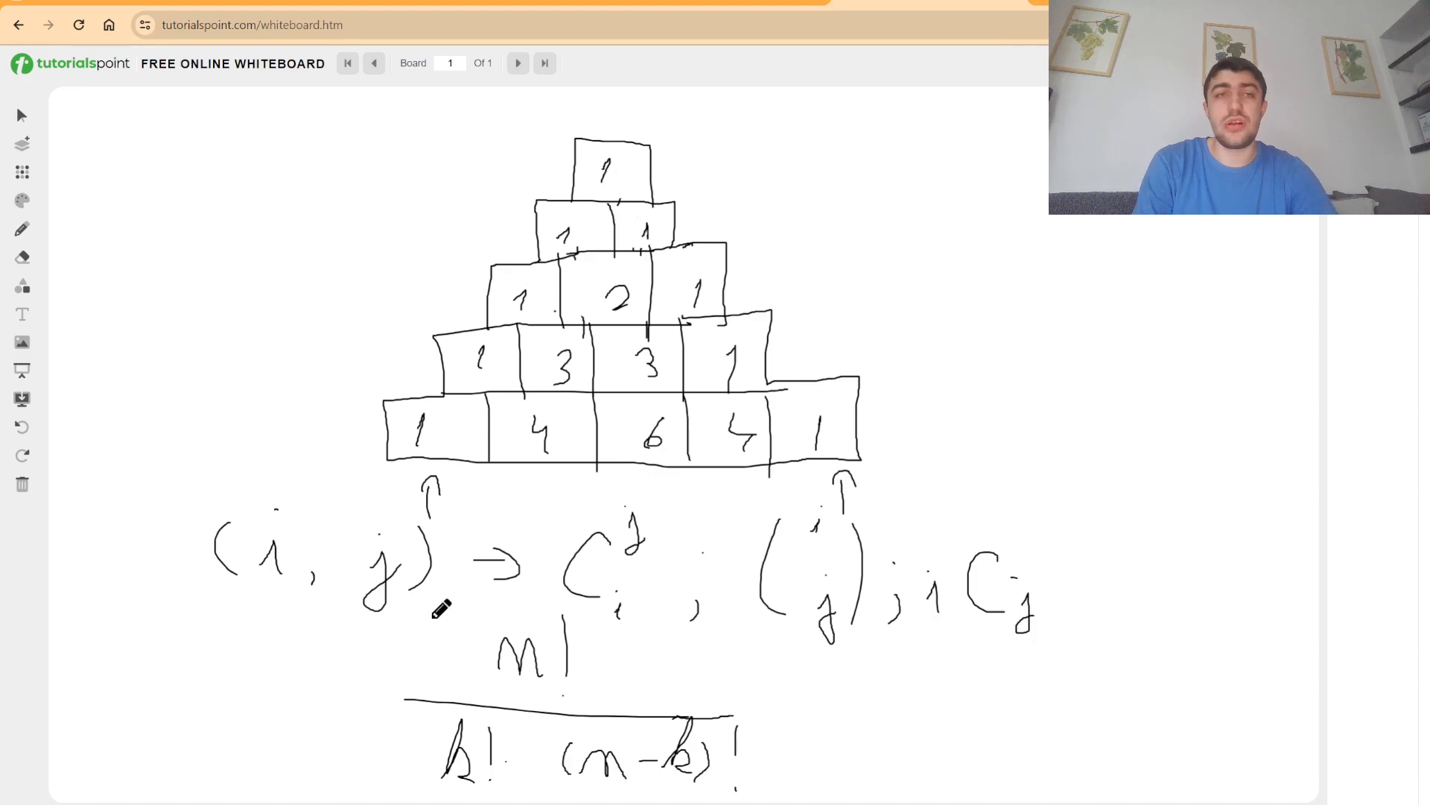
{"action": "mouse_move", "coordinate": [90, 173]}
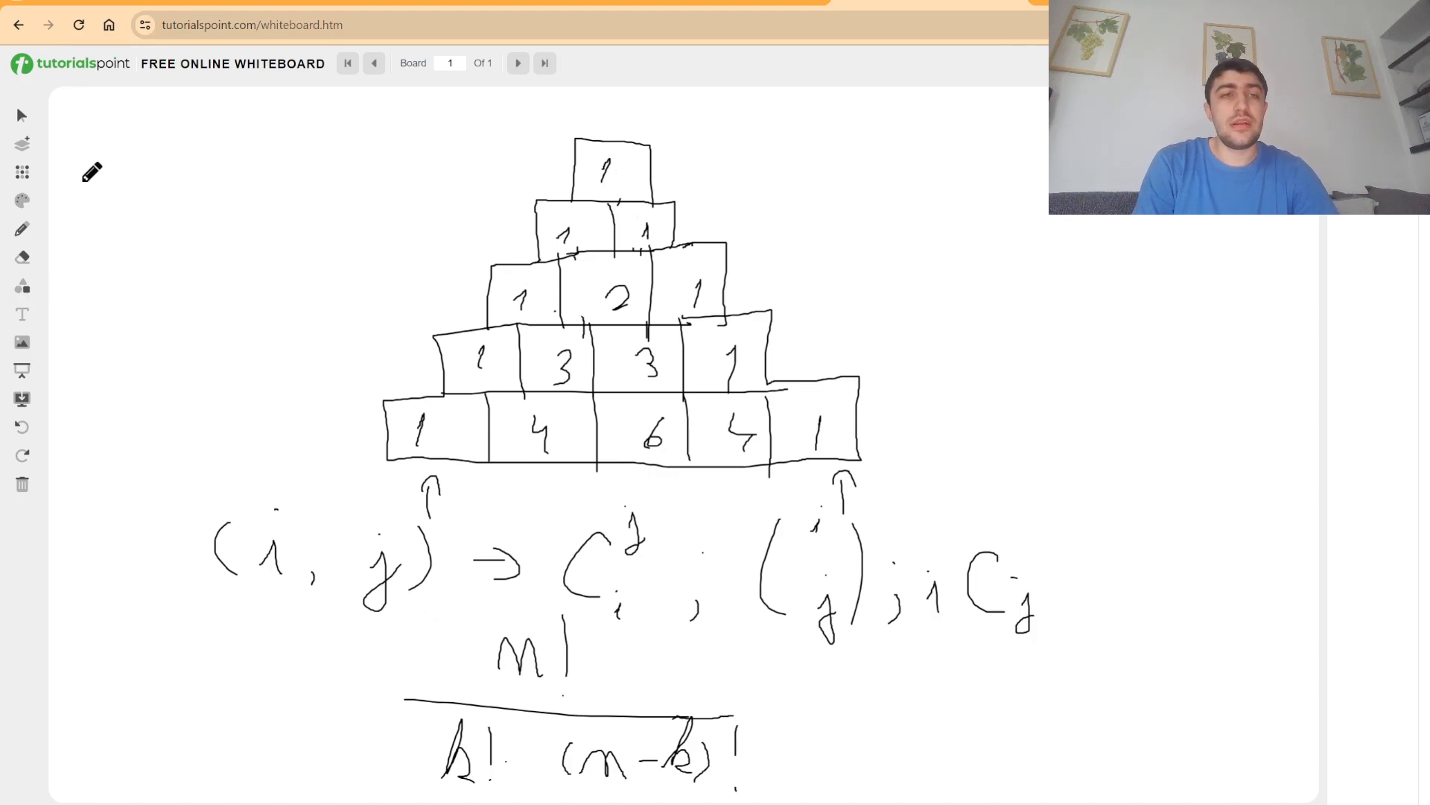
Write the recurrence ex[n] = ex[n−1] + f(n) at the top left
{"action": "left_click_drag", "start_coordinate": [82, 182], "coordinate": [137, 164]}
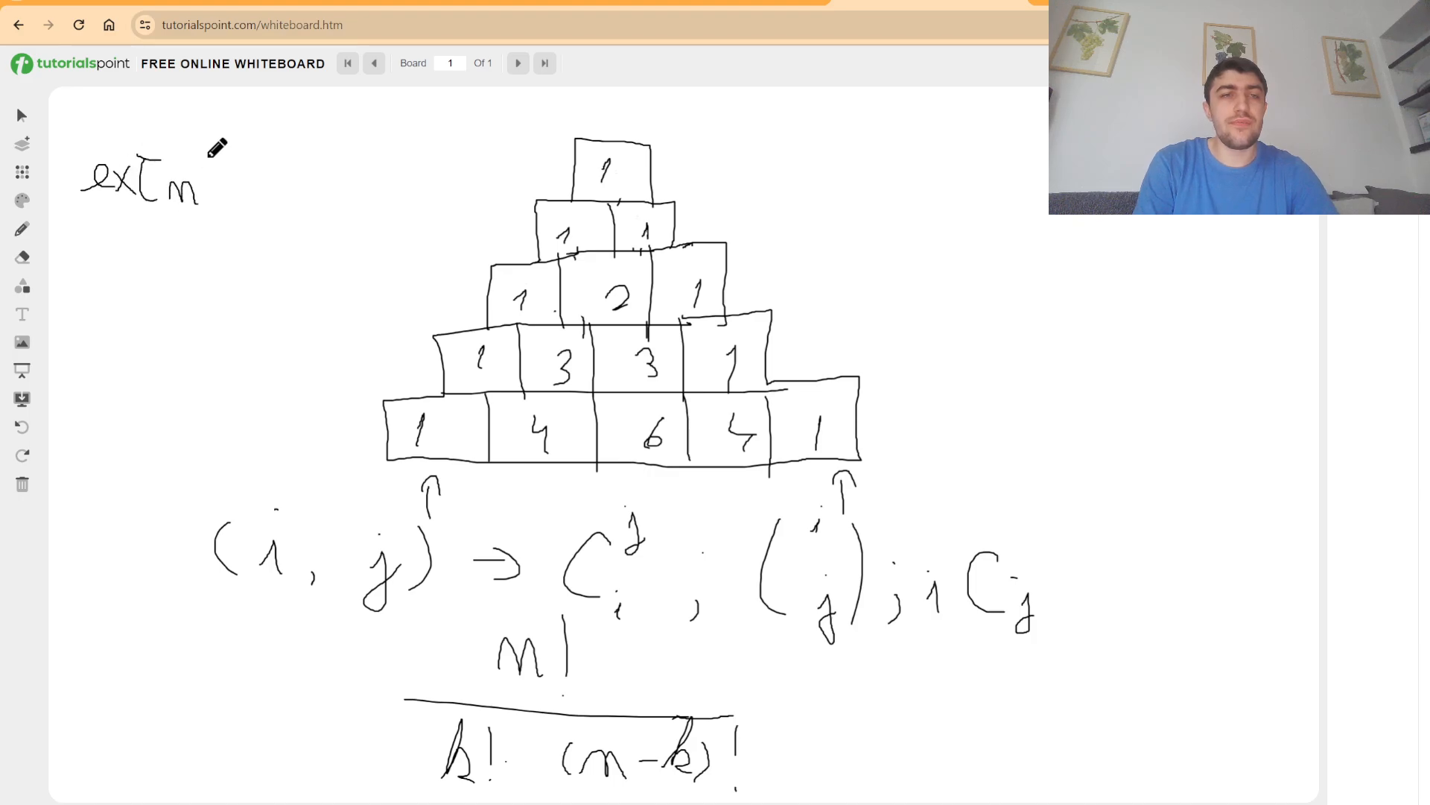
{"action": "left_click_drag", "start_coordinate": [224, 178], "coordinate": [224, 206]}
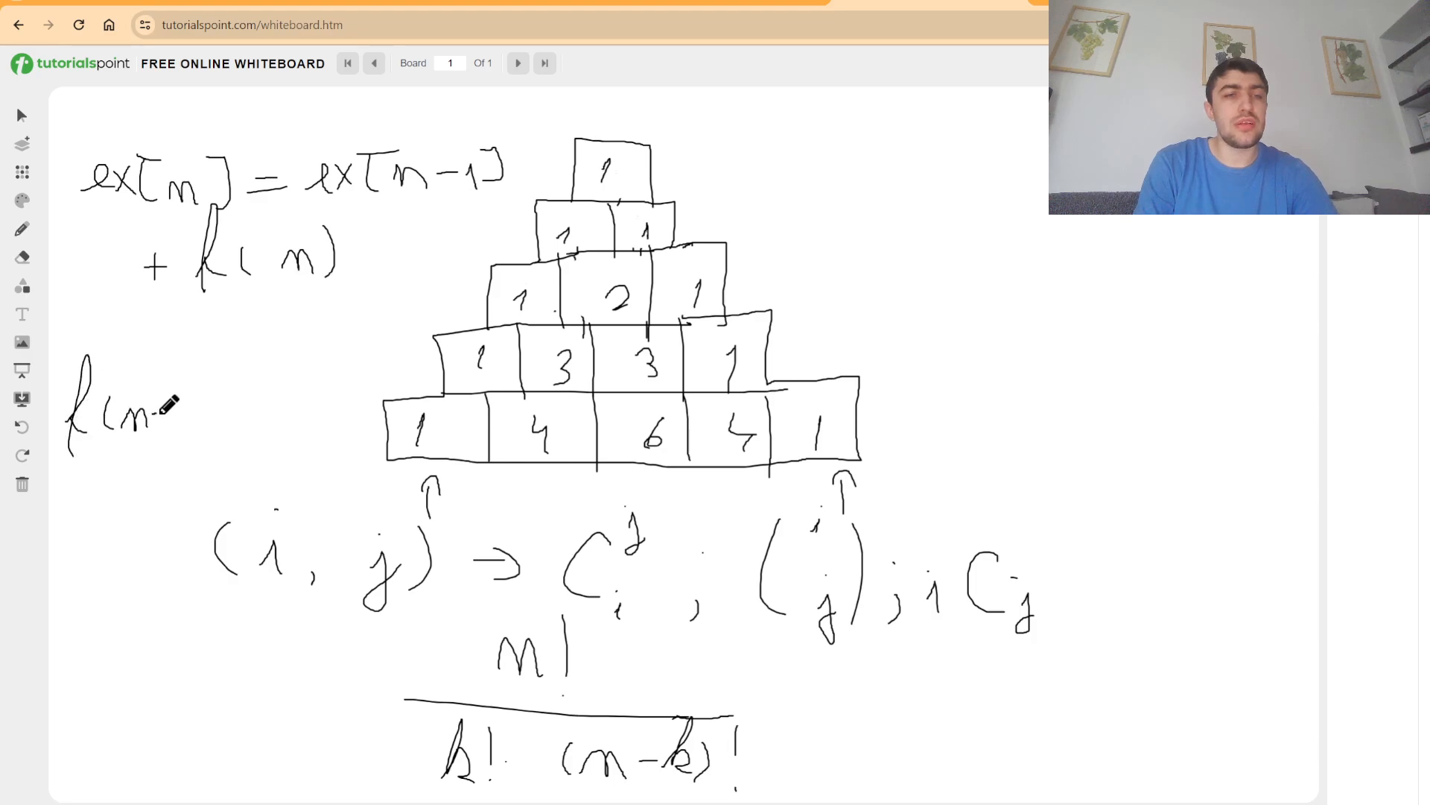
Define f(n) with a cases brace: the even case 1 + f(n/2), labelled n even
{"action": "left_click_drag", "start_coordinate": [168, 417], "coordinate": [181, 417]}
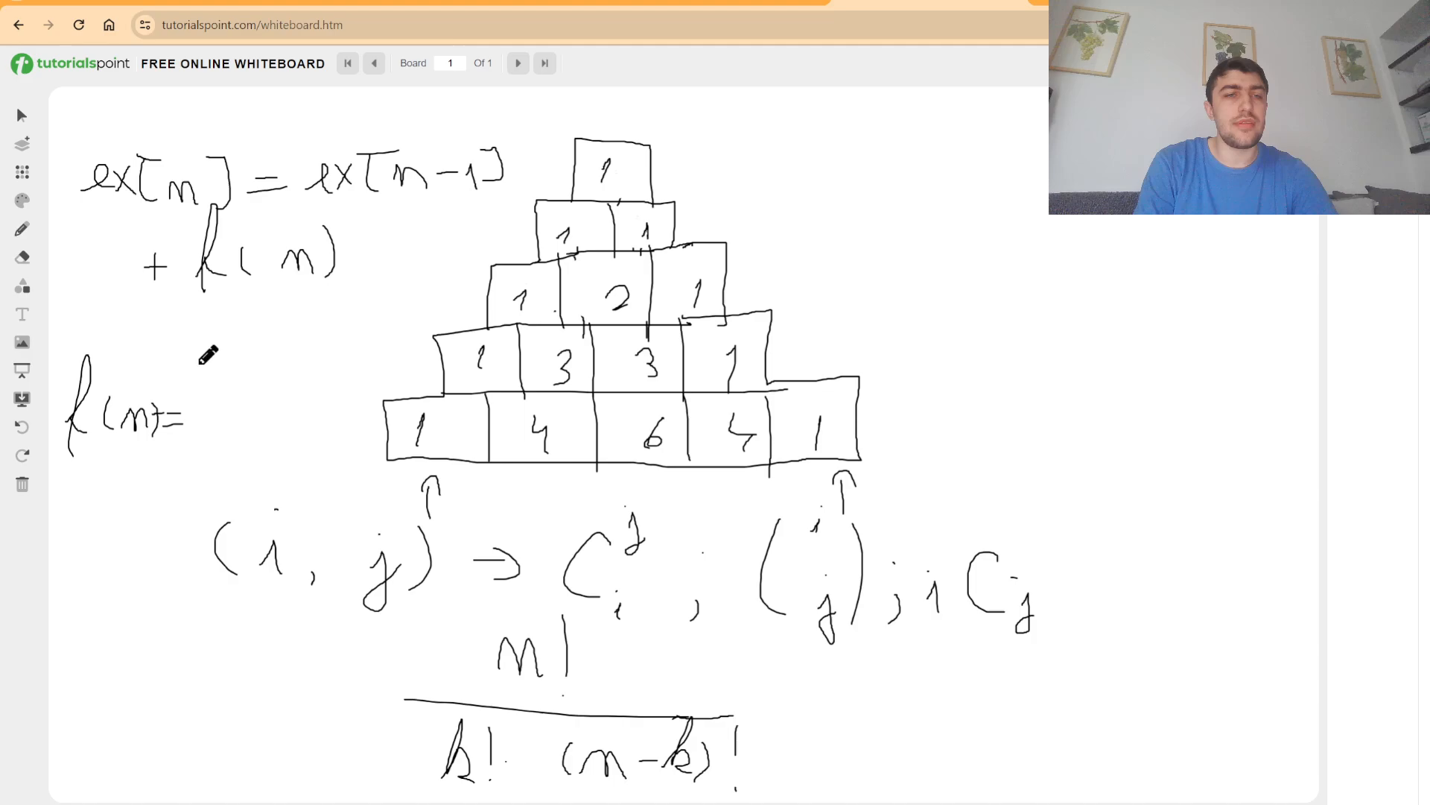
{"action": "left_click_drag", "start_coordinate": [210, 356], "coordinate": [202, 511]}
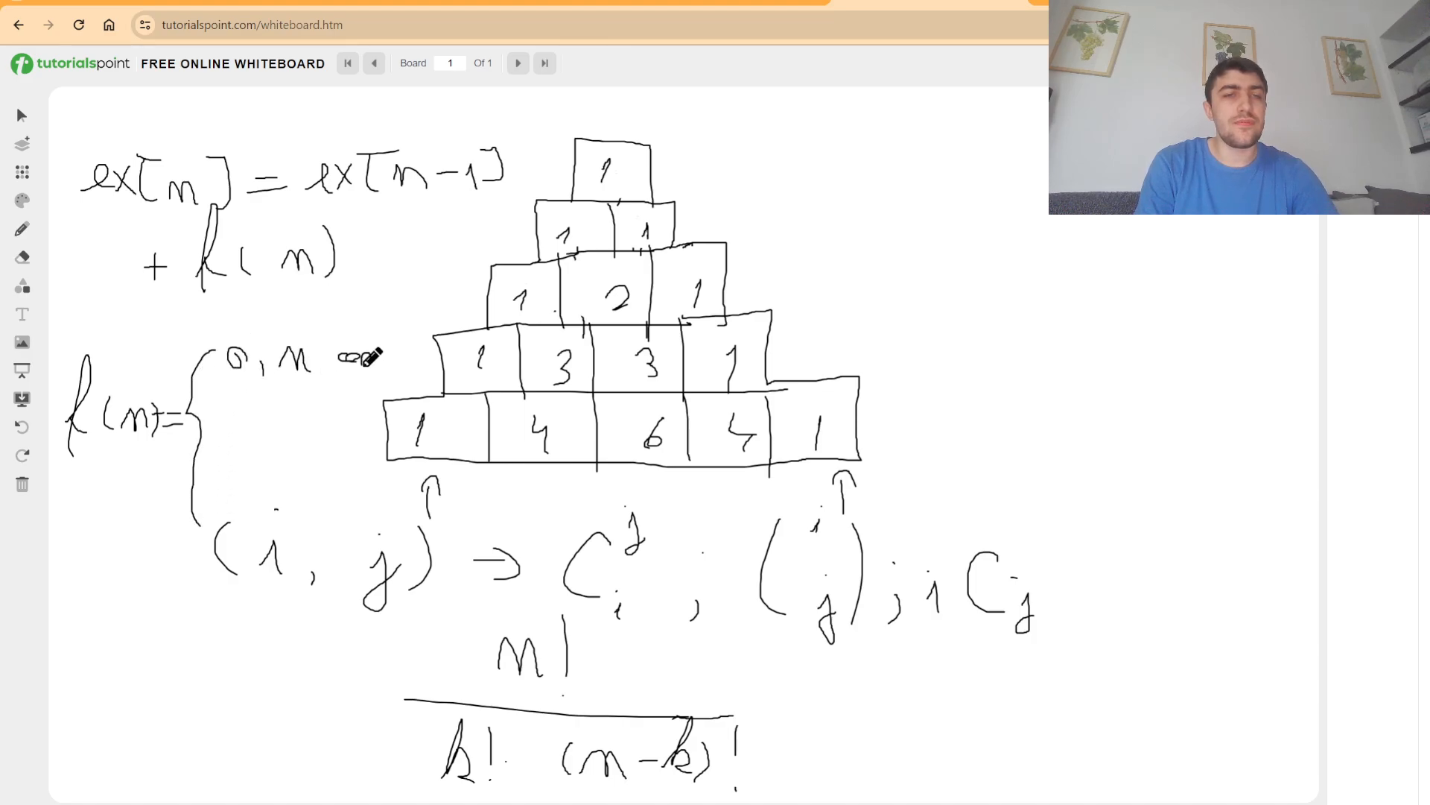
{"action": "left_click_drag", "start_coordinate": [338, 357], "coordinate": [401, 365]}
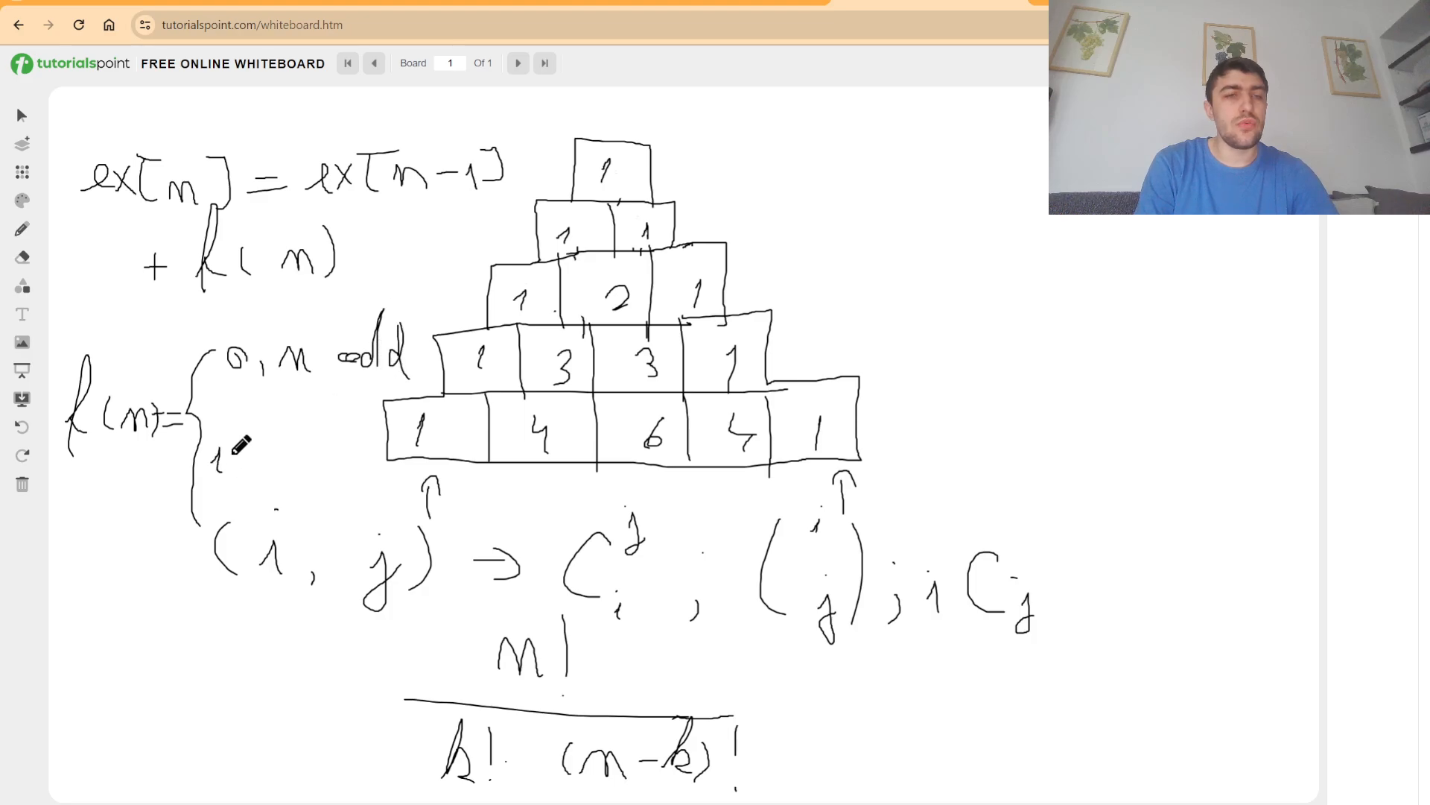
{"action": "left_click_drag", "start_coordinate": [219, 456], "coordinate": [327, 452]}
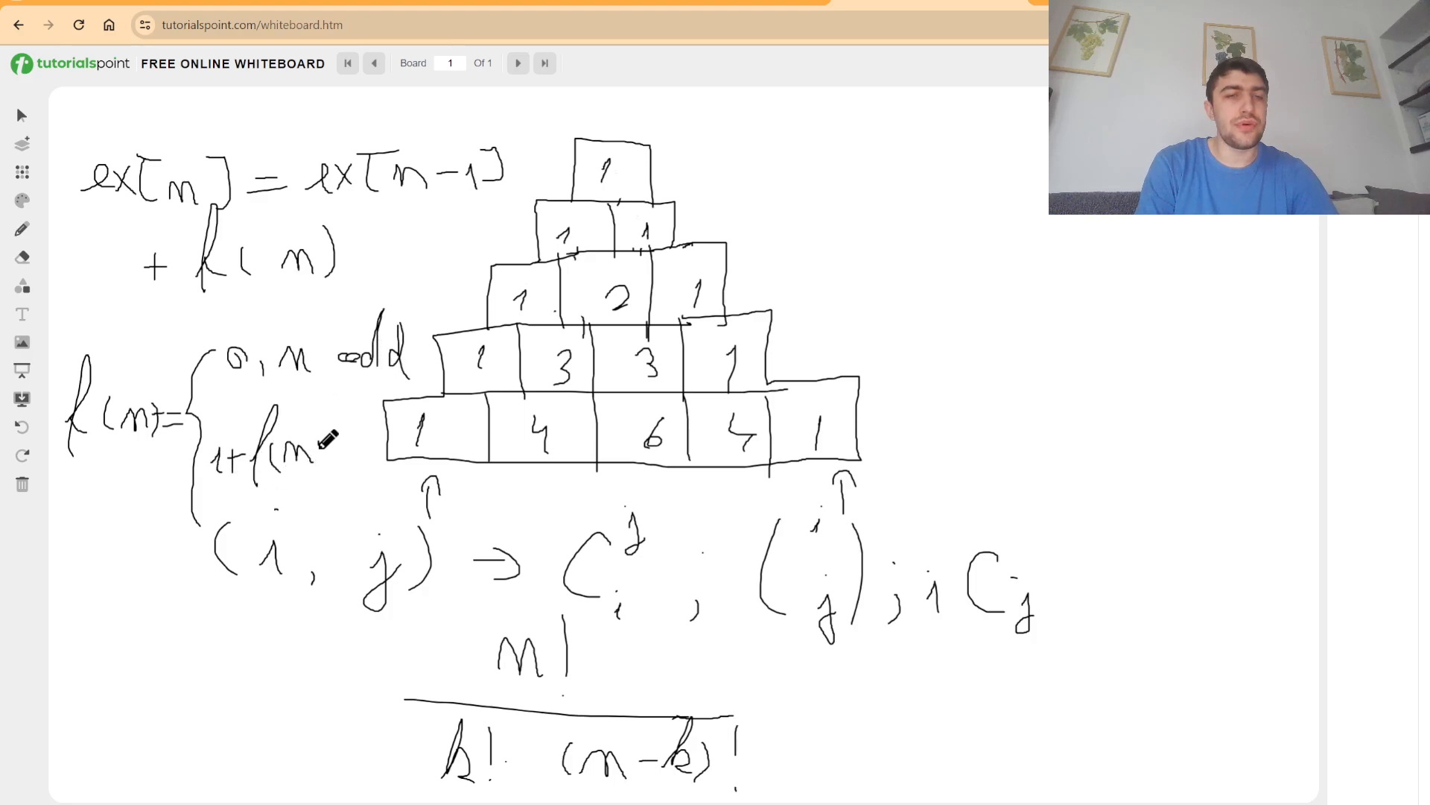
{"action": "left_click_drag", "start_coordinate": [319, 447], "coordinate": [300, 507]}
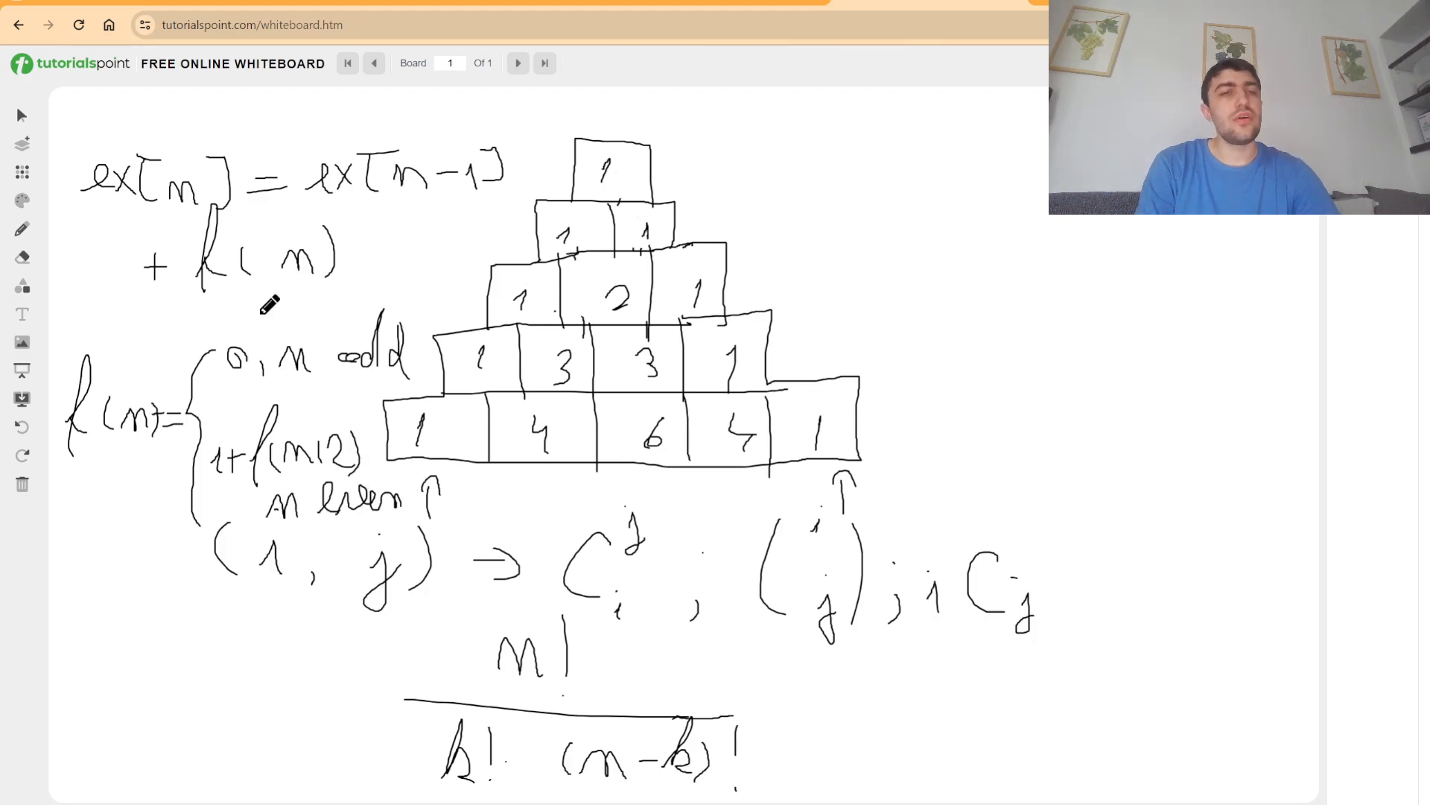
{"action": "mouse_move", "coordinate": [173, 355]}
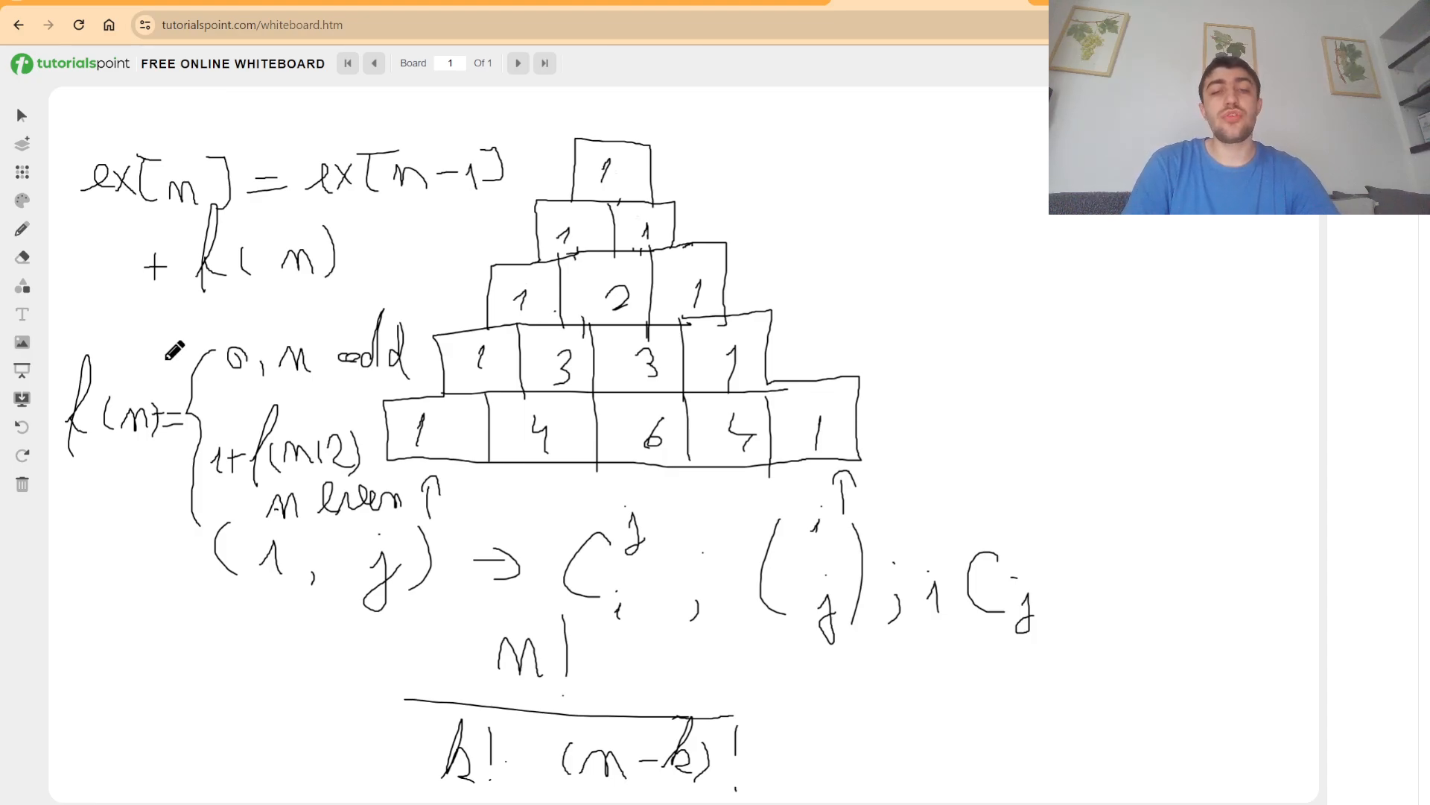
{"action": "mouse_move", "coordinate": [778, 739]}
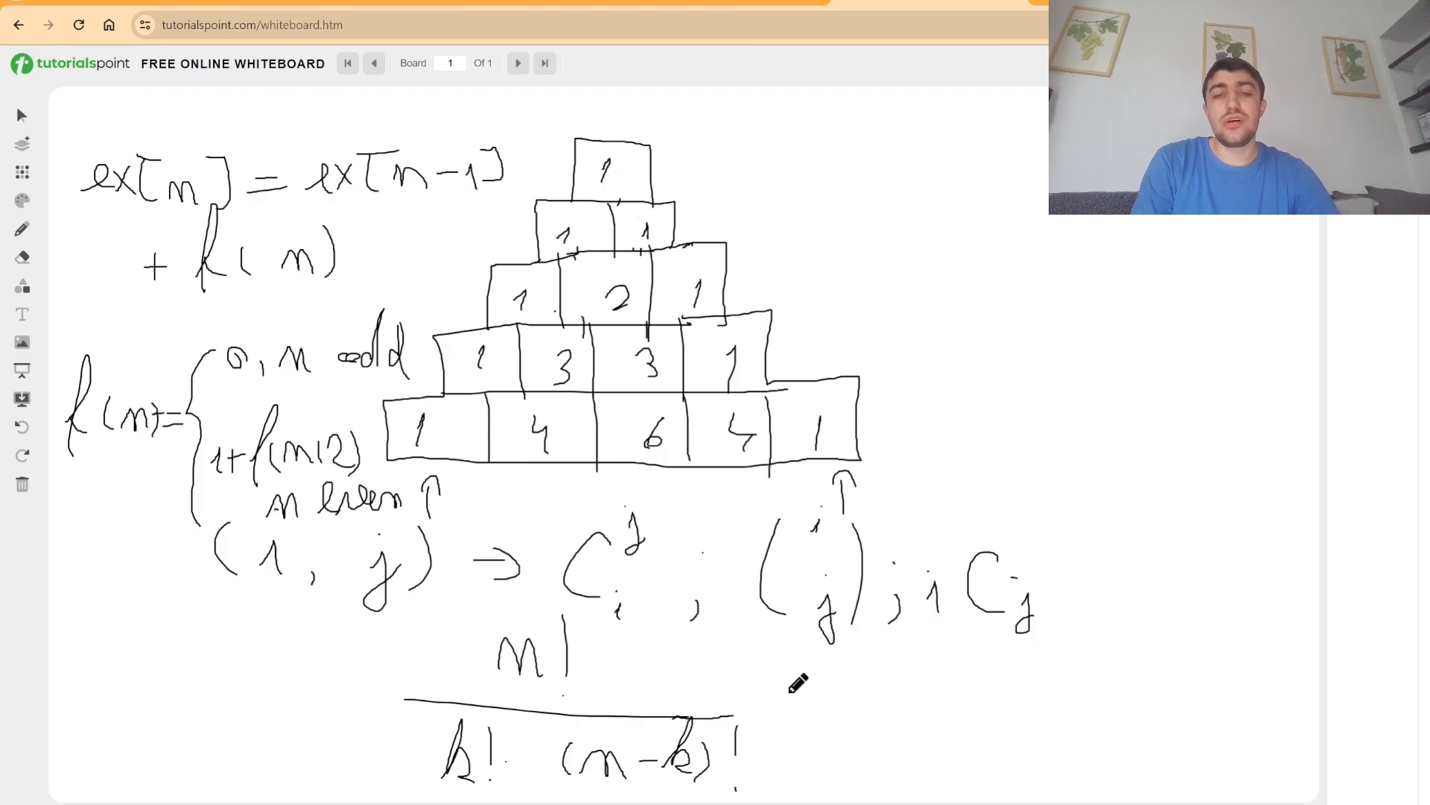
Write ⟺ ex[n] − ex[k] − ex[n−k] to the right of the factorial fraction
{"action": "left_click_drag", "start_coordinate": [779, 706], "coordinate": [899, 702]}
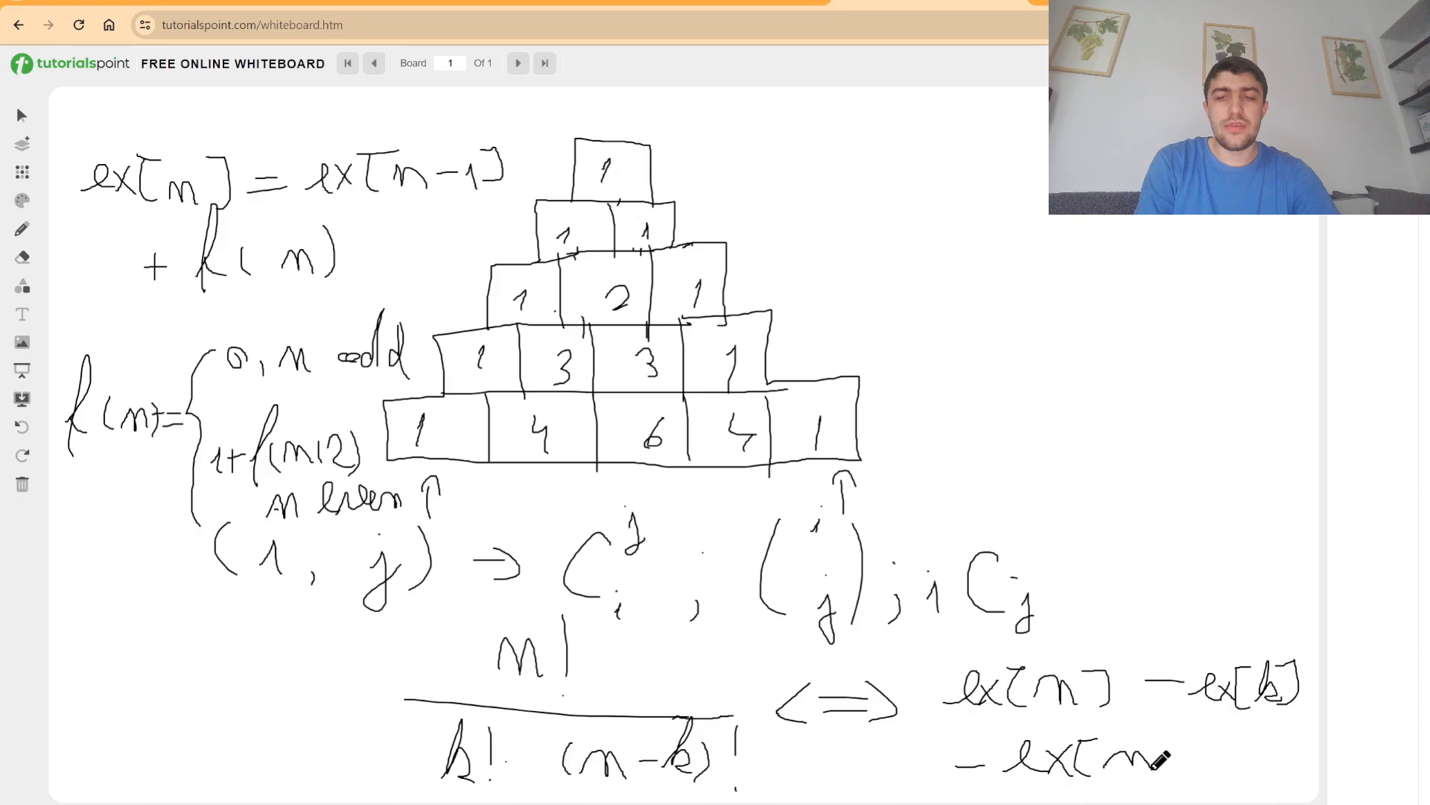
{"action": "left_click_drag", "start_coordinate": [1169, 757], "coordinate": [1250, 757]}
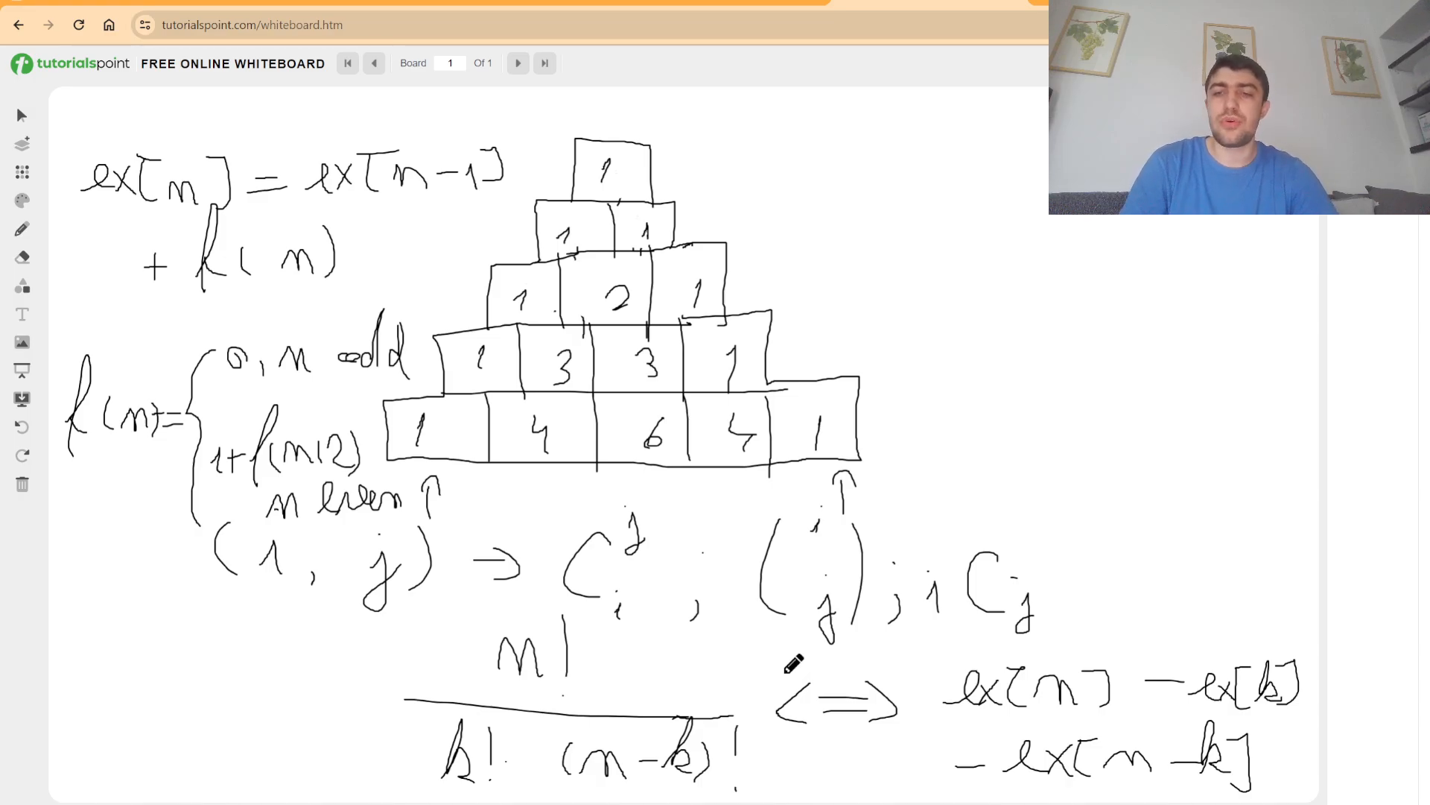
{"action": "mouse_move", "coordinate": [1073, 669]}
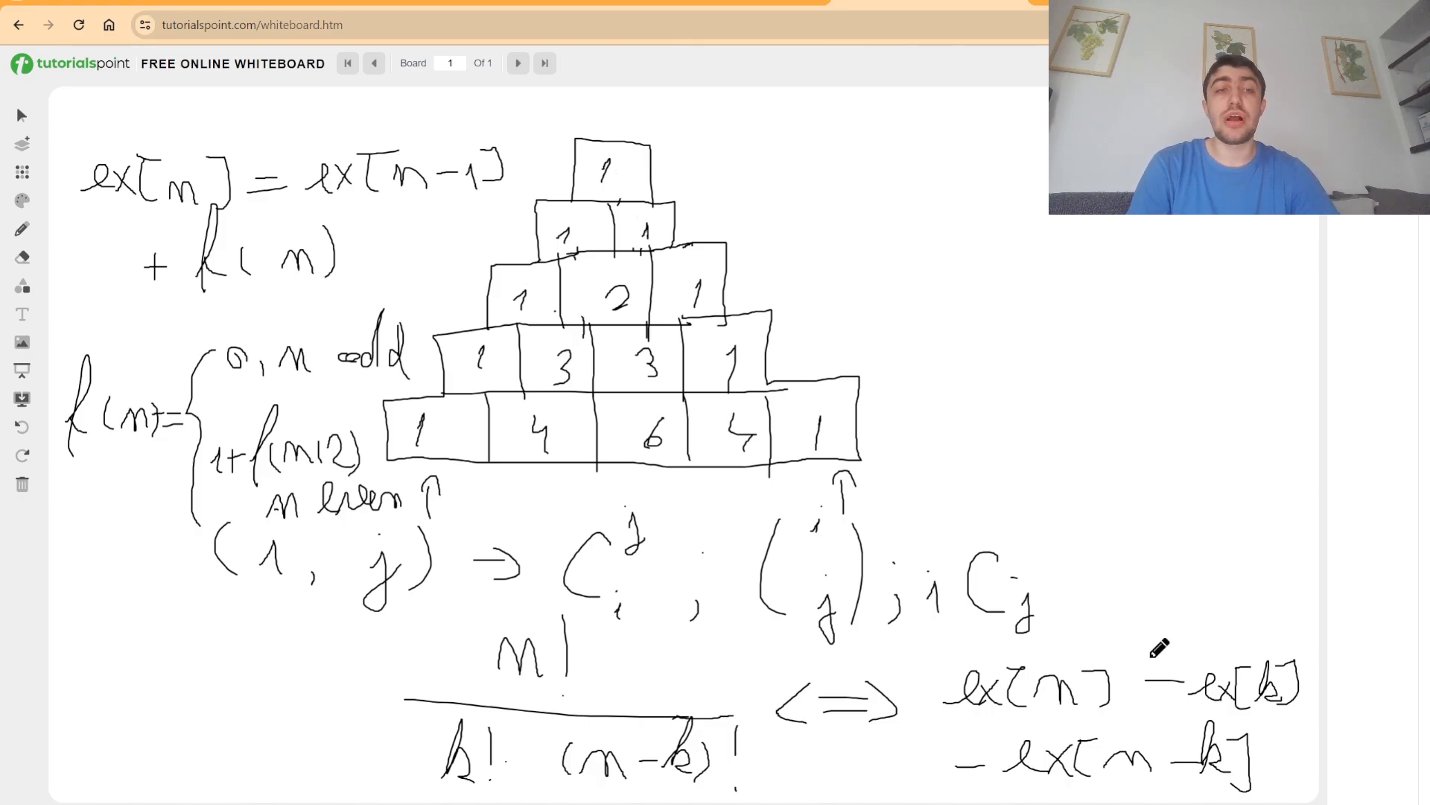
{"action": "mouse_move", "coordinate": [1105, 599]}
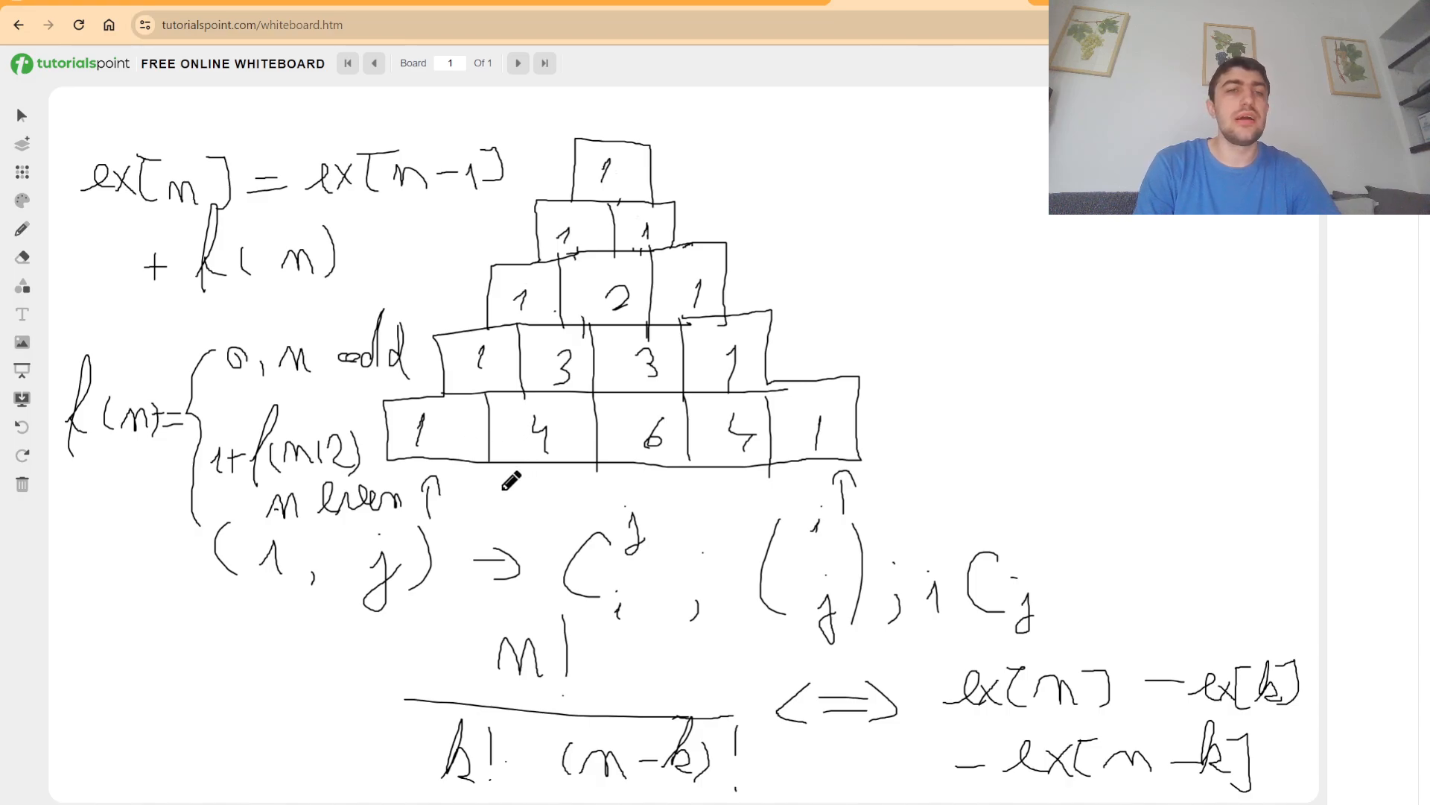
{"action": "mouse_move", "coordinate": [580, 441]}
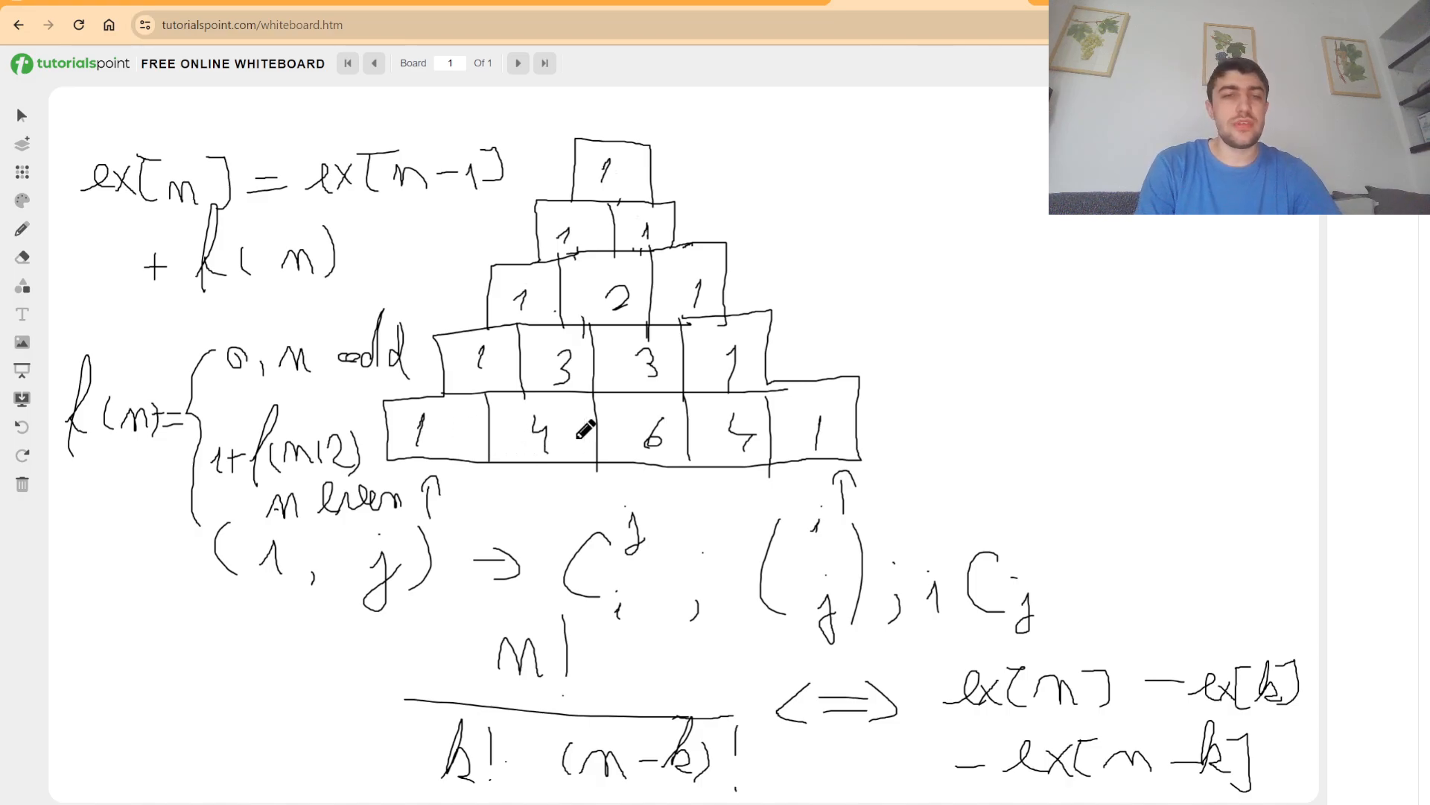
{"action": "mouse_move", "coordinate": [522, 500]}
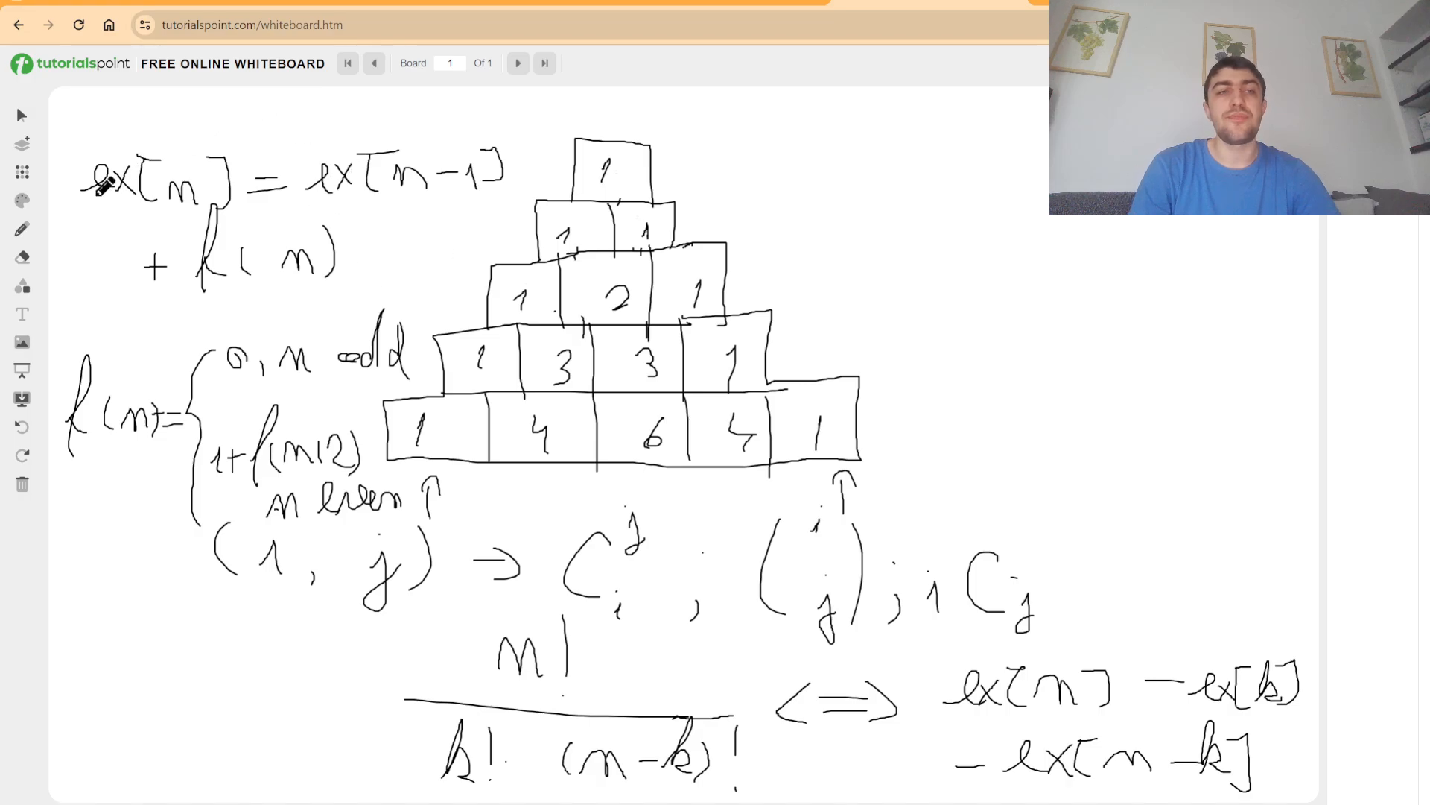
{"action": "mouse_move", "coordinate": [185, 241]}
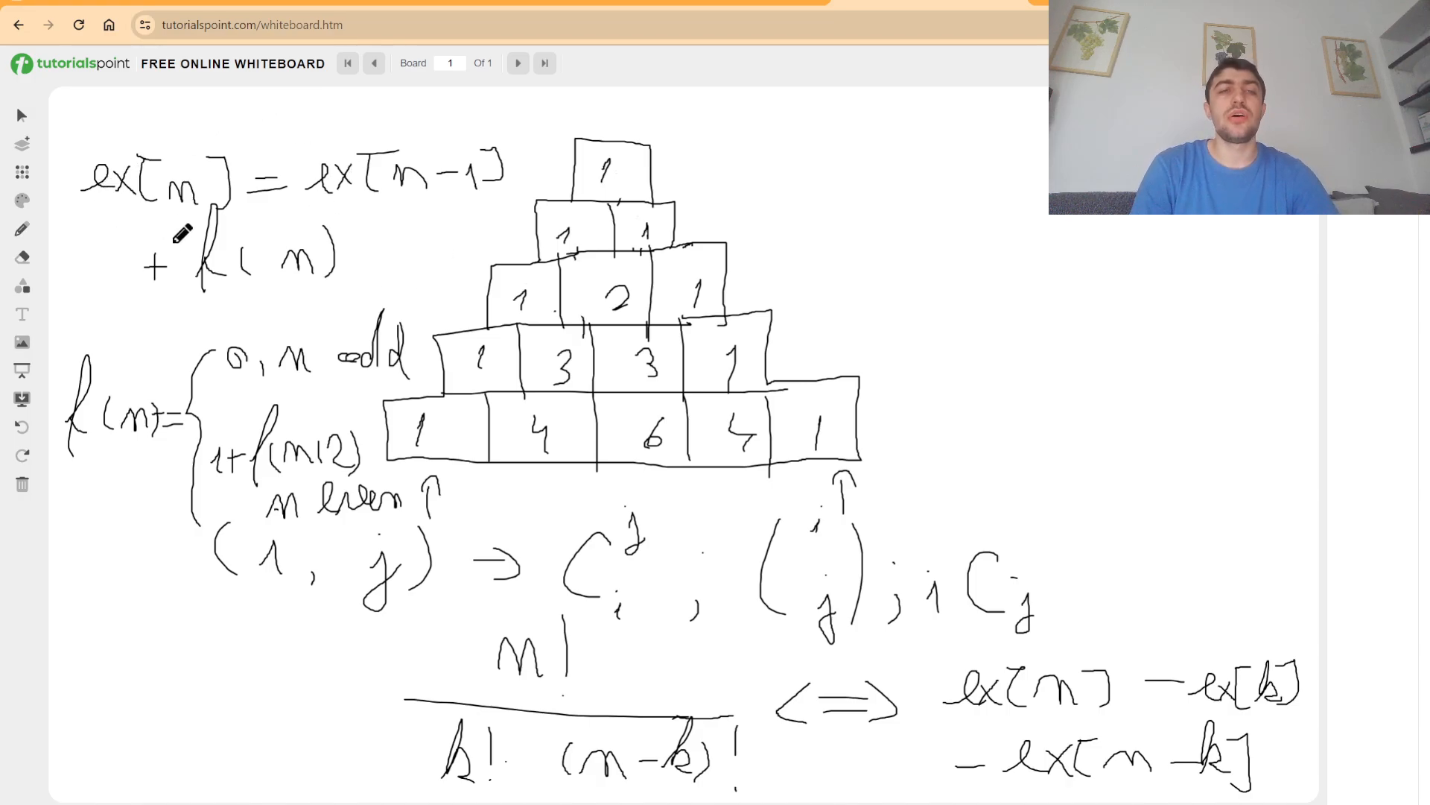
{"action": "mouse_move", "coordinate": [138, 246]}
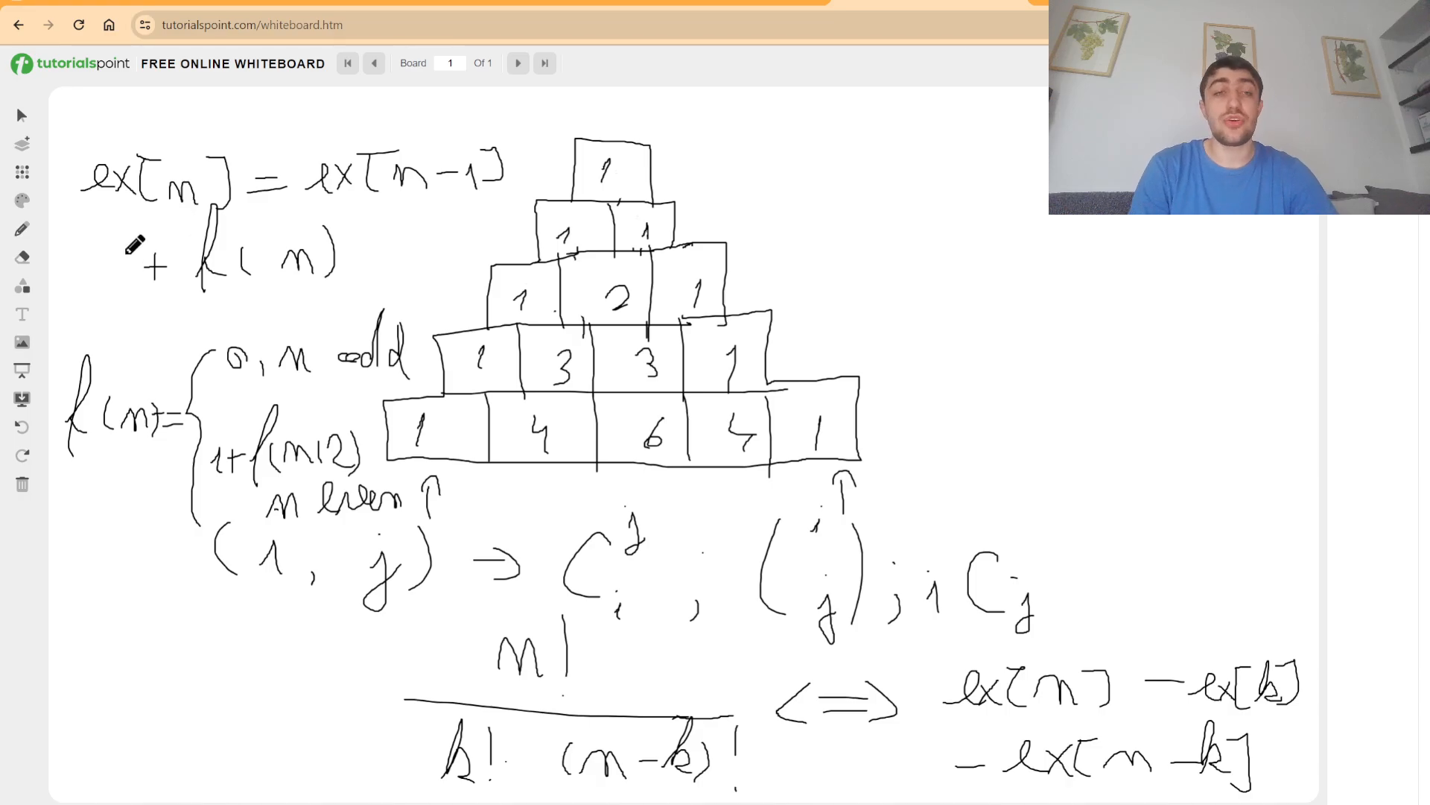
{"action": "mouse_move", "coordinate": [165, 296]}
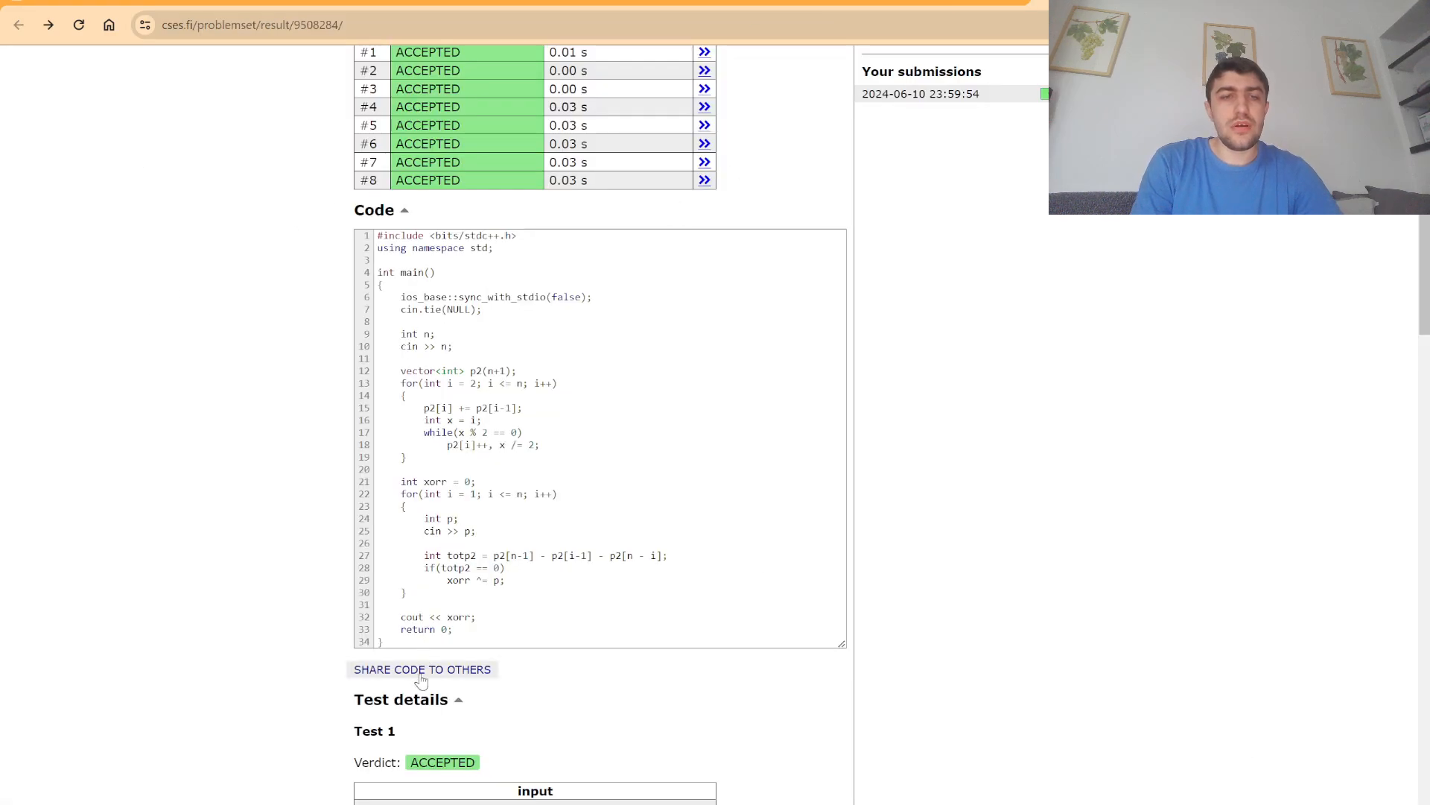
Follow 'Share code to others' to the Shared code page of the accepted solution
{"action": "left_click", "coordinate": [422, 671]}
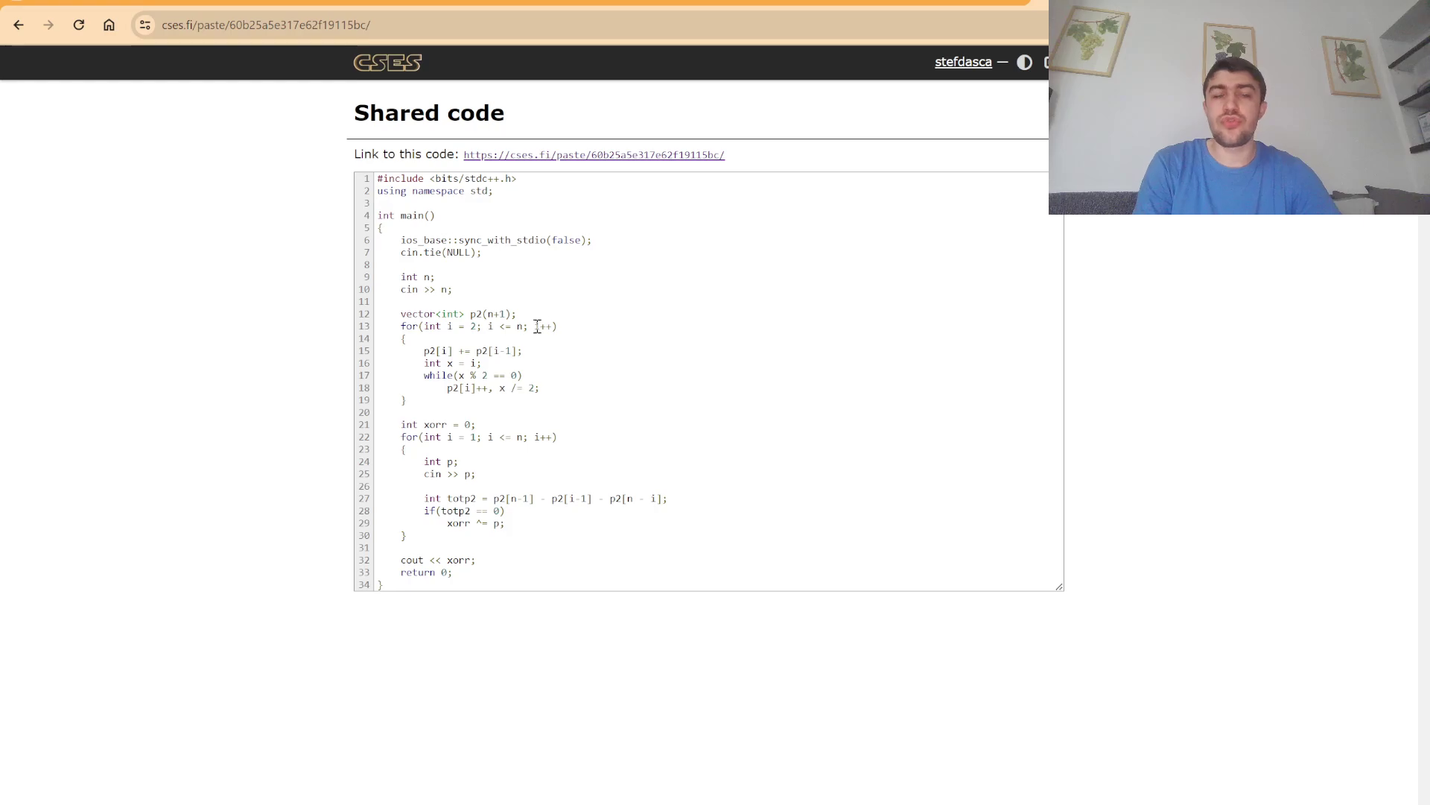
{"action": "mouse_move", "coordinate": [554, 400]}
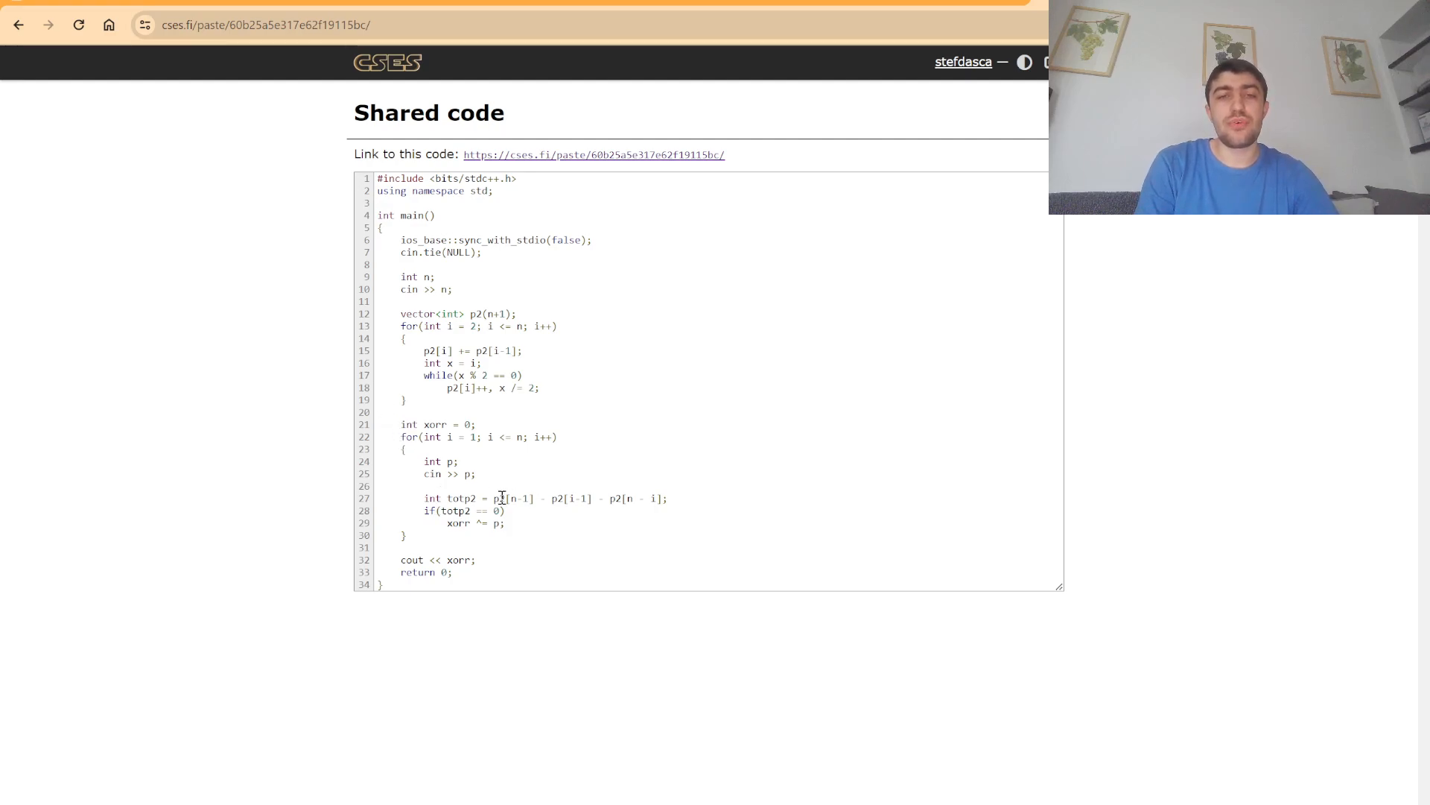
{"action": "mouse_move", "coordinate": [647, 415]}
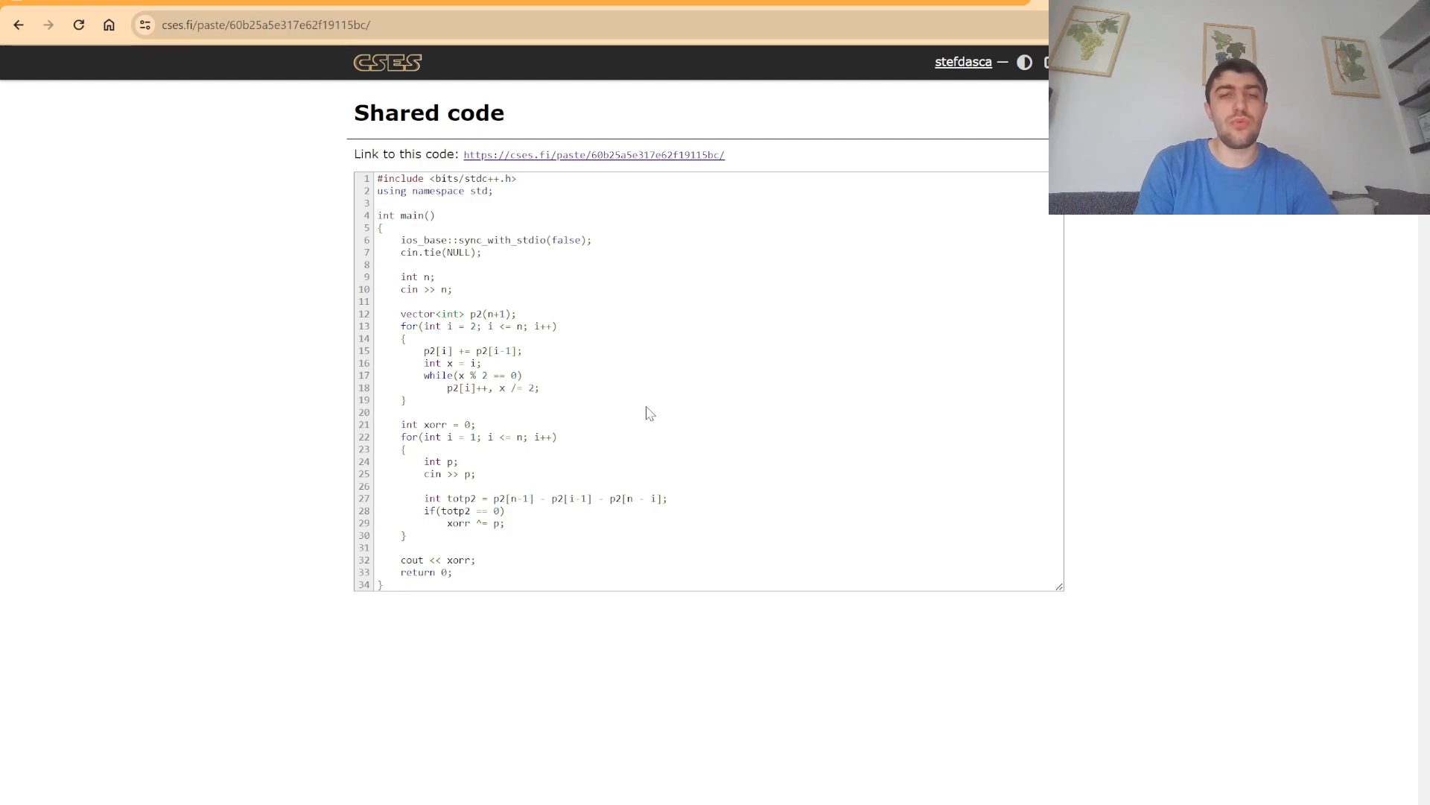
{"action": "mouse_move", "coordinate": [711, 414]}
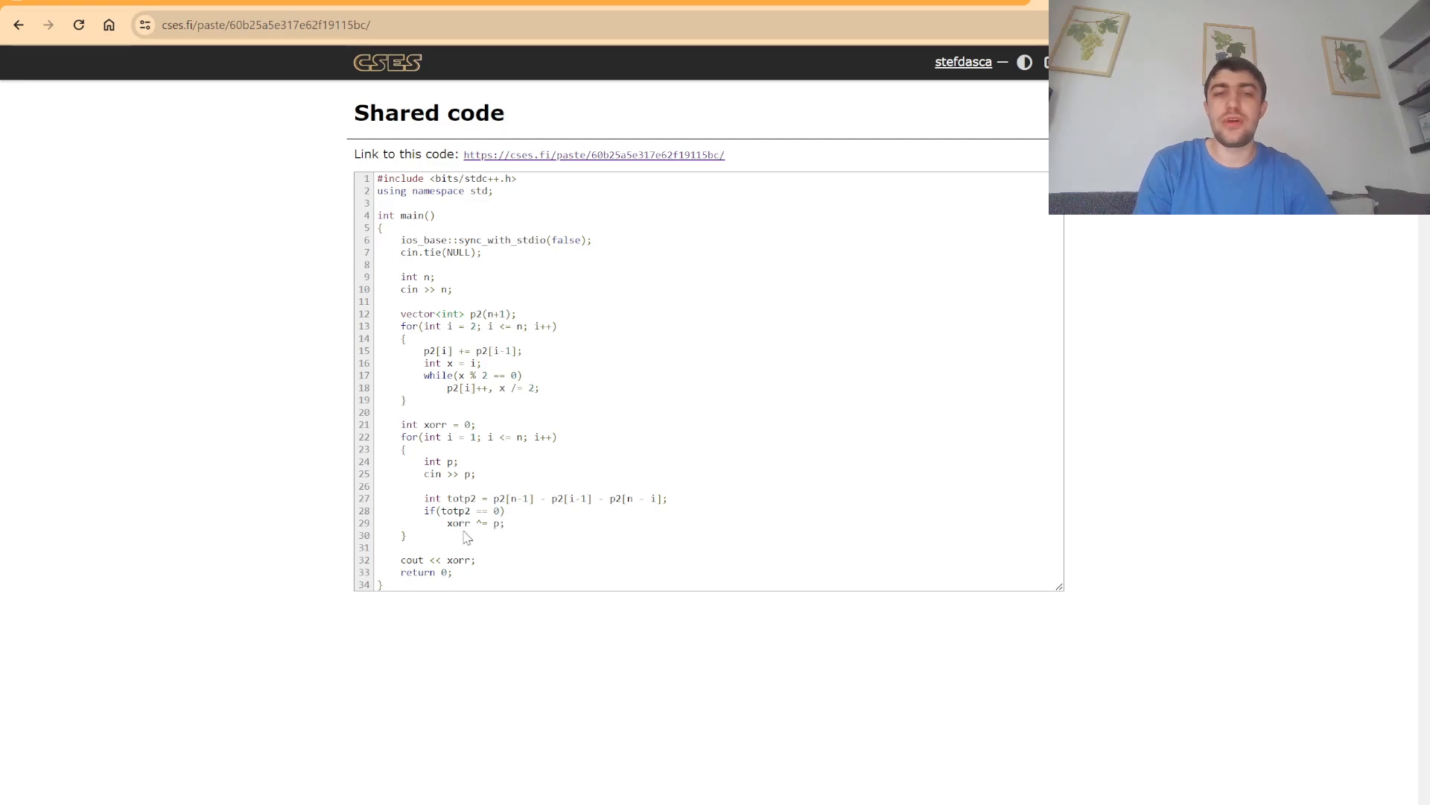
{"action": "mouse_move", "coordinate": [445, 556]}
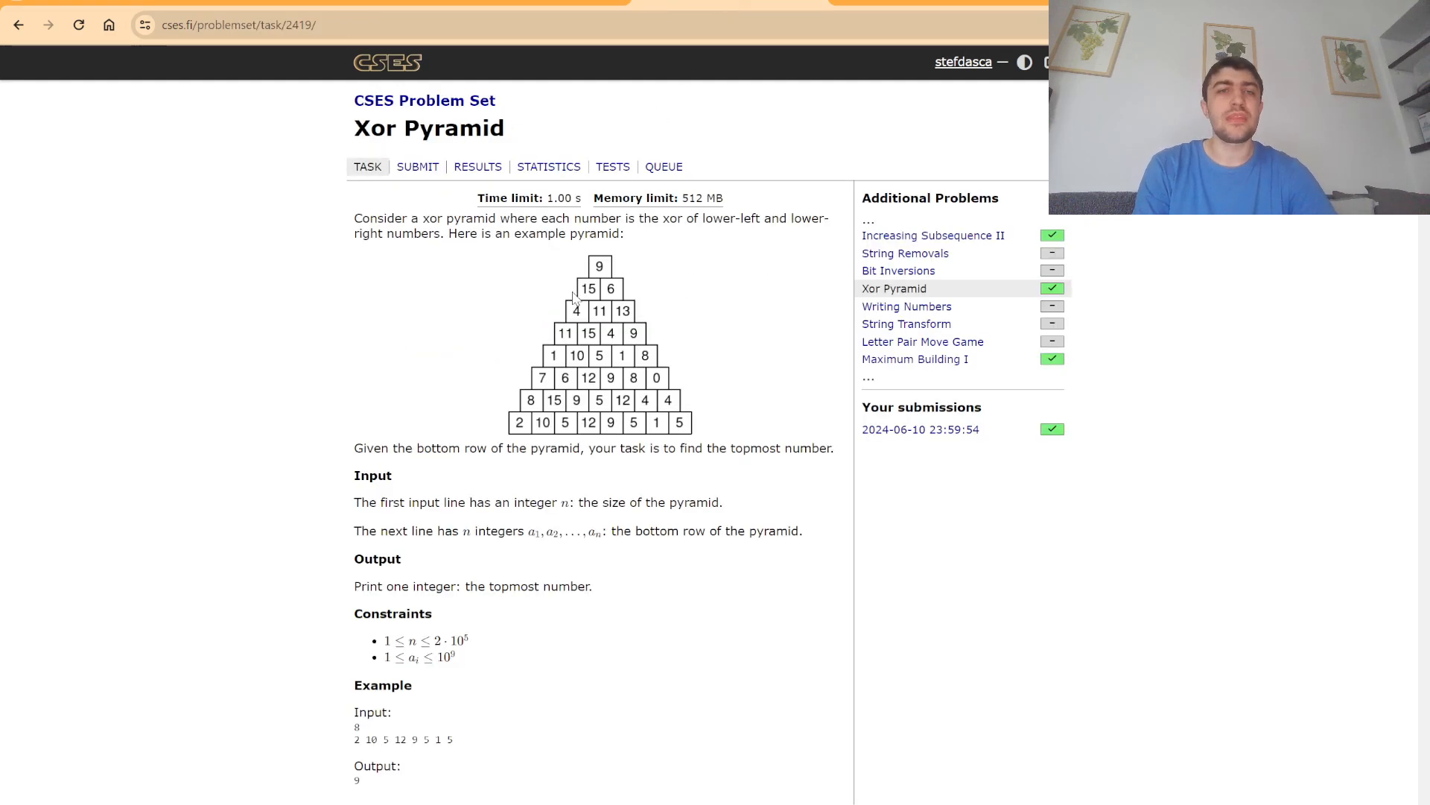
{"action": "mouse_move", "coordinate": [359, 319]}
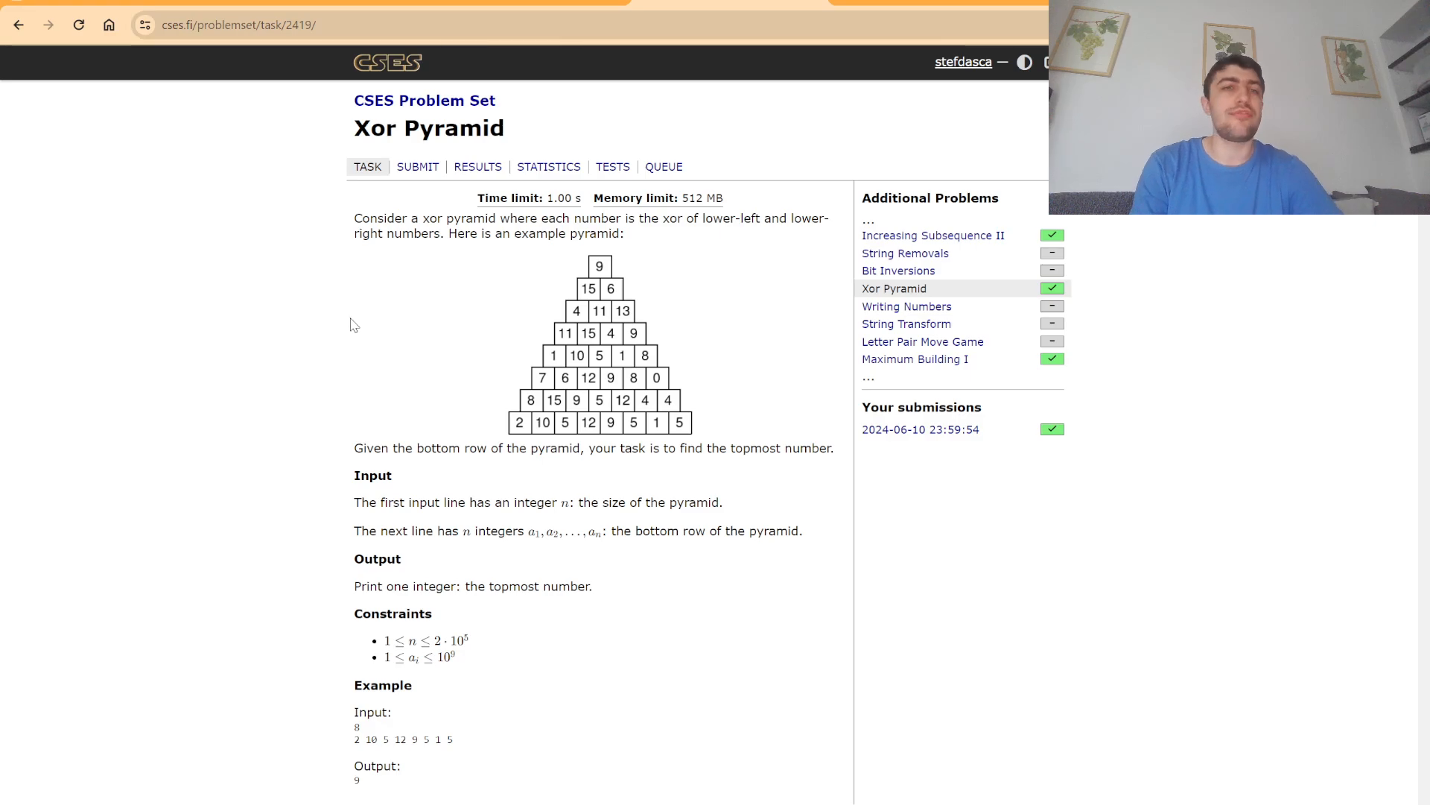
{"action": "mouse_move", "coordinate": [337, 304]}
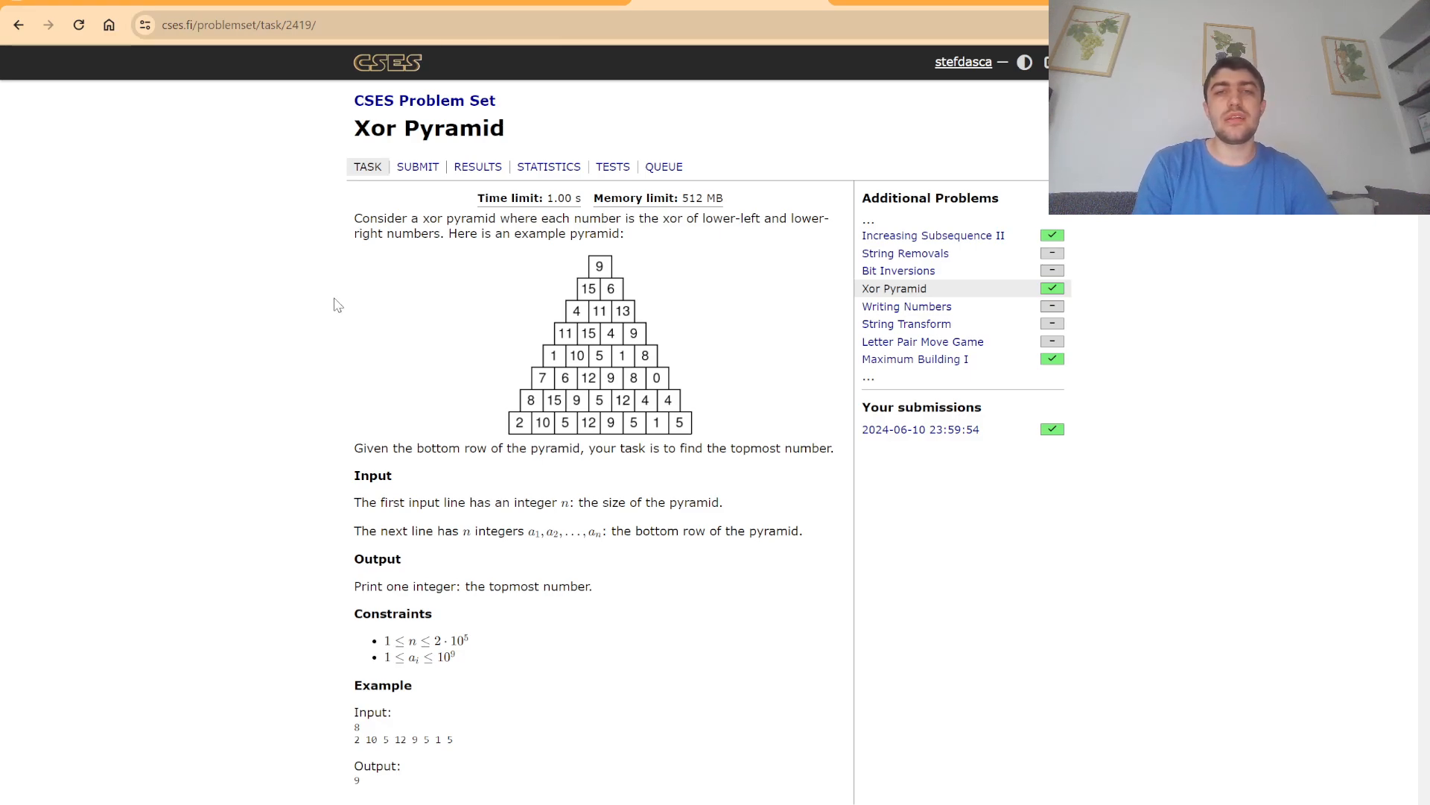
{"action": "mouse_move", "coordinate": [355, 277]}
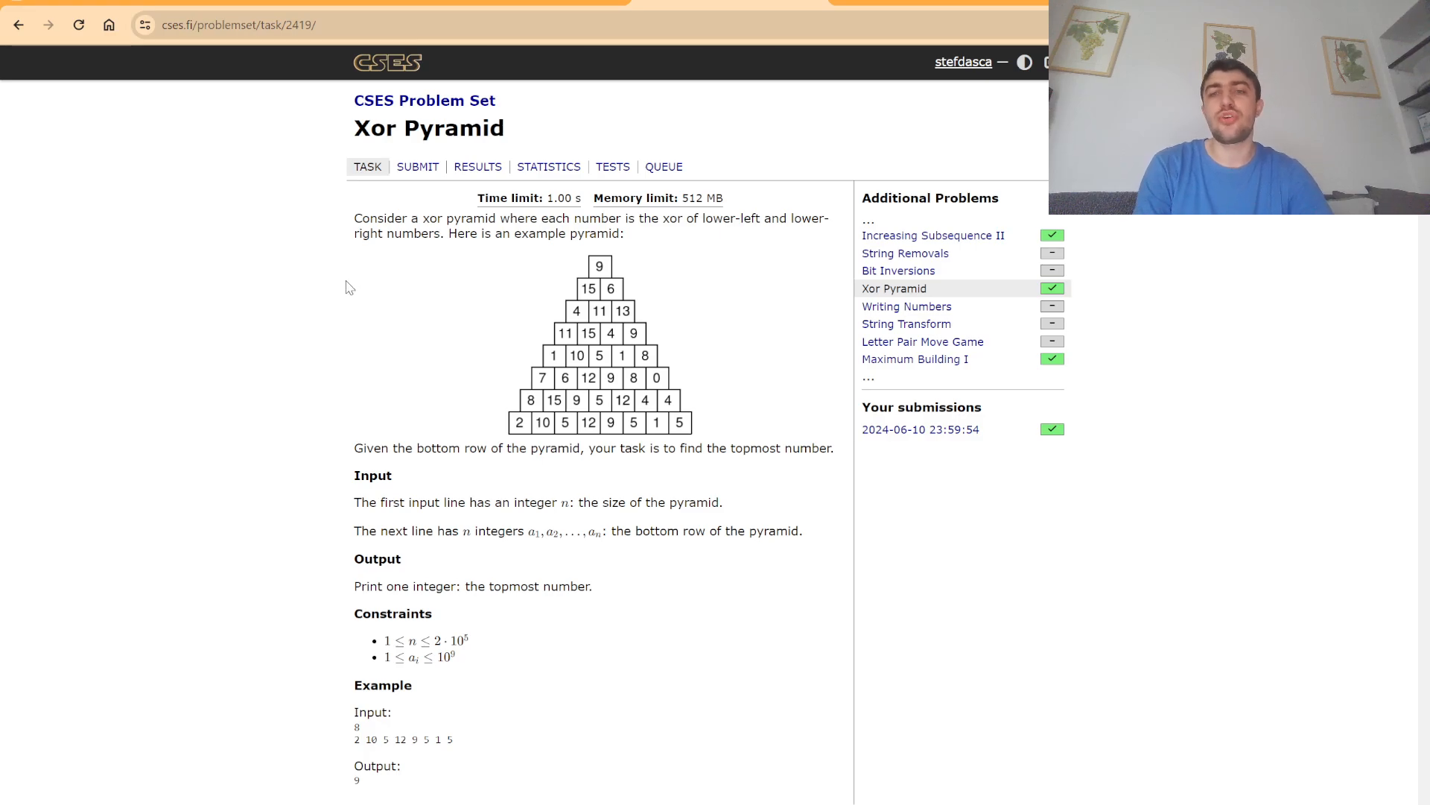
{"action": "mouse_move", "coordinate": [326, 283]}
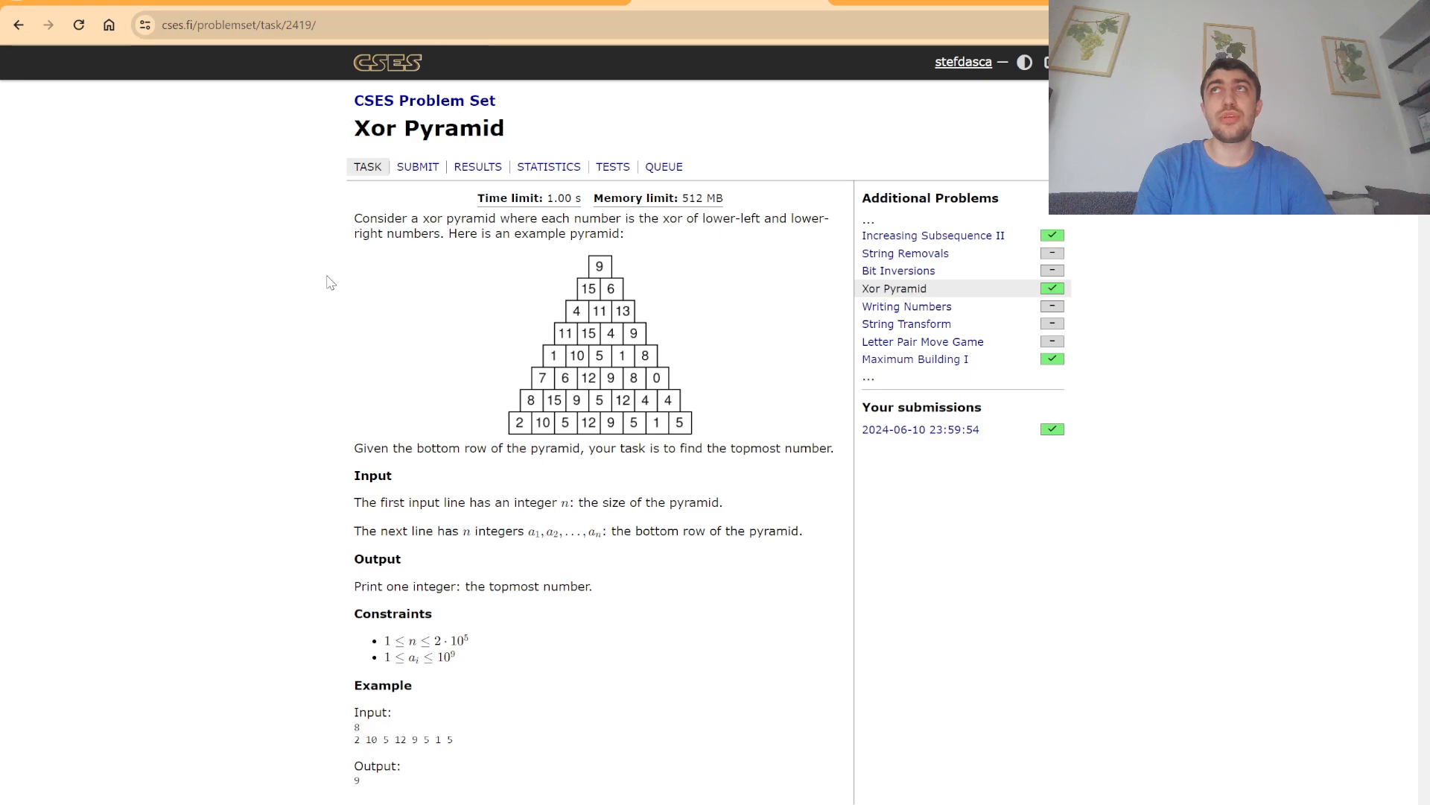
{"action": "mouse_move", "coordinate": [325, 283]}
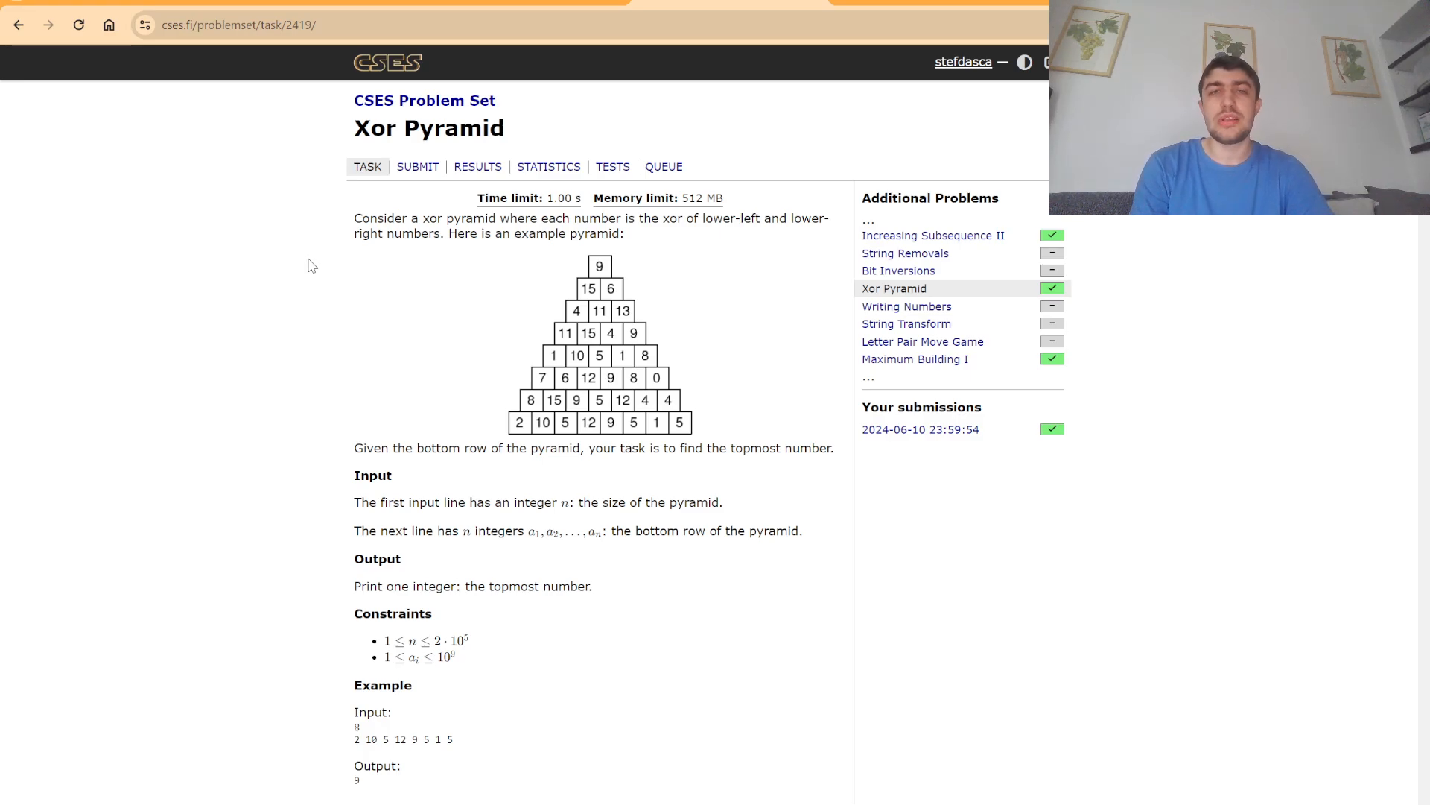
{"action": "mouse_move", "coordinate": [304, 261]}
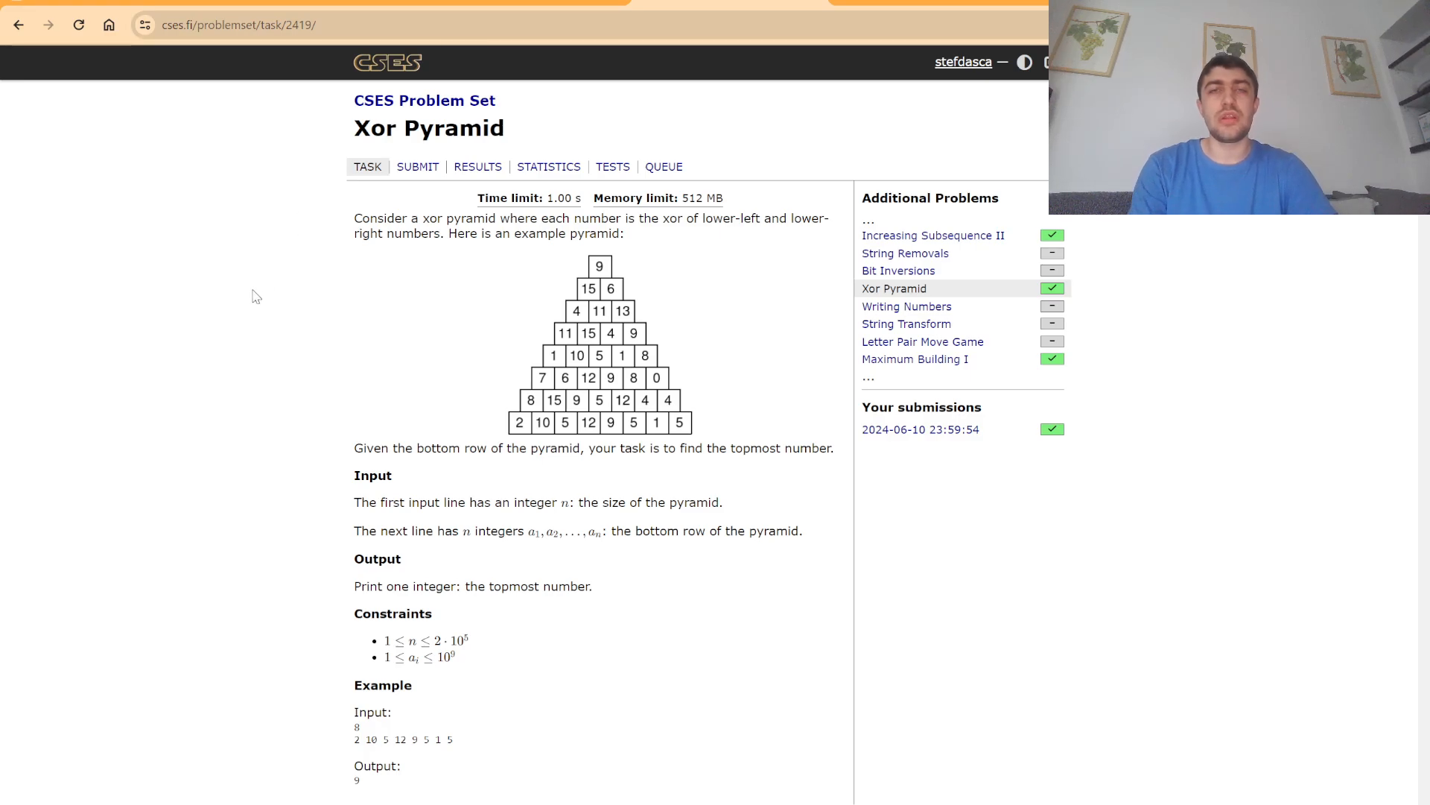
{"action": "mouse_move", "coordinate": [261, 288]}
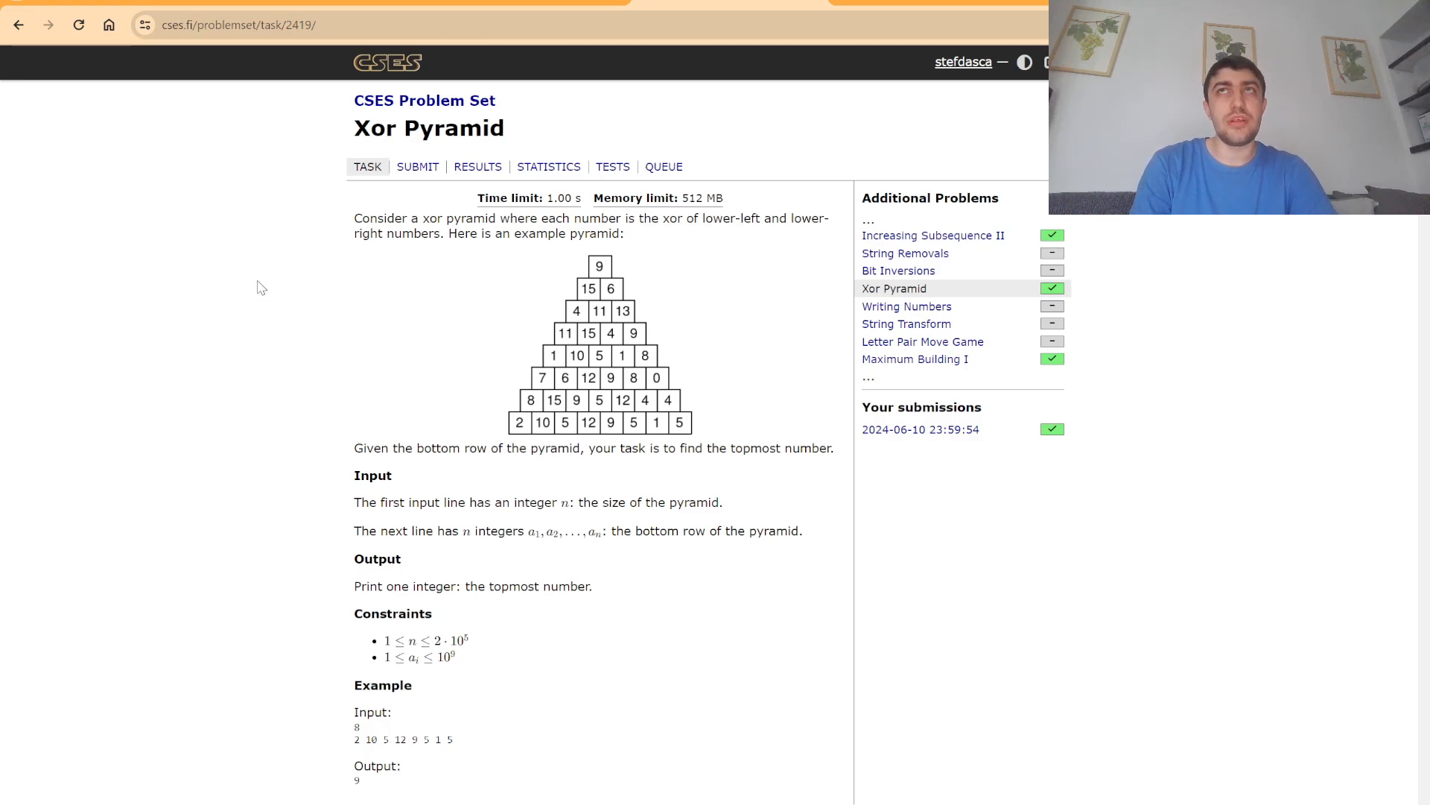
{"action": "mouse_move", "coordinate": [270, 280]}
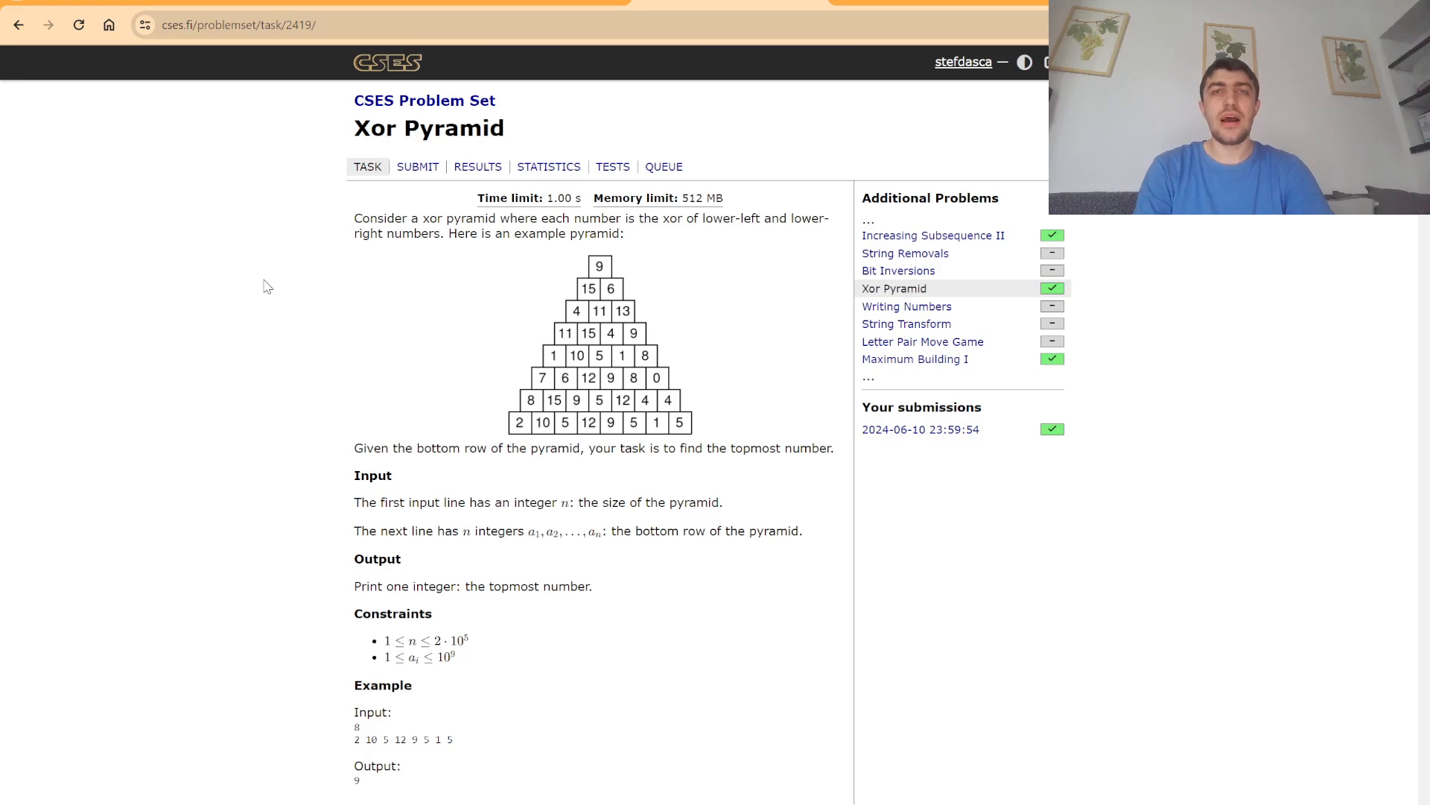
{"action": "mouse_move", "coordinate": [277, 305]}
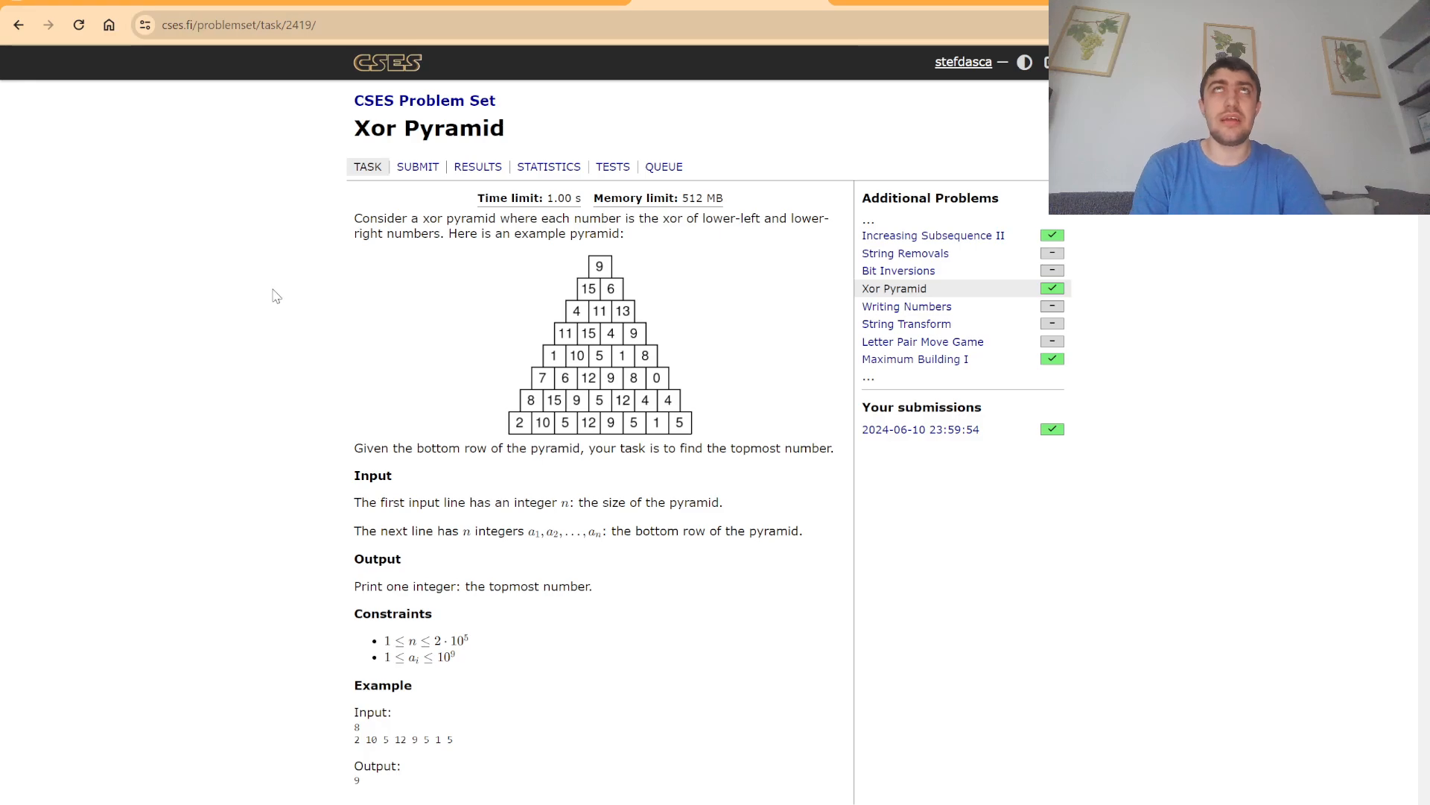
{"action": "mouse_move", "coordinate": [283, 317]}
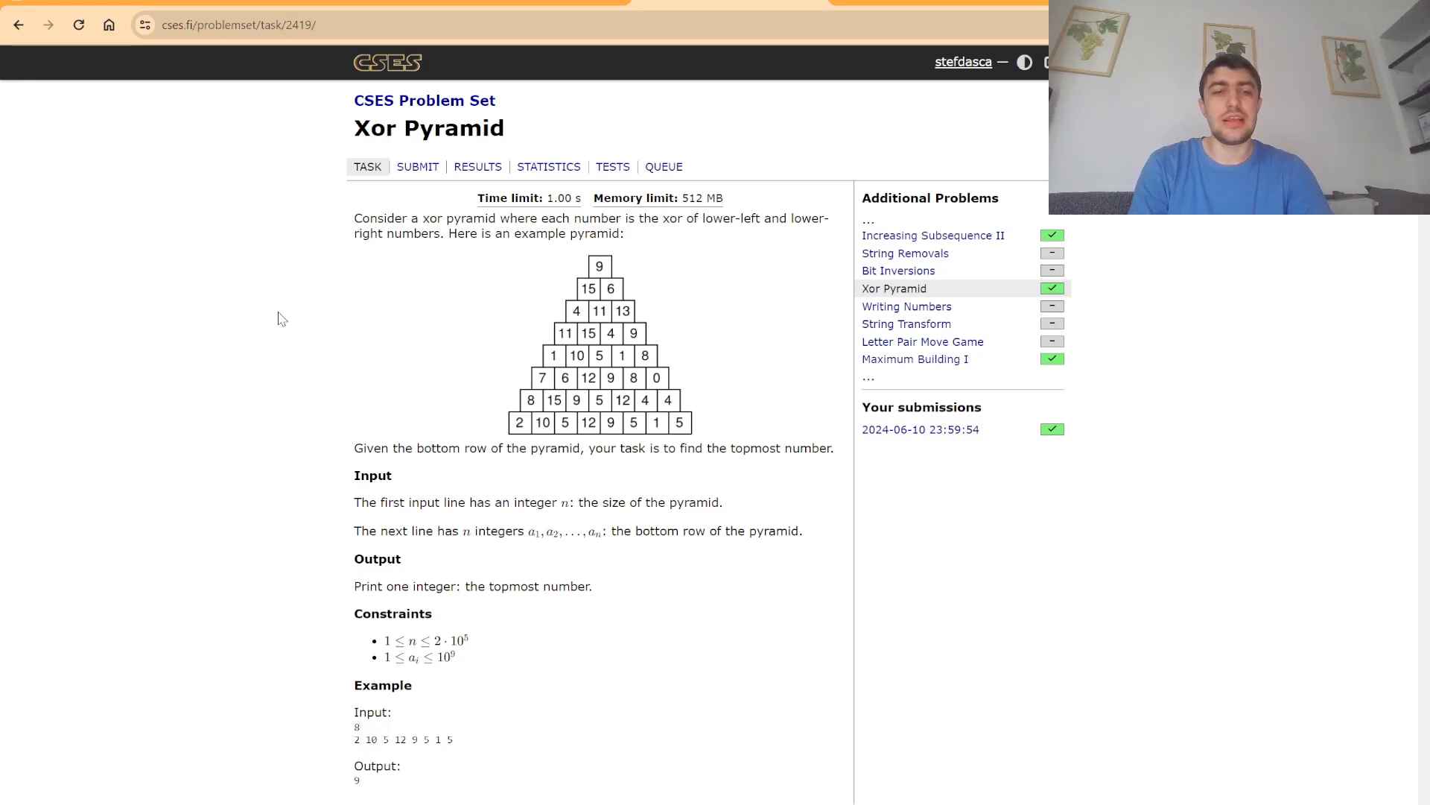